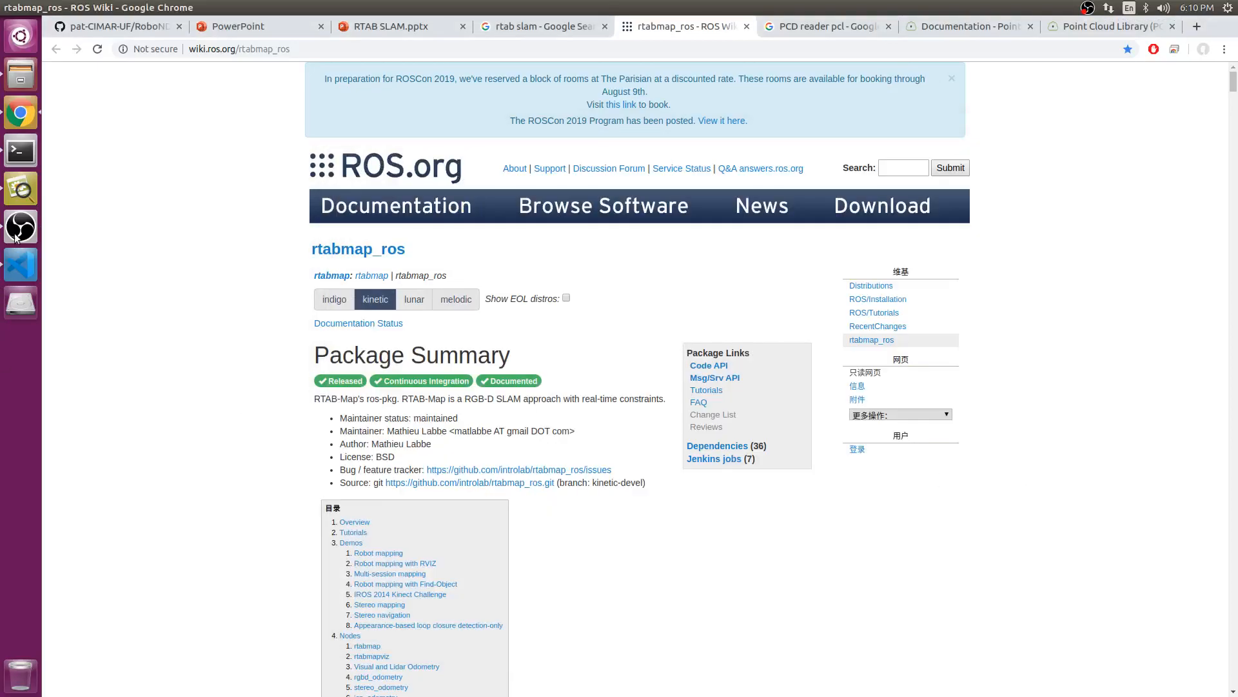
- Read the RTAB-Map Overview page, highlighting Real-Time Appearance-Based Mapping, RGB-D SLAM, global loop closure and real-time constraints
{"action": "left_click", "coordinate": [19, 226]}
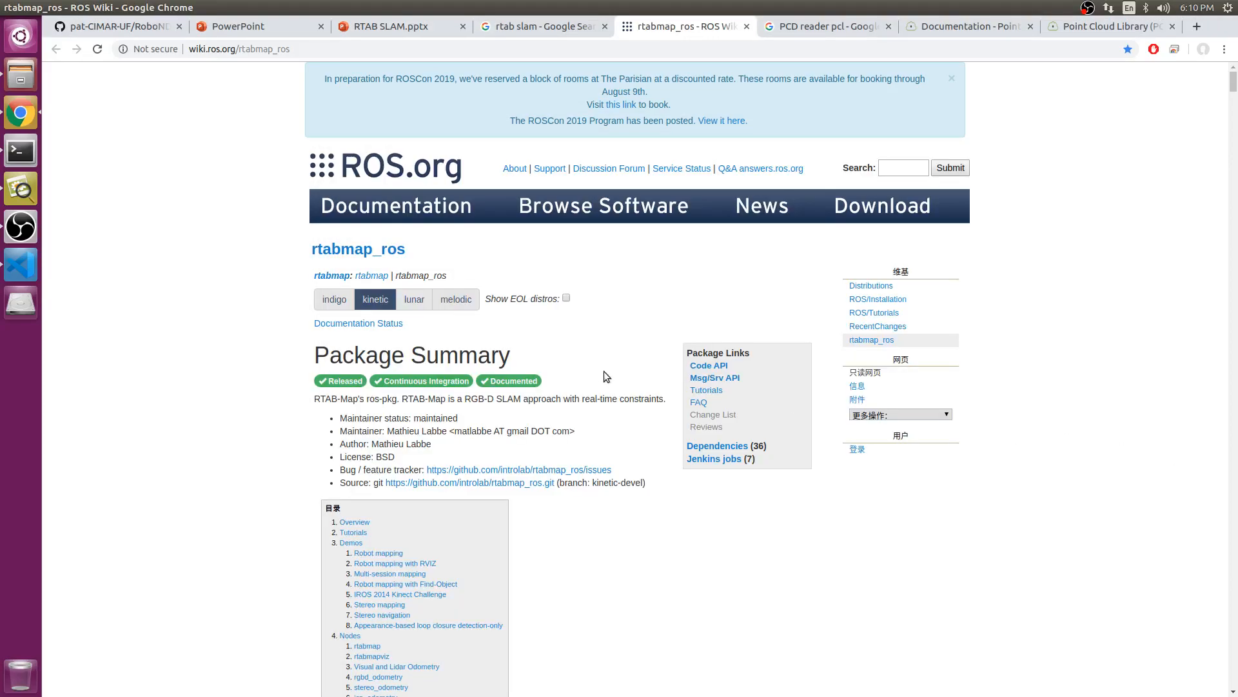
{"action": "mouse_move", "coordinate": [468, 396]}
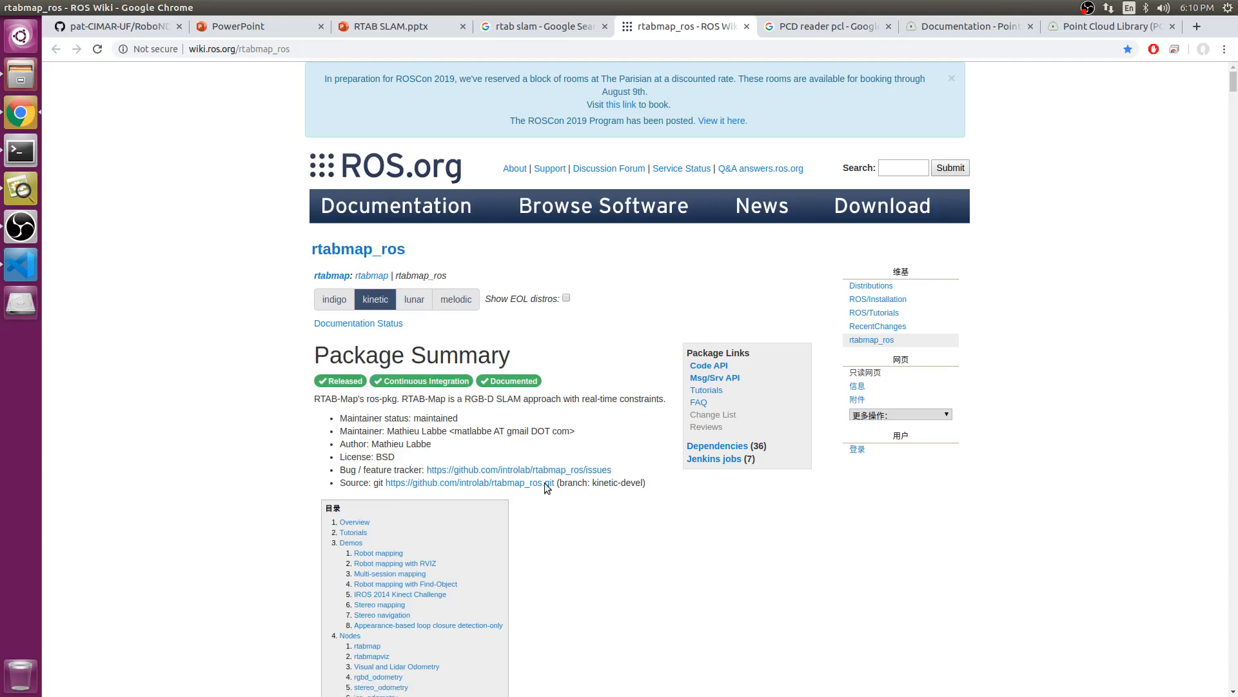
{"action": "scroll", "scroll_direction": "down", "scroll_amount": 3}
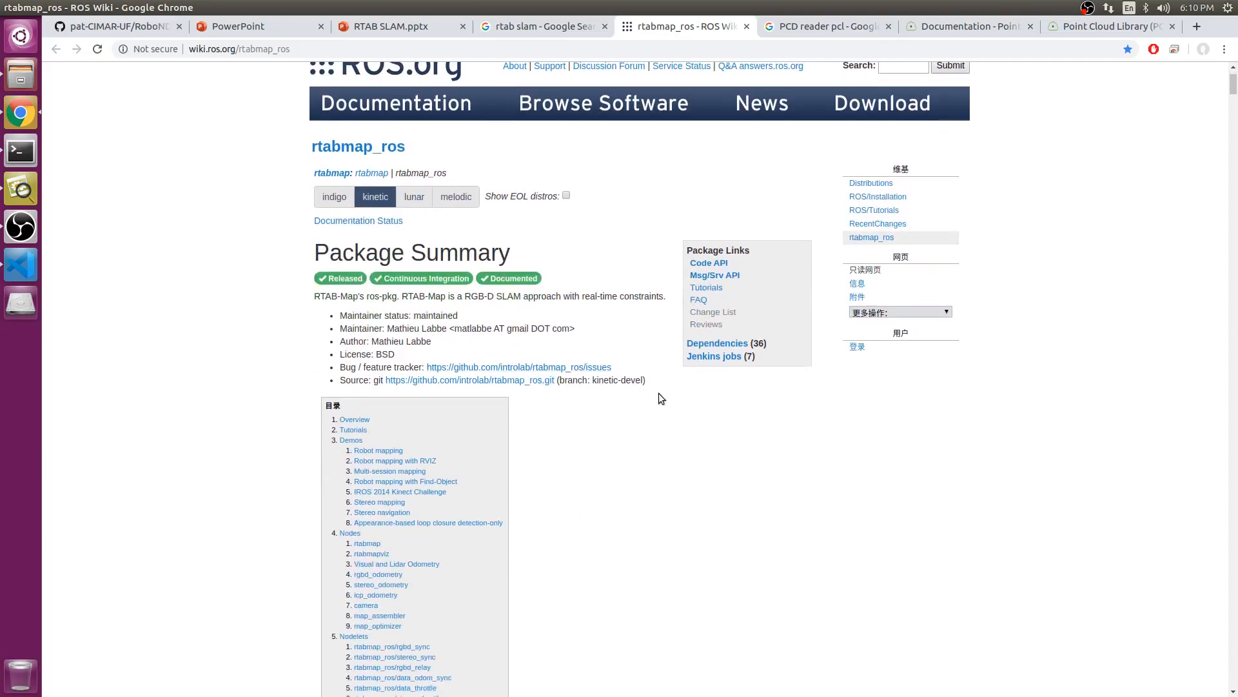
{"action": "scroll", "scroll_direction": "down", "scroll_amount": 3}
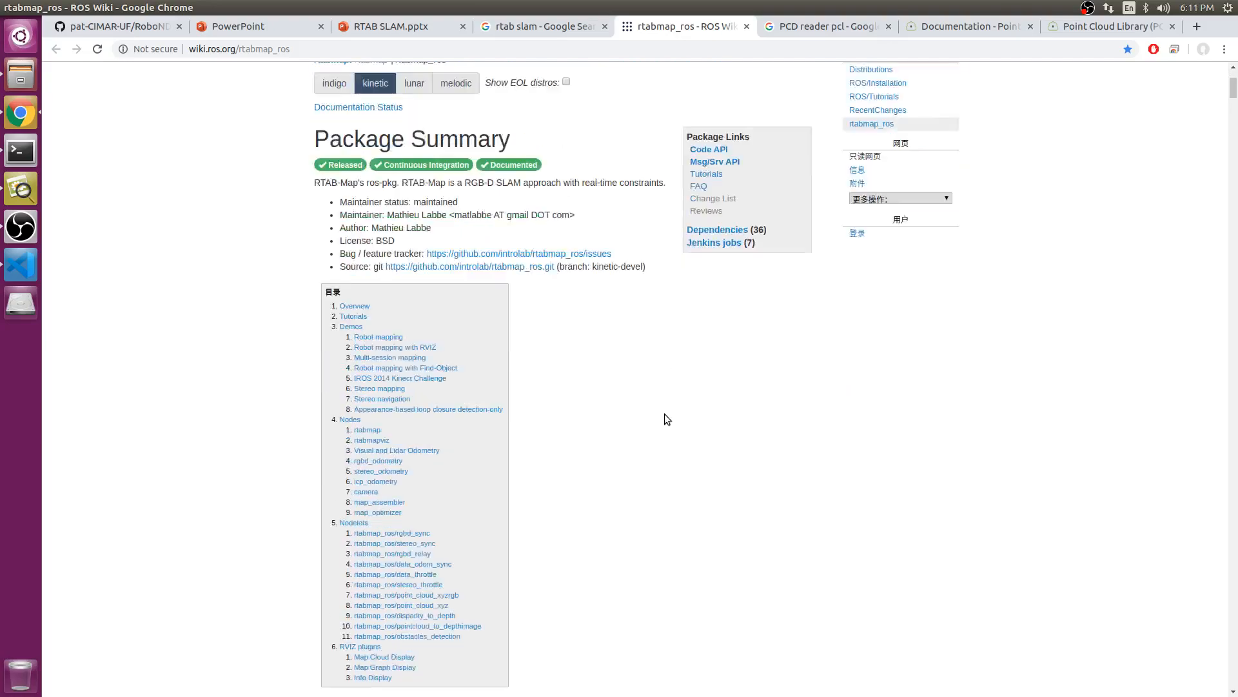
{"action": "scroll", "scroll_direction": "down", "scroll_amount": 3}
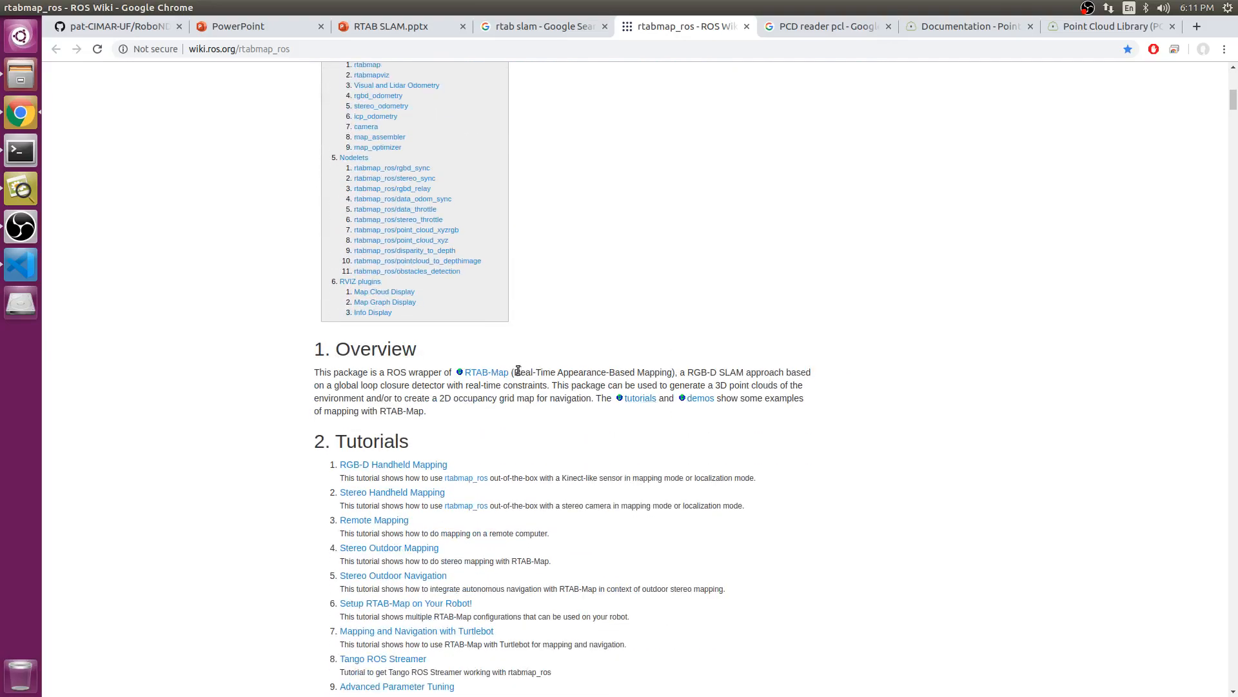
{"action": "left_click_drag", "start_coordinate": [515, 372], "coordinate": [672, 372]}
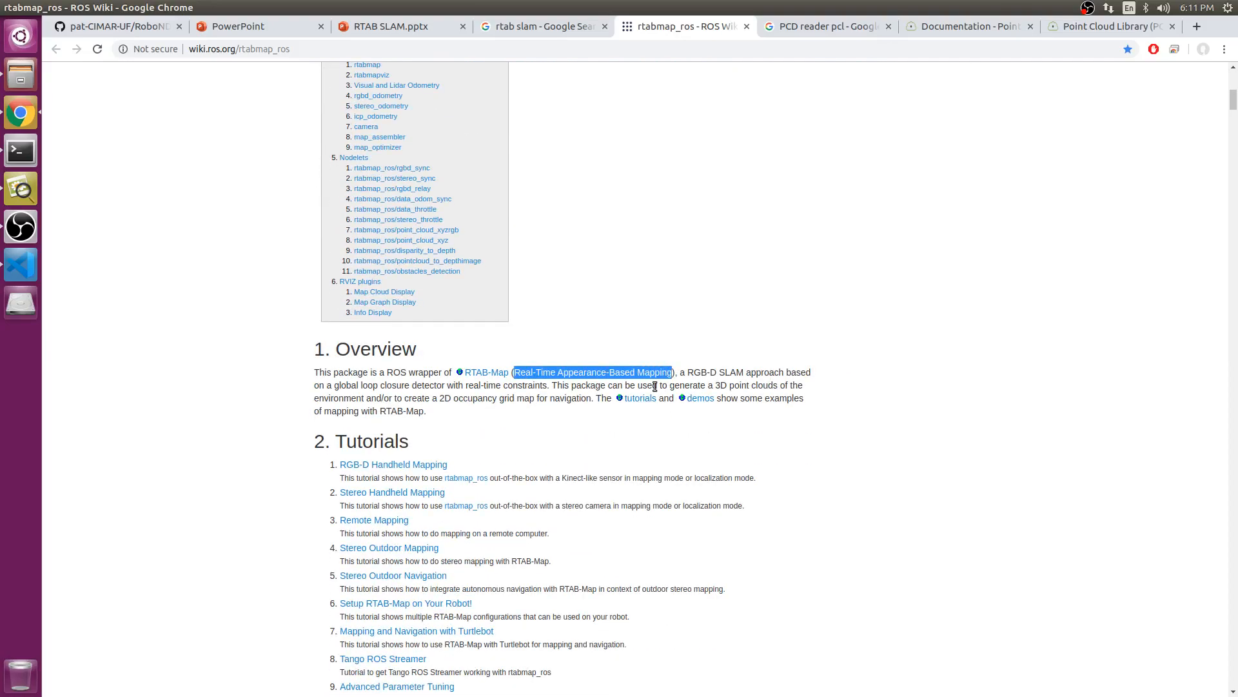
{"action": "mouse_move", "coordinate": [676, 421]}
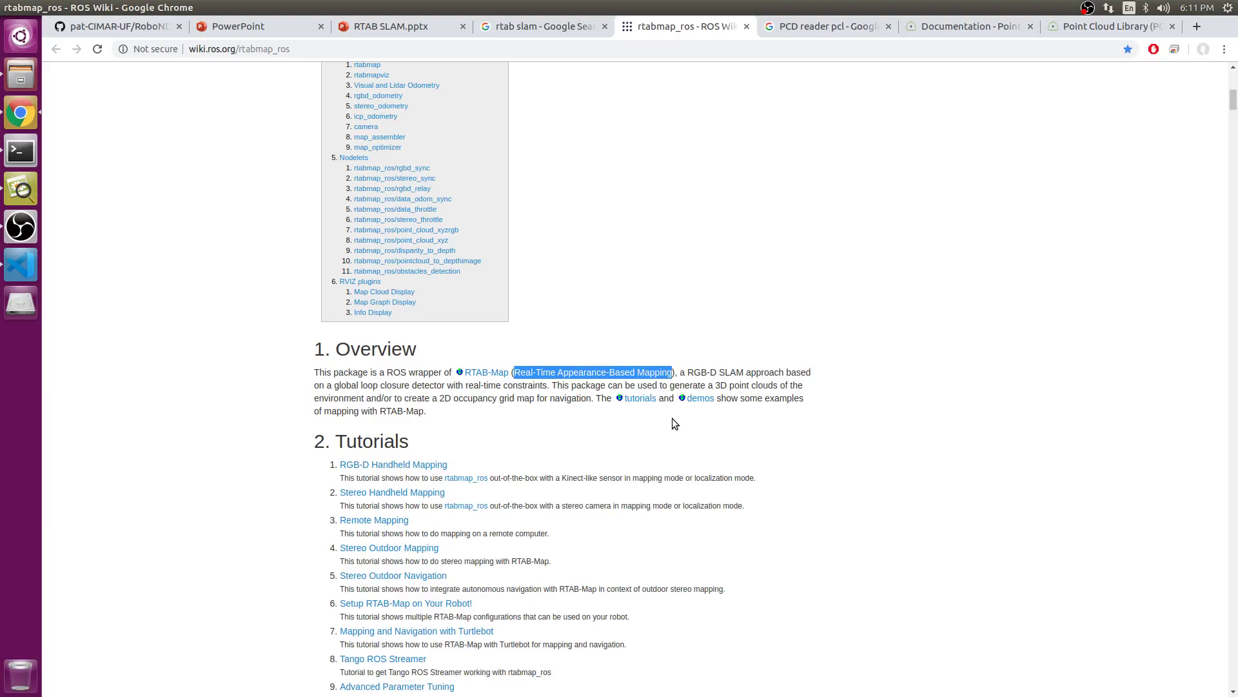
{"action": "left_click_drag", "start_coordinate": [686, 372], "coordinate": [759, 371]}
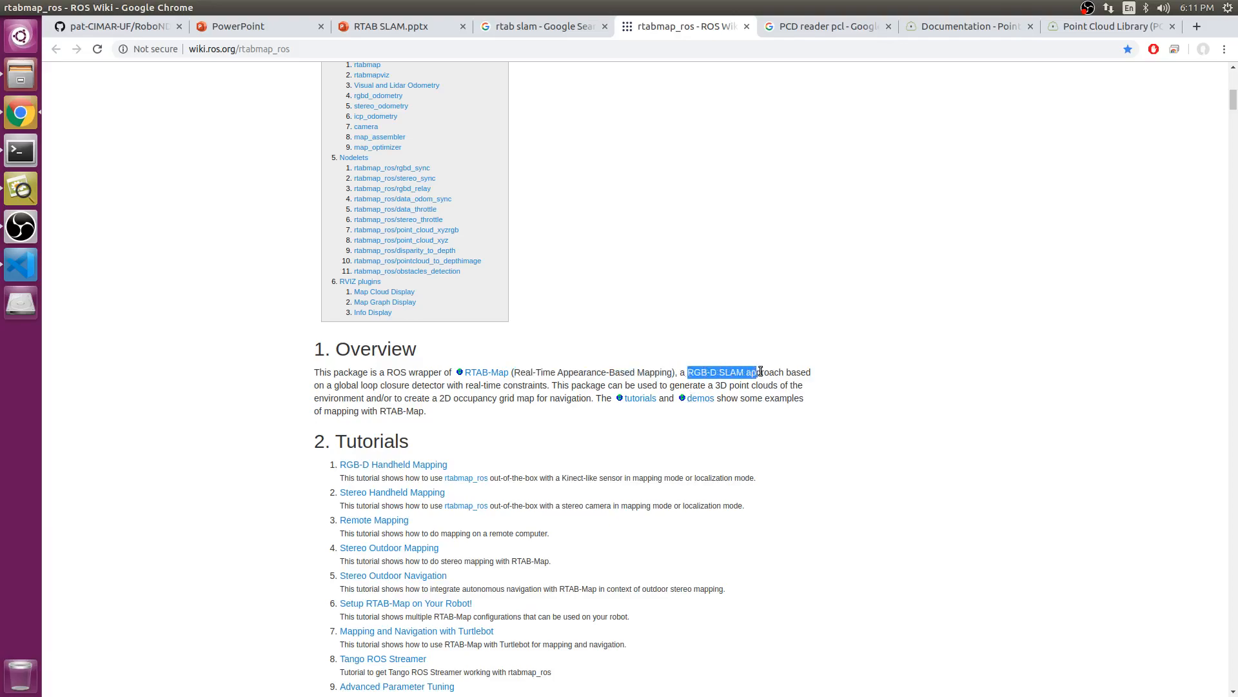
{"action": "left_click_drag", "start_coordinate": [688, 372], "coordinate": [383, 385]}
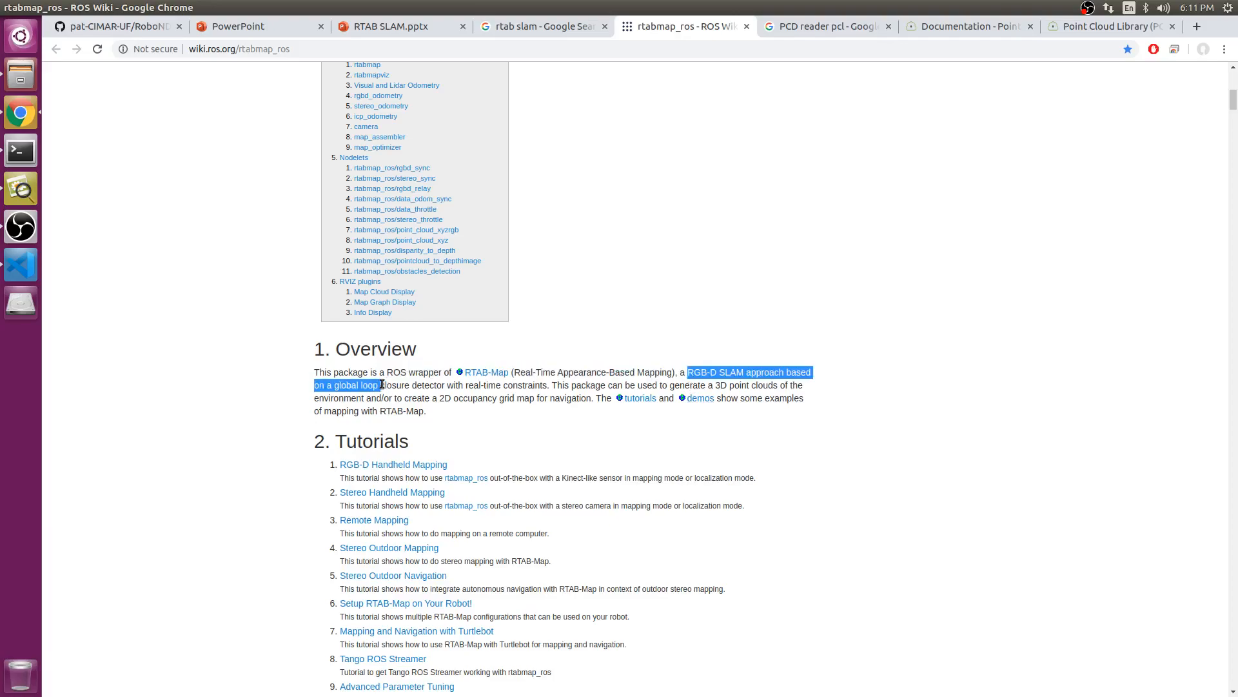
{"action": "left_click", "coordinate": [510, 393]}
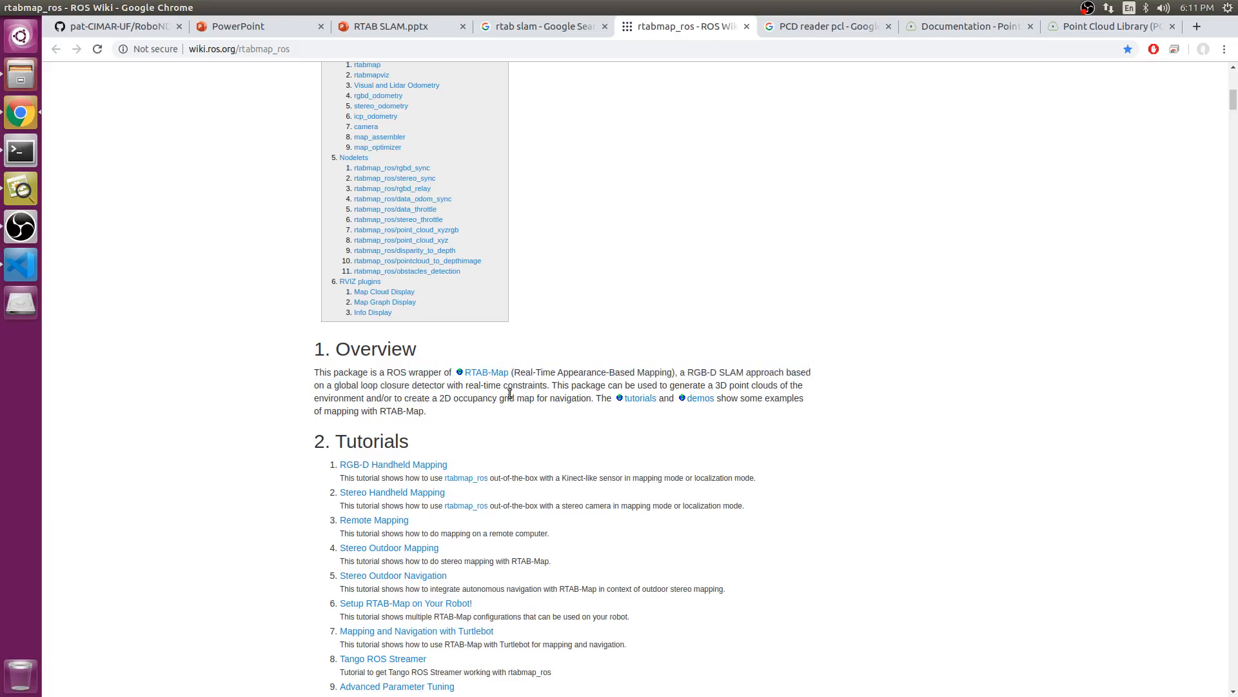
{"action": "left_click_drag", "start_coordinate": [466, 385], "coordinate": [544, 384]}
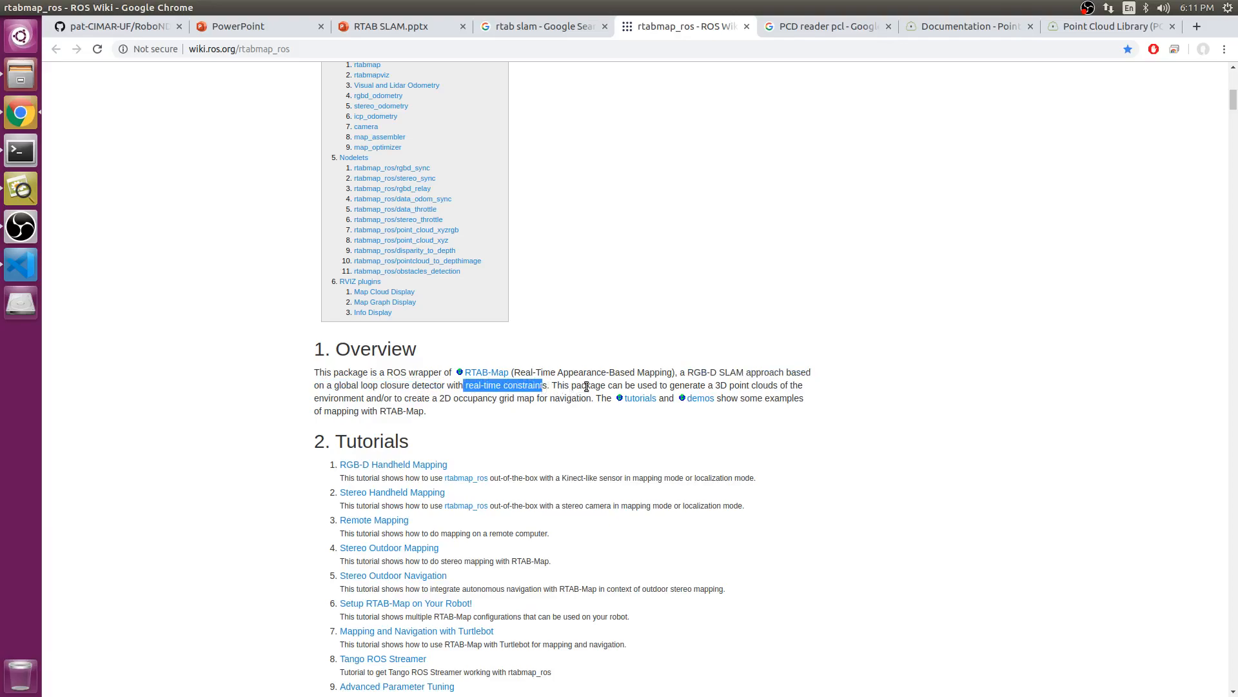
{"action": "scroll", "scroll_direction": "down", "scroll_amount": 3}
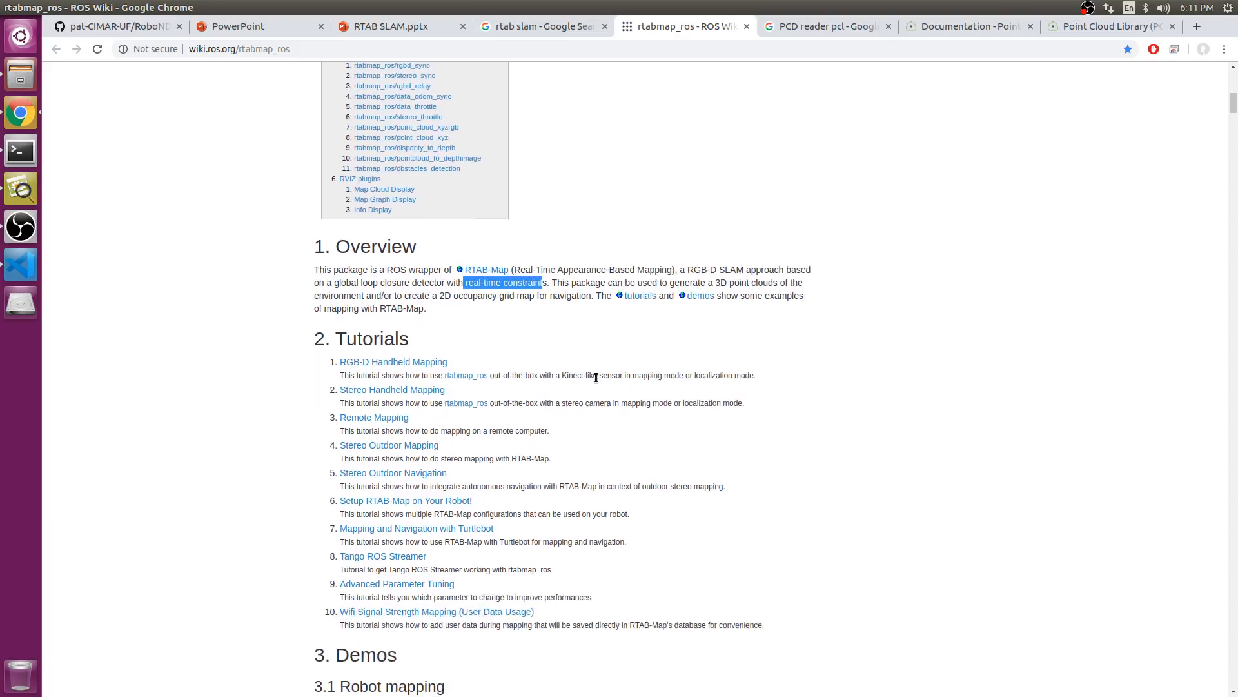
{"action": "scroll", "scroll_direction": "down", "scroll_amount": 3}
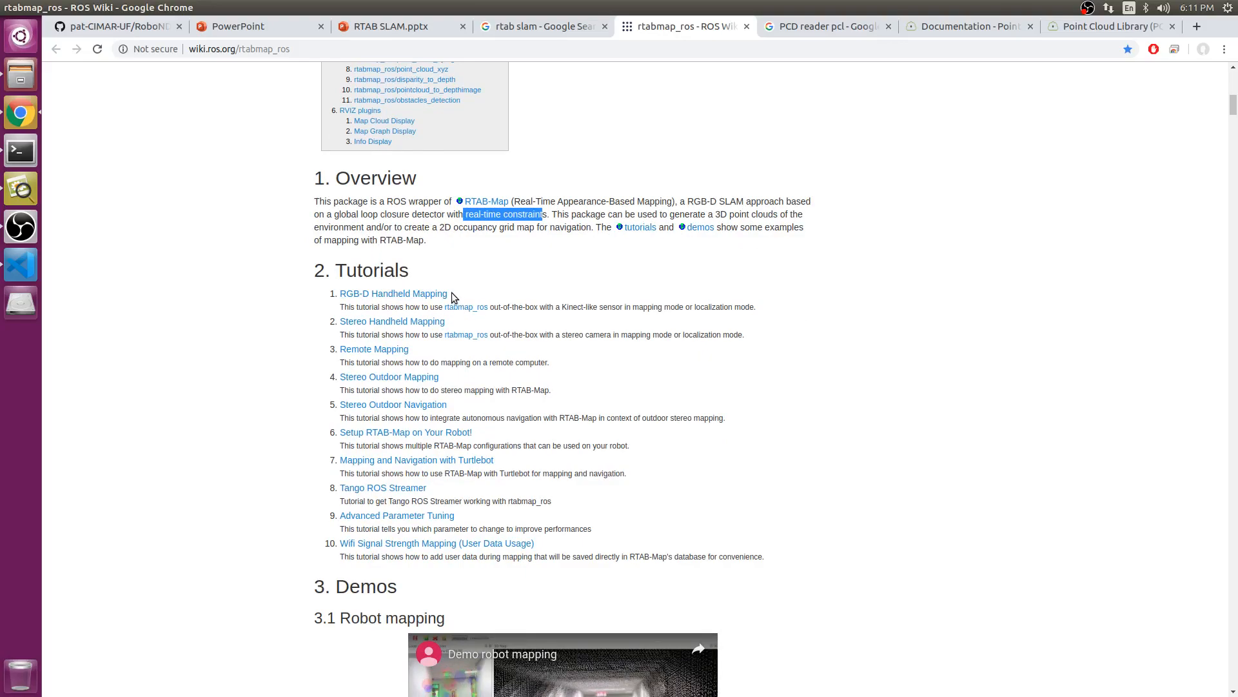
{"action": "mouse_move", "coordinate": [410, 322]}
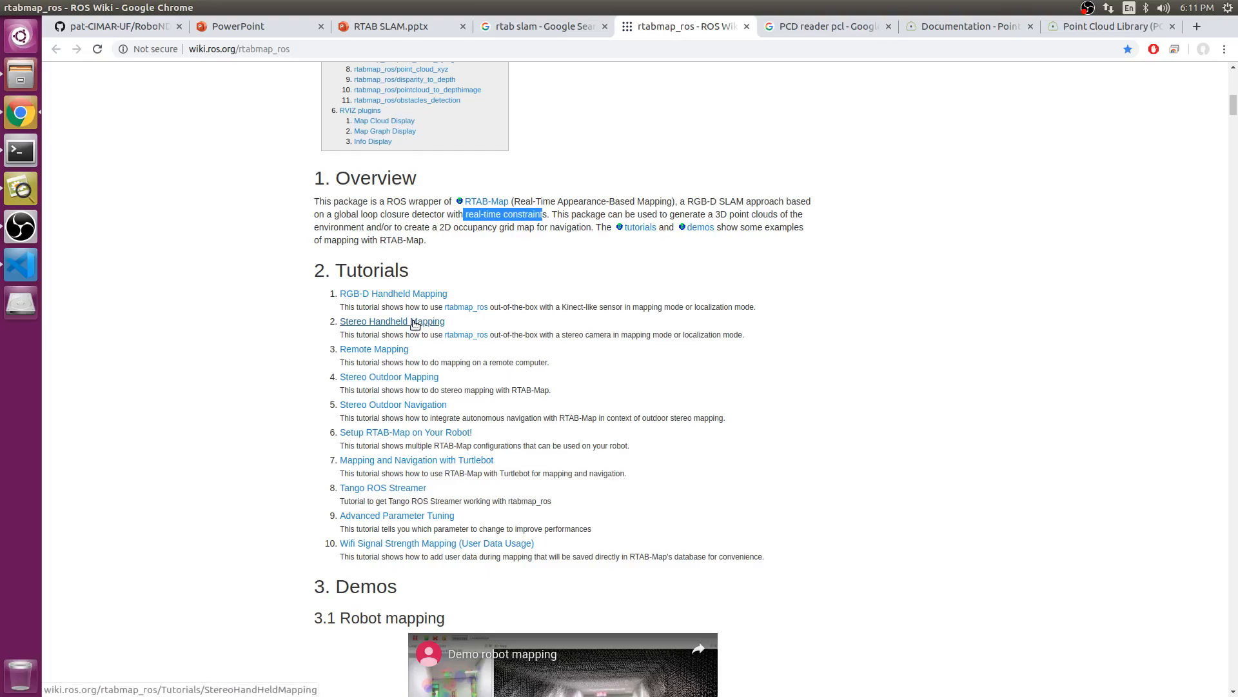
{"action": "mouse_move", "coordinate": [440, 303]}
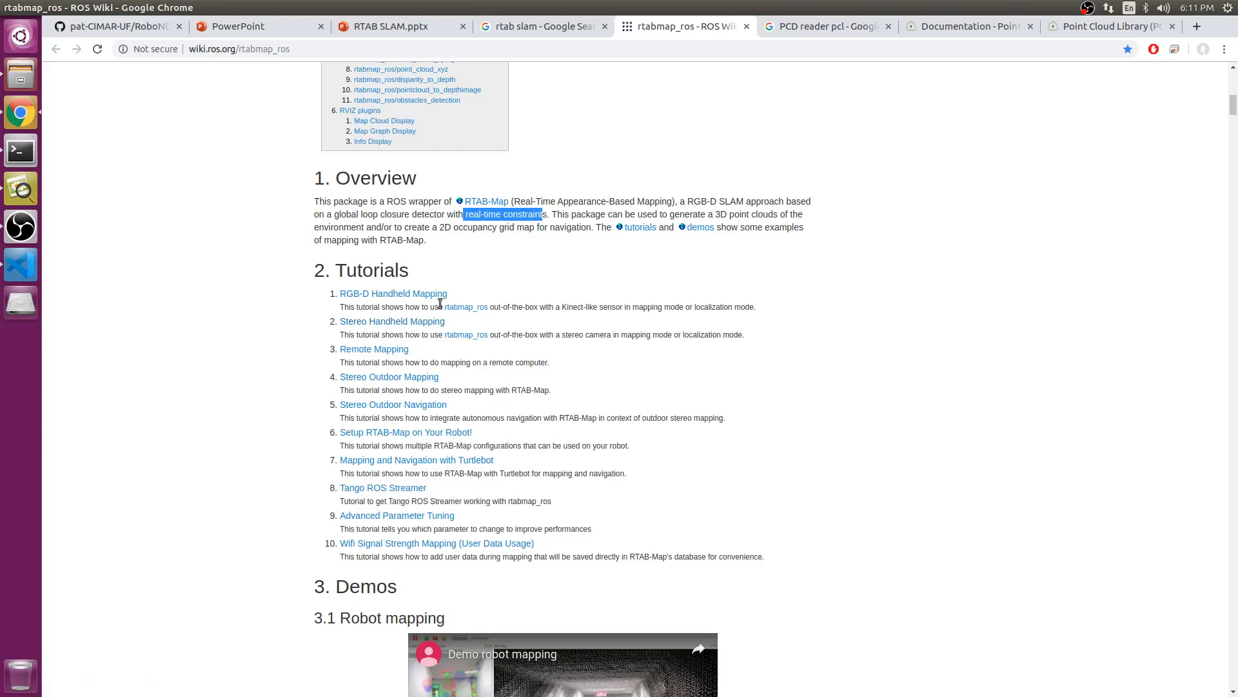
{"action": "mouse_move", "coordinate": [446, 305]}
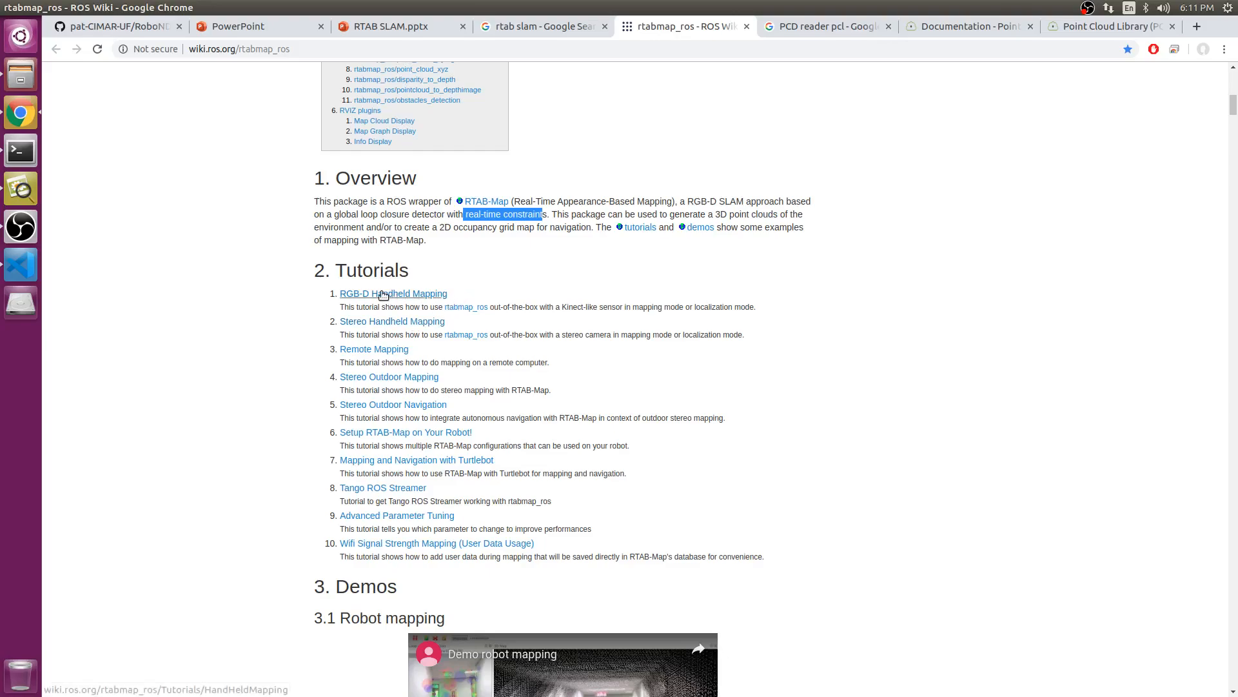
{"action": "mouse_move", "coordinate": [277, 127]}
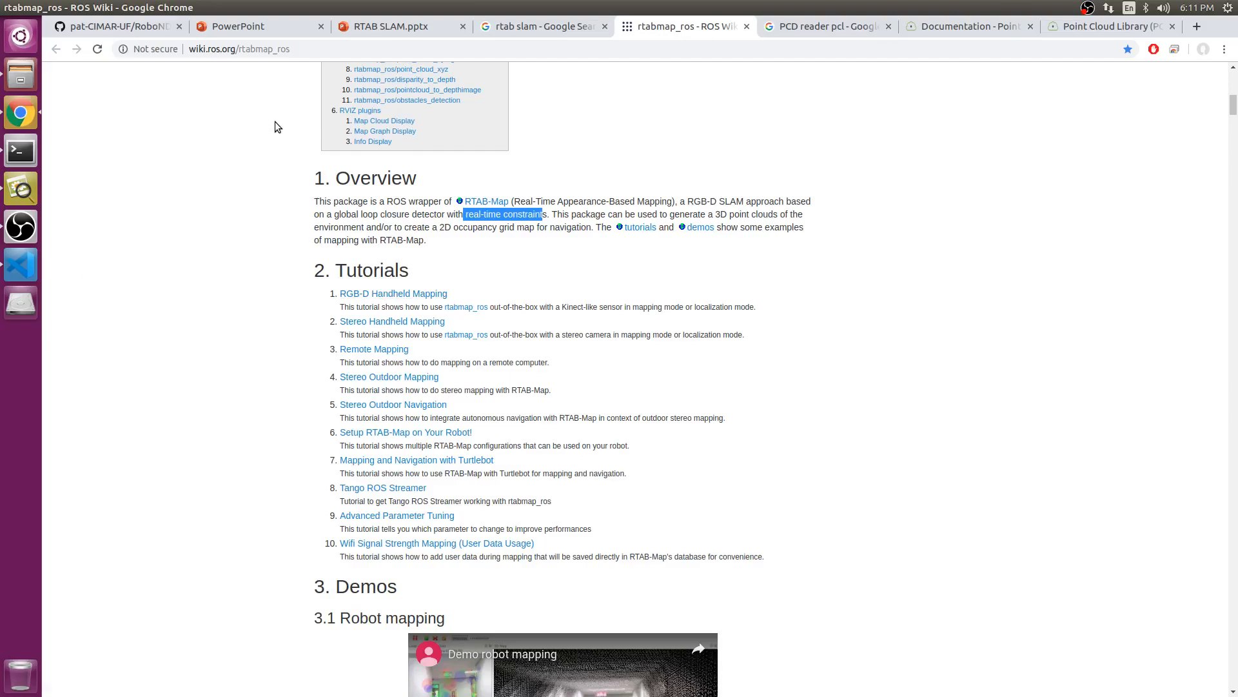
{"action": "mouse_move", "coordinate": [425, 288]}
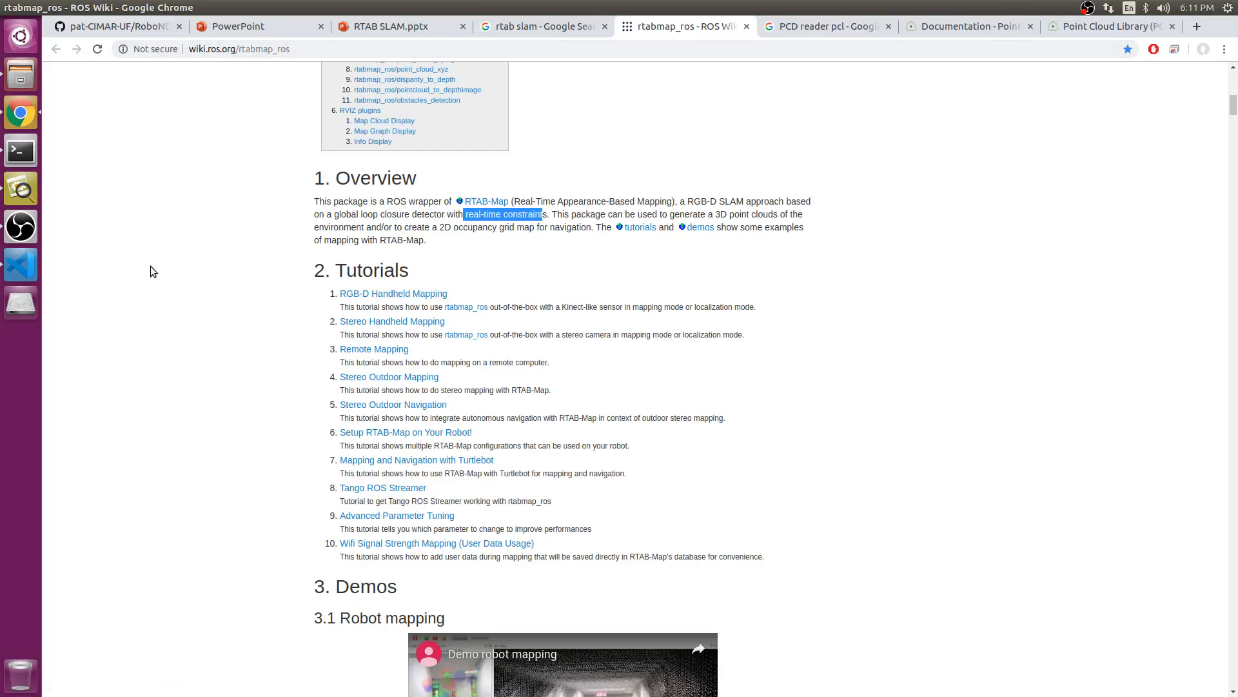
- Switch to the RTAB SLAM deck and advance through slide 2 Front End to slide 3 bag-of-words loop closure
{"action": "left_click", "coordinate": [392, 26]}
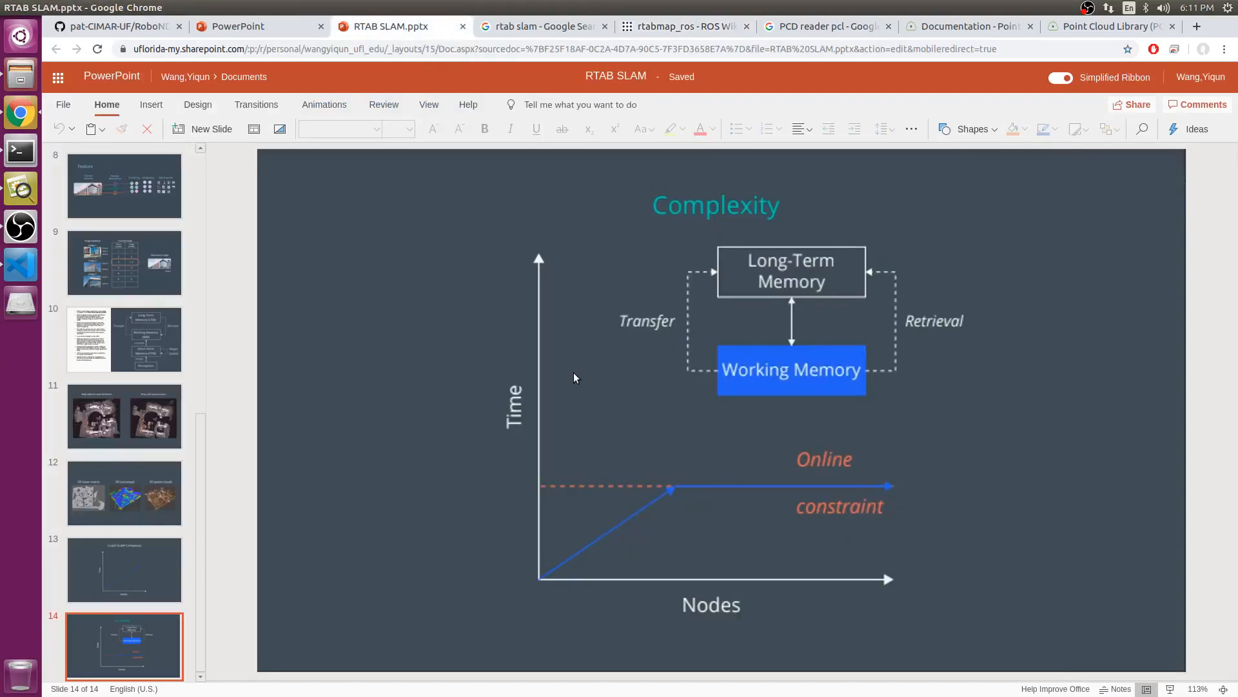
{"action": "mouse_move", "coordinate": [212, 443]}
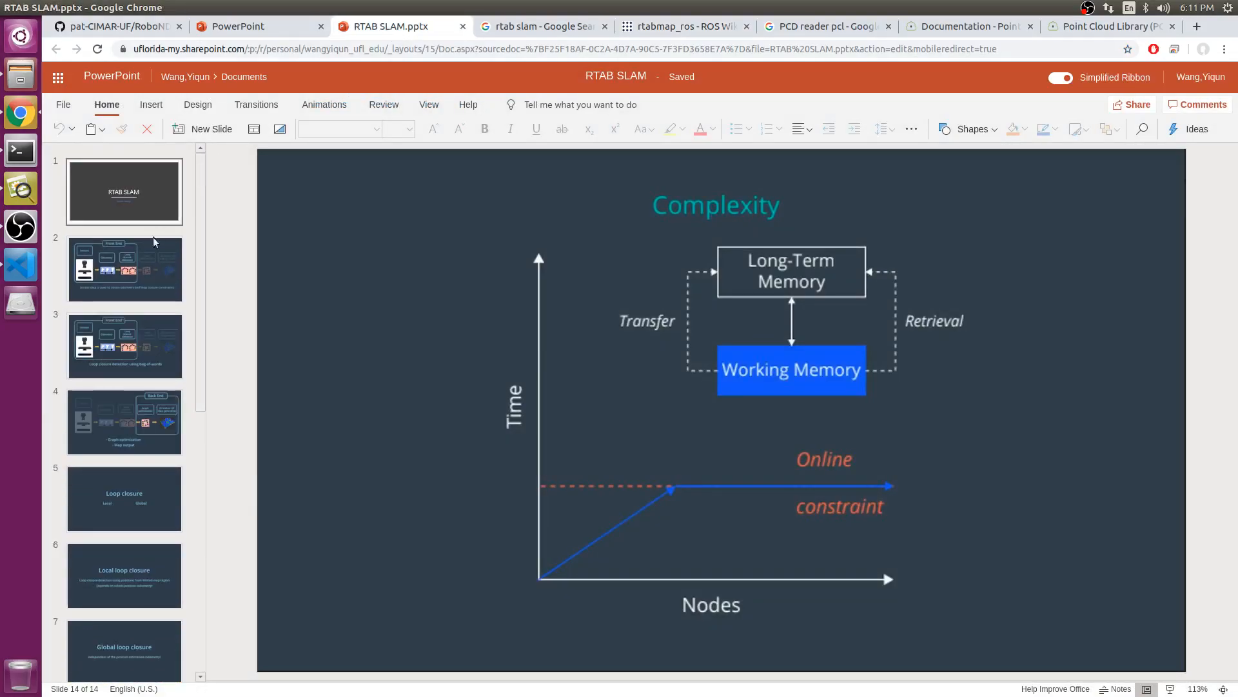
{"action": "left_click", "coordinate": [123, 268]}
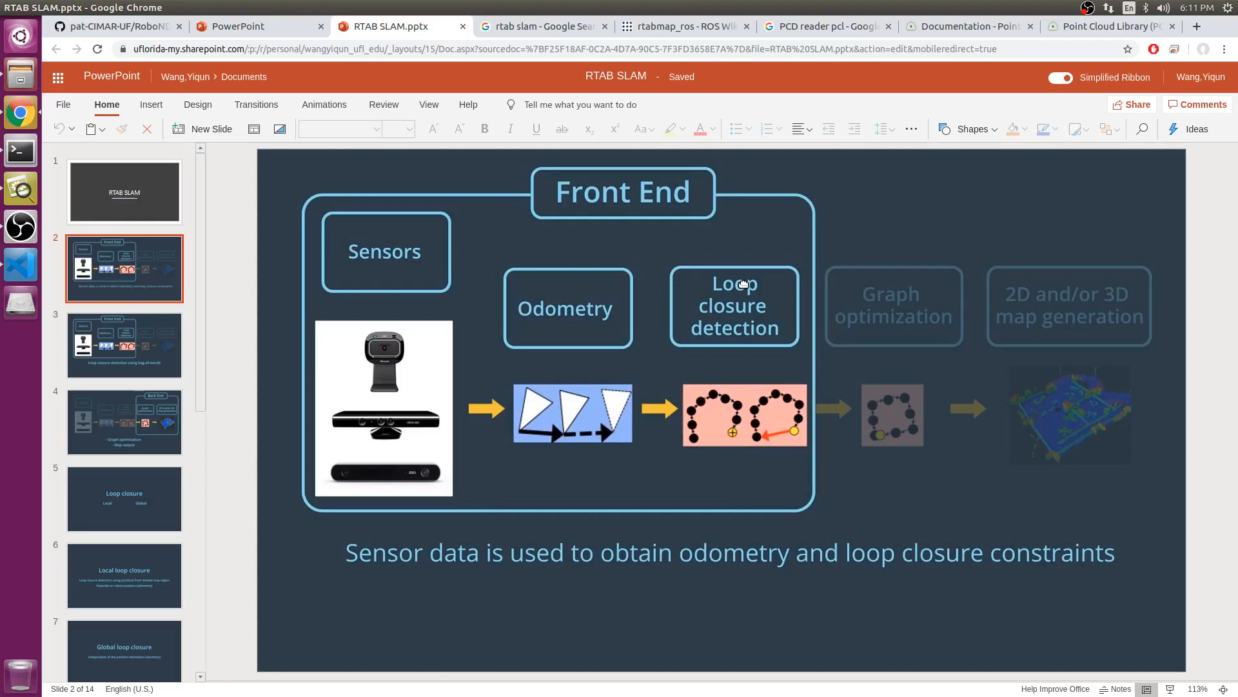
{"action": "mouse_move", "coordinate": [756, 280]}
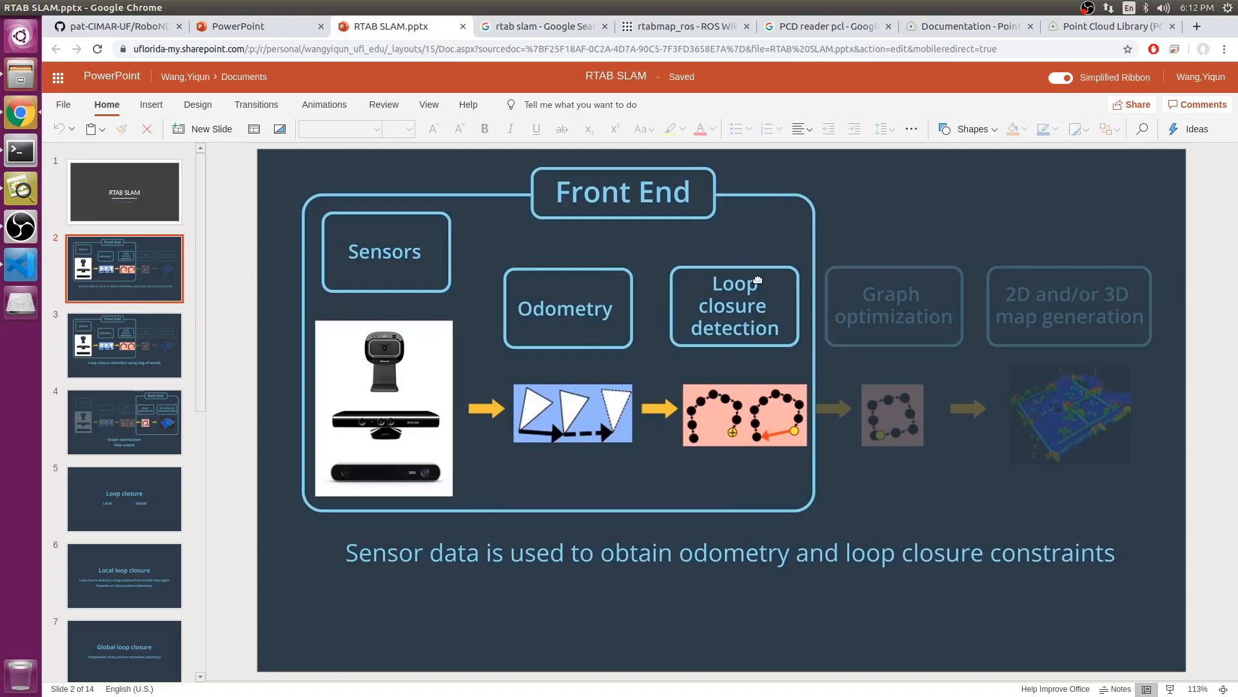
{"action": "mouse_move", "coordinate": [763, 266]}
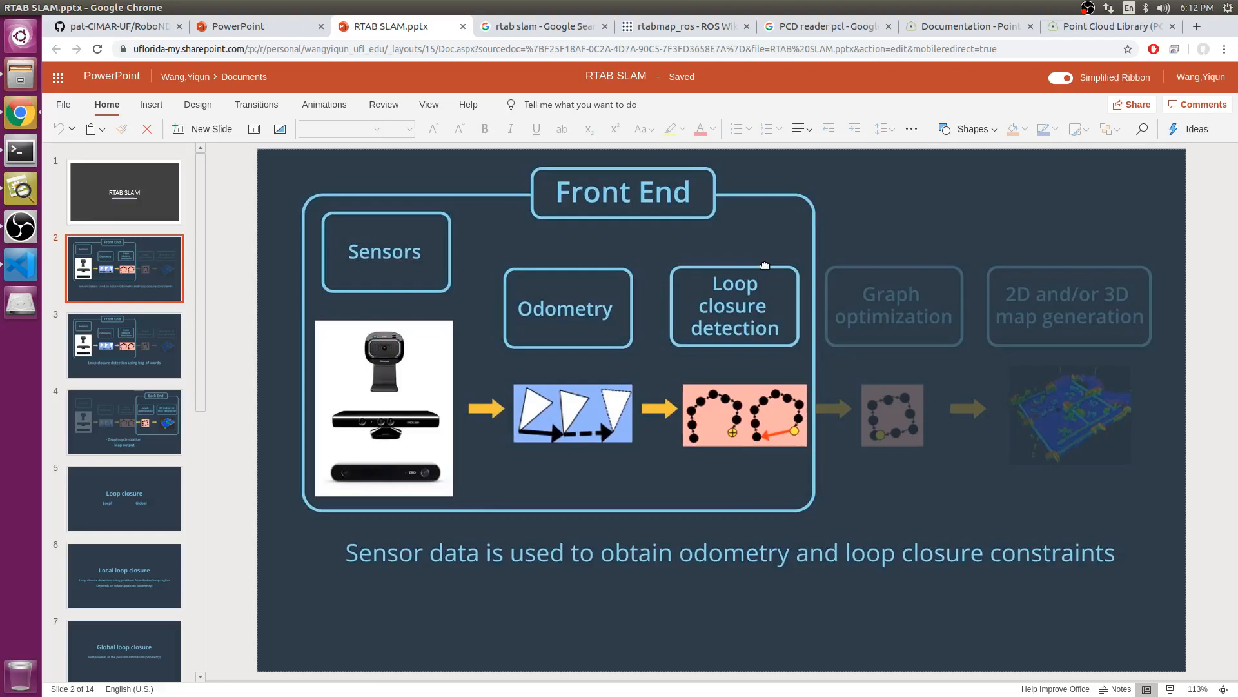
{"action": "mouse_move", "coordinate": [792, 261]}
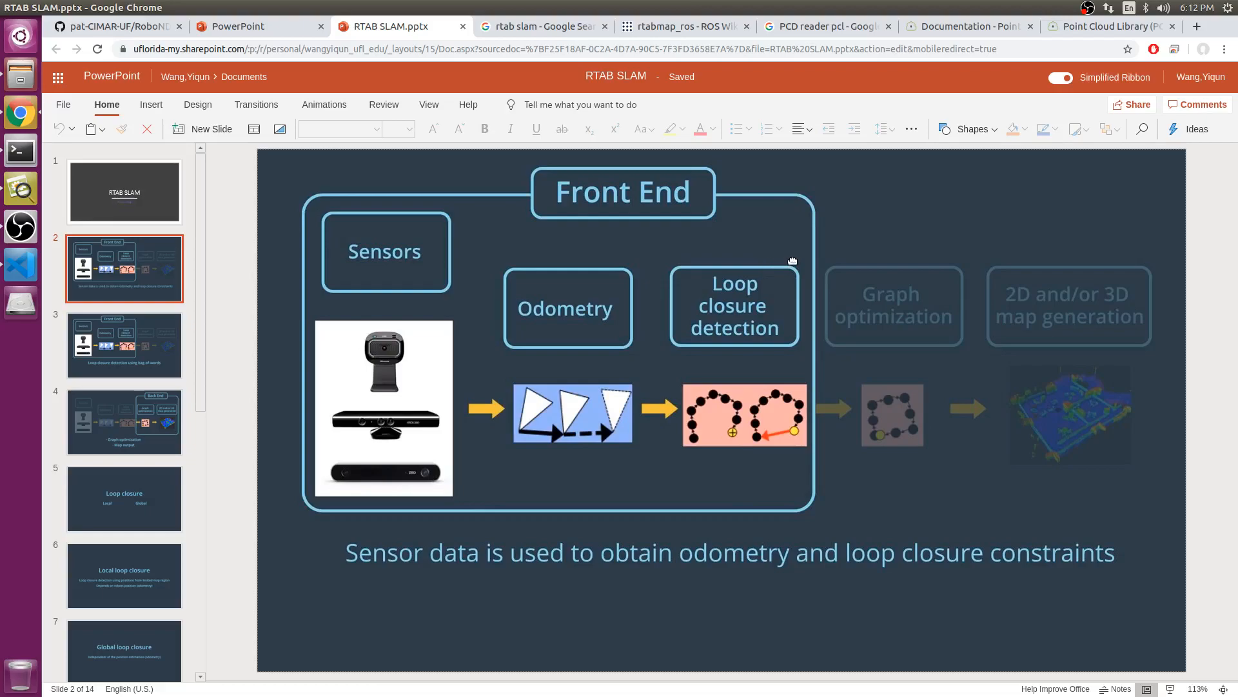
{"action": "mouse_move", "coordinate": [782, 257]}
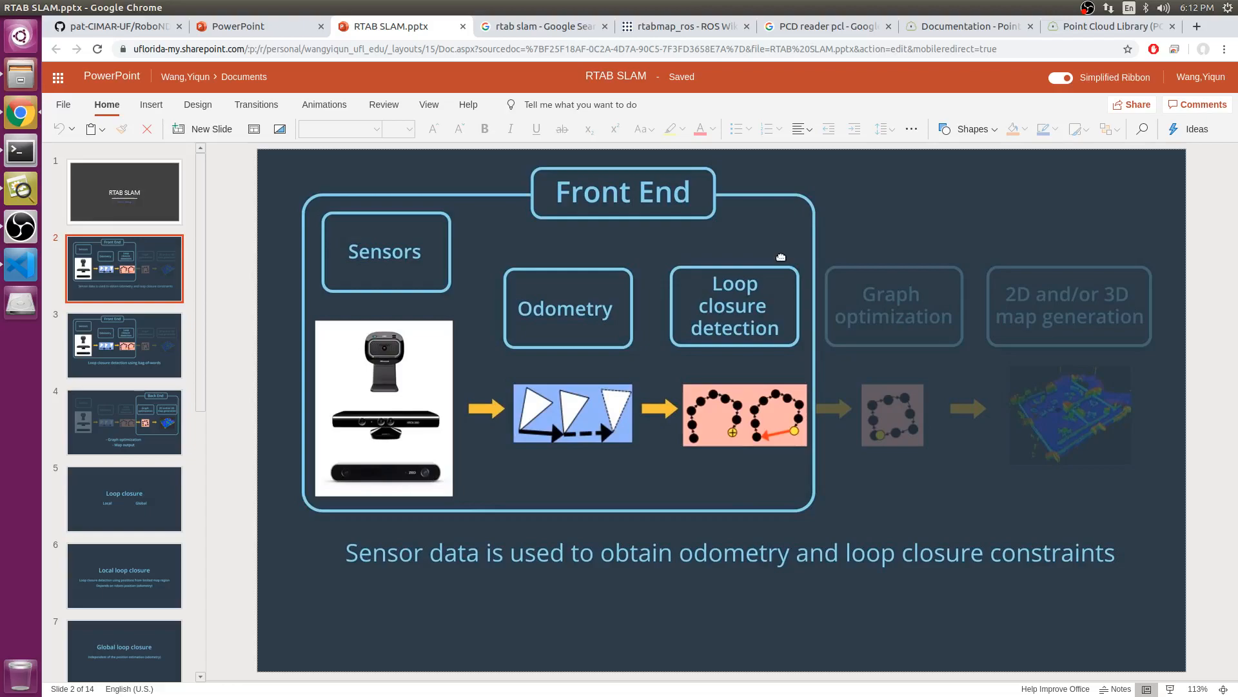
{"action": "mouse_move", "coordinate": [774, 243]}
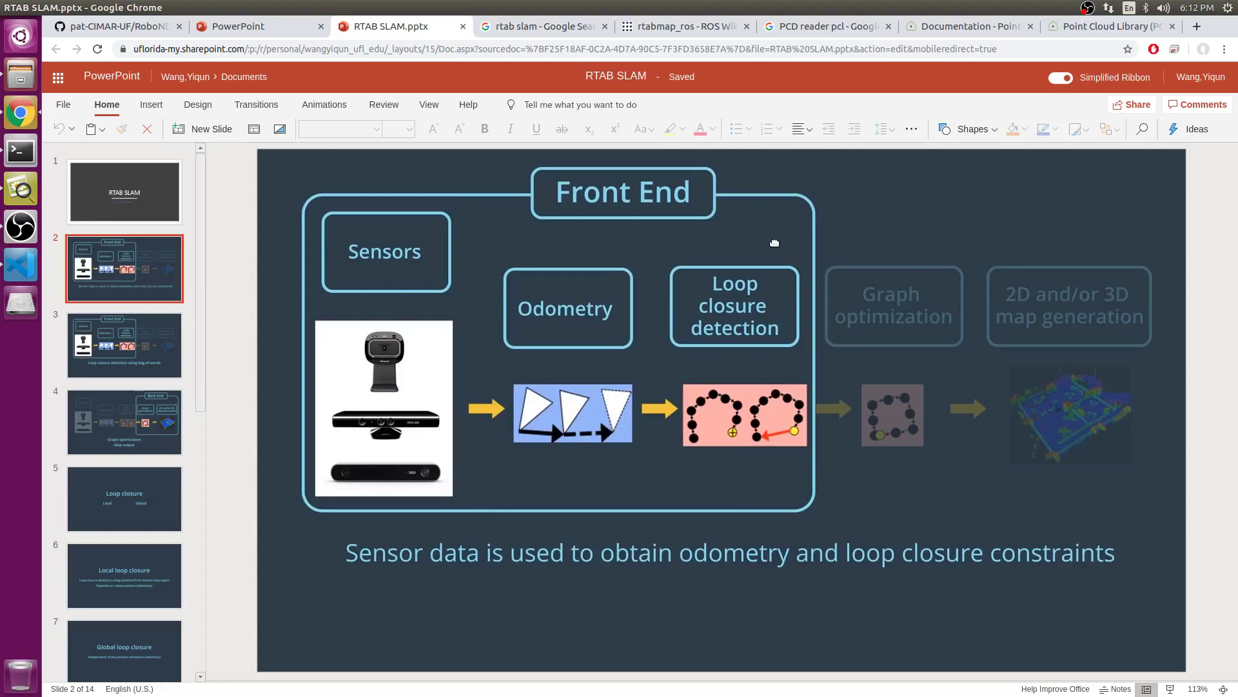
{"action": "mouse_move", "coordinate": [573, 319]}
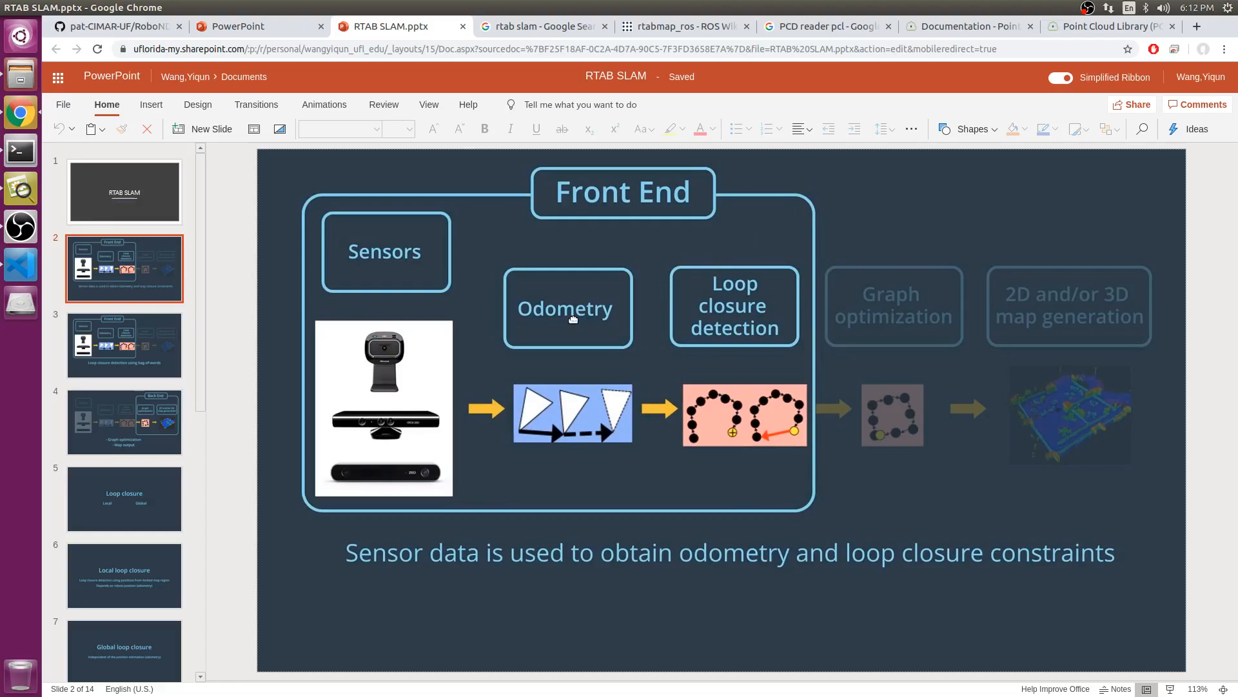
{"action": "mouse_move", "coordinate": [557, 325]}
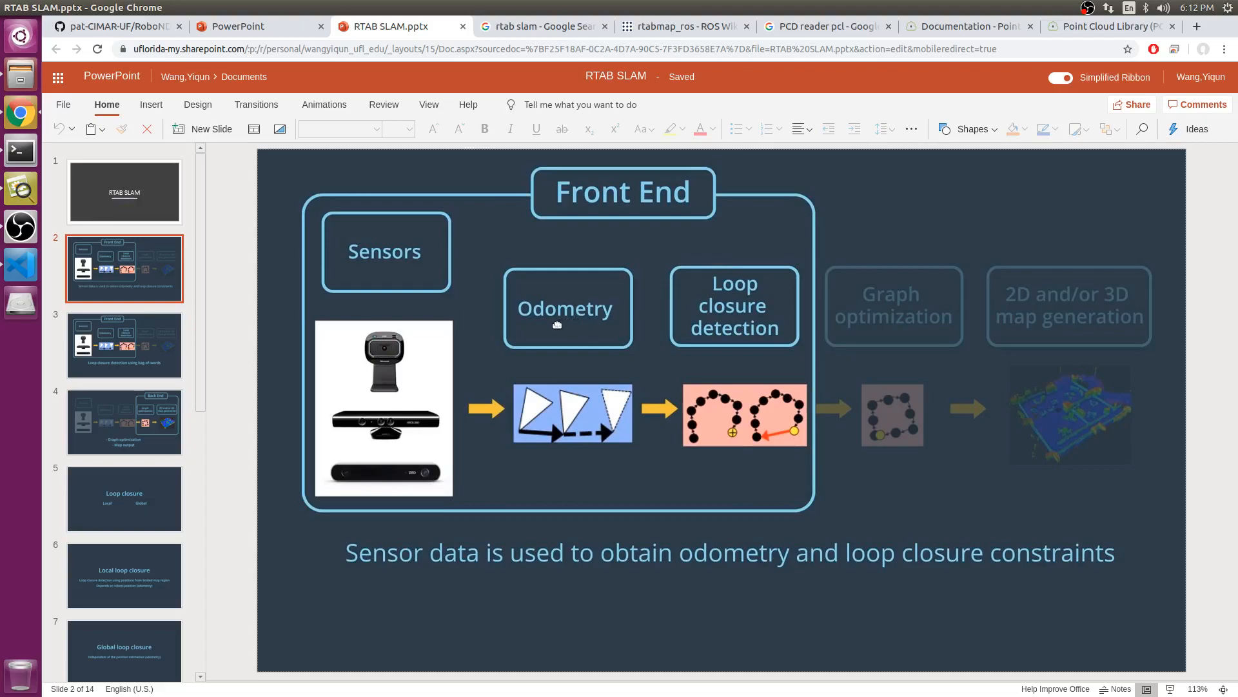
{"action": "mouse_move", "coordinate": [560, 313]}
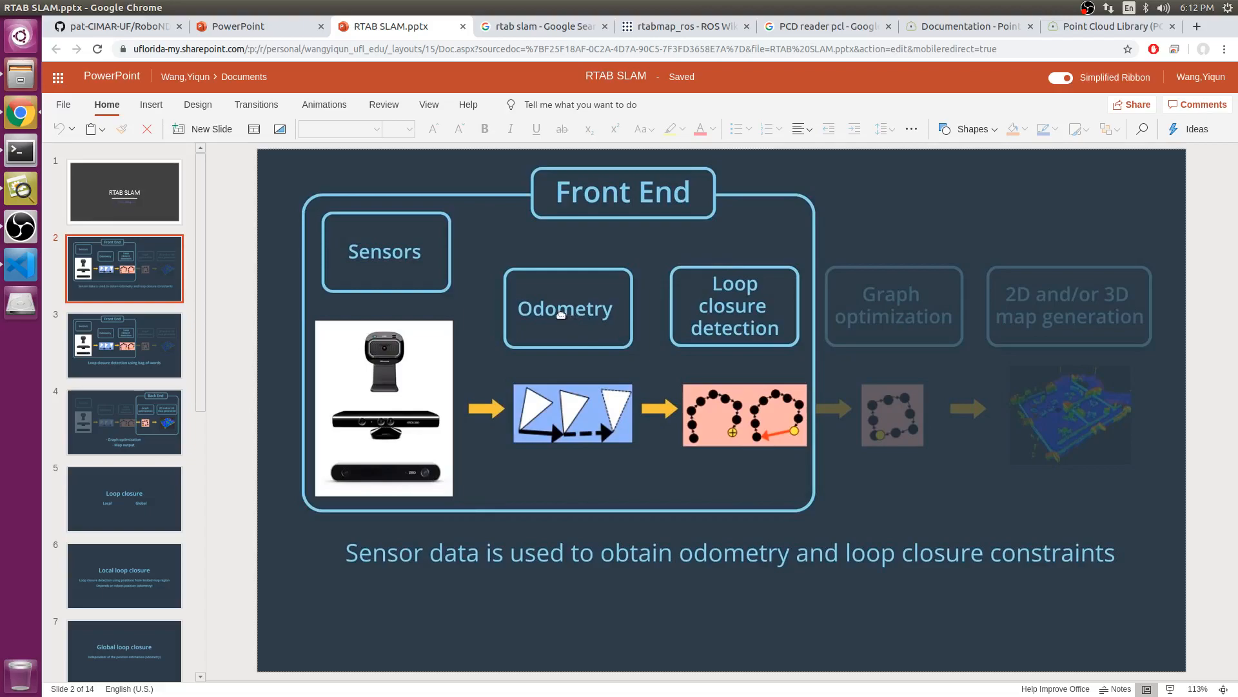
{"action": "mouse_move", "coordinate": [578, 348]}
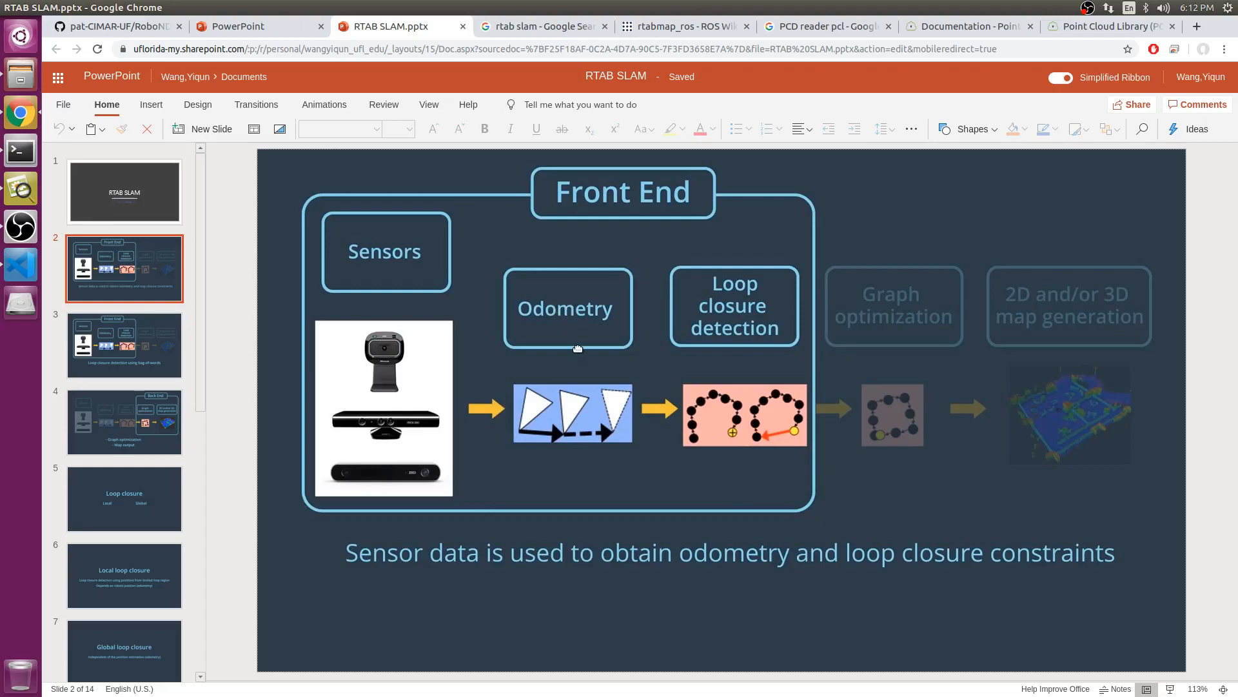
{"action": "mouse_move", "coordinate": [609, 321]}
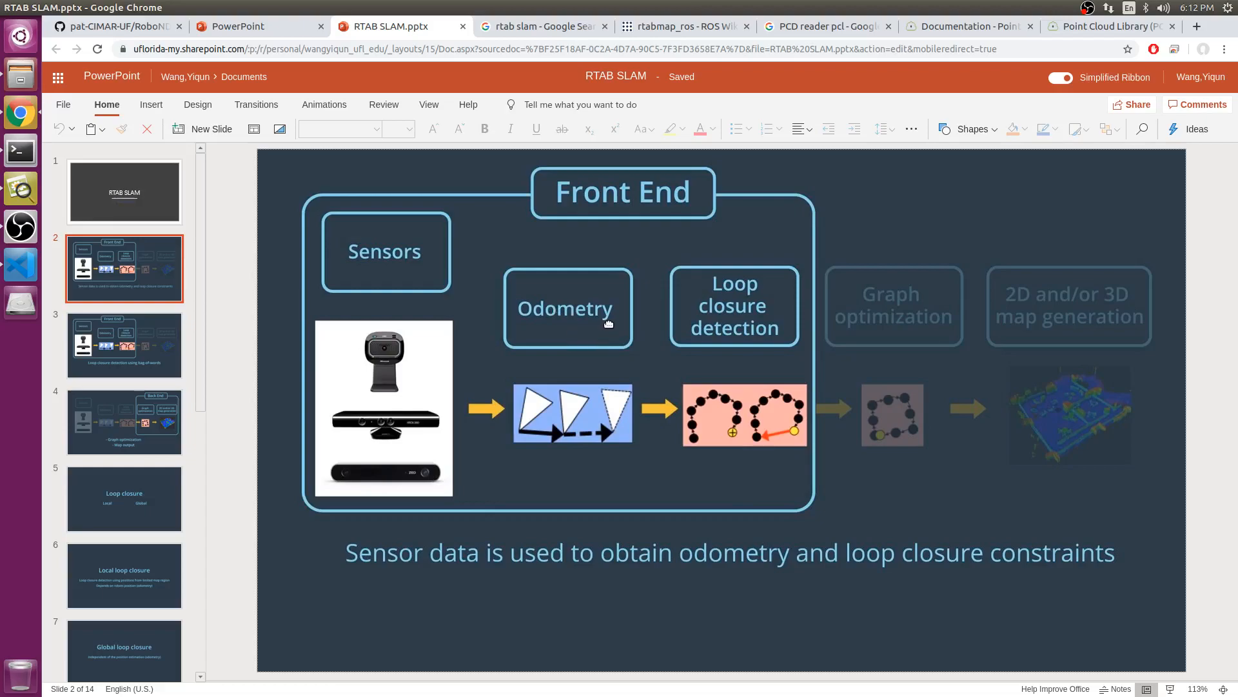
{"action": "mouse_move", "coordinate": [625, 325]}
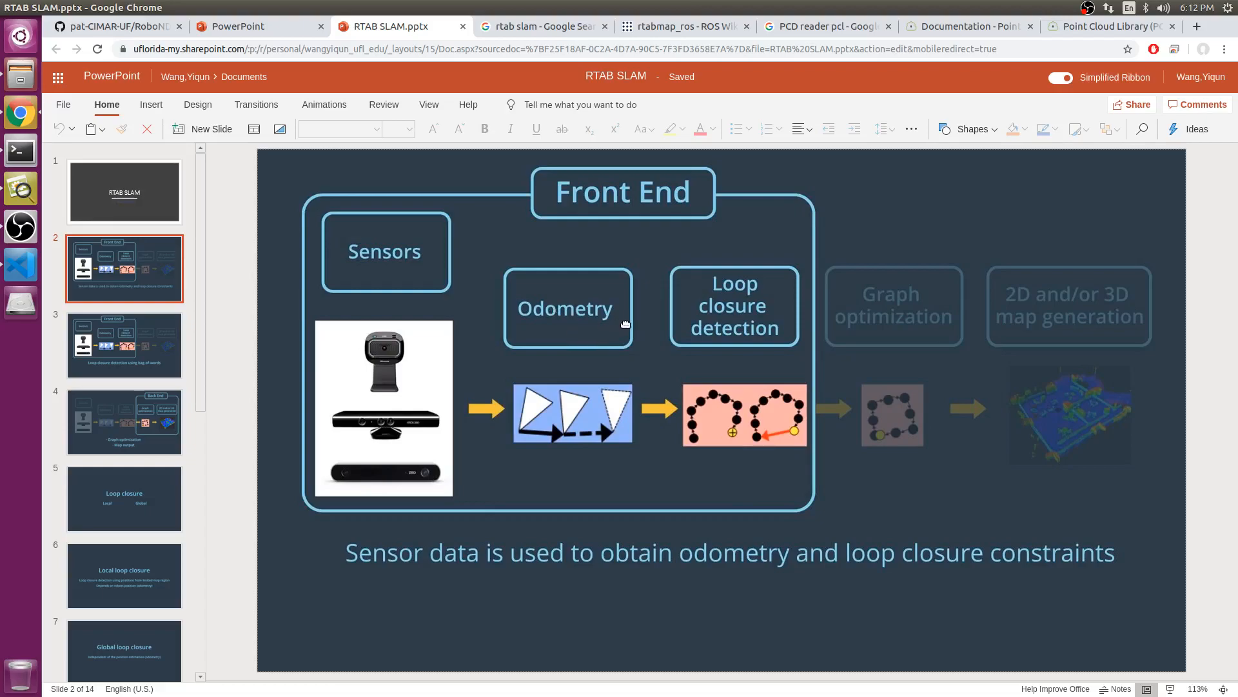
{"action": "mouse_move", "coordinate": [629, 317]}
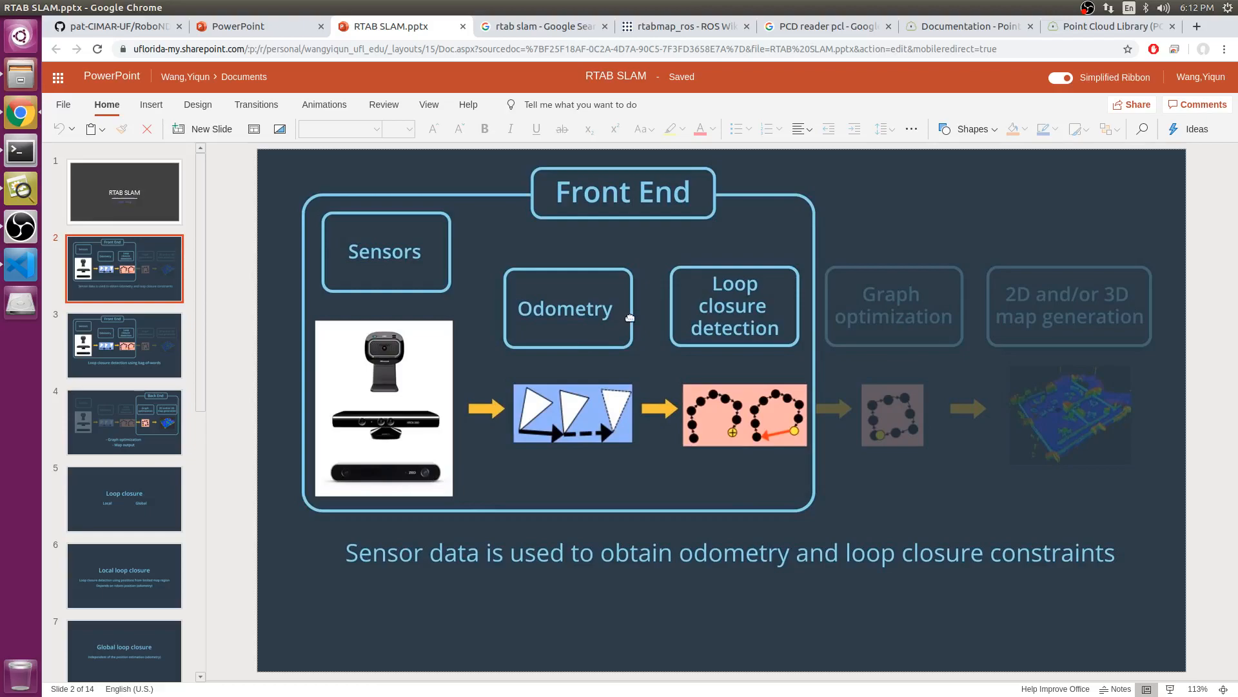
{"action": "mouse_move", "coordinate": [635, 314]}
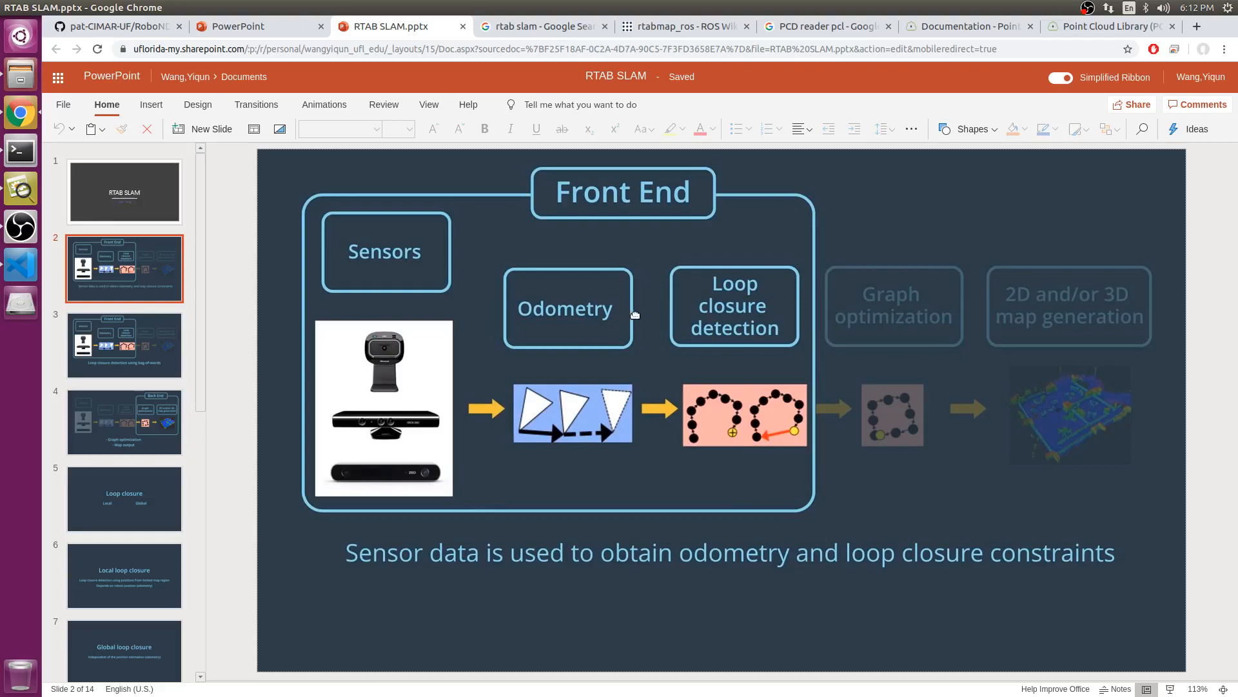
{"action": "mouse_move", "coordinate": [686, 325]}
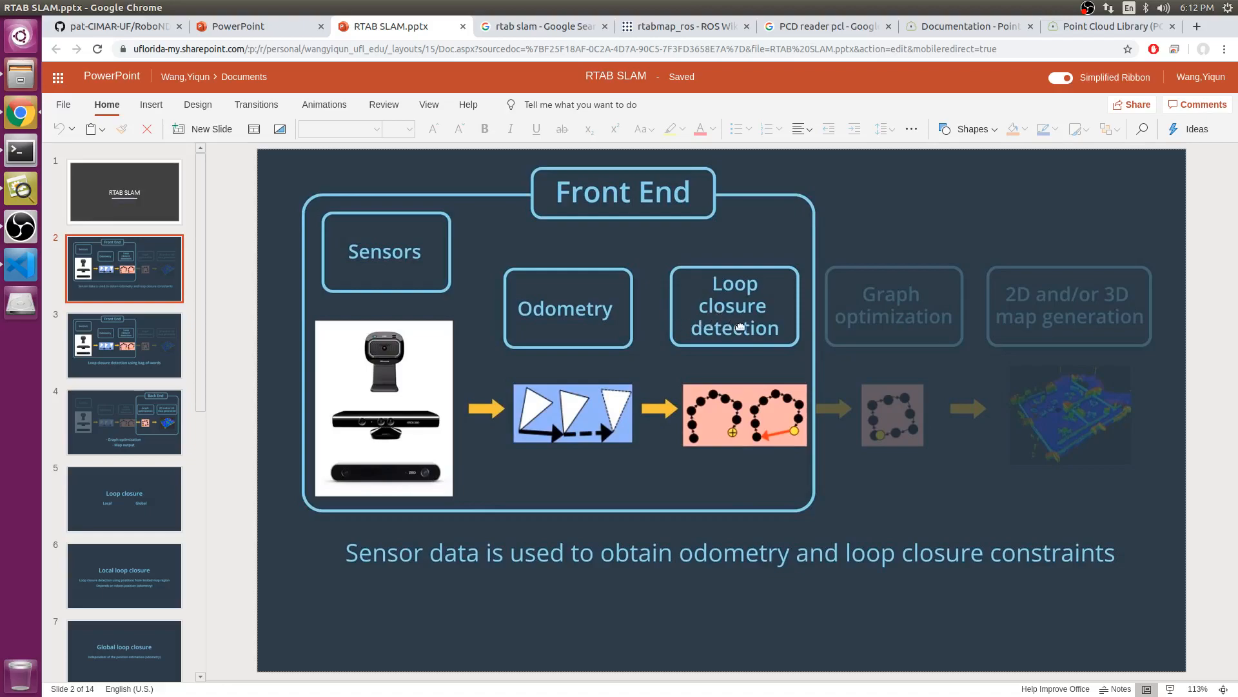
{"action": "mouse_move", "coordinate": [743, 321]}
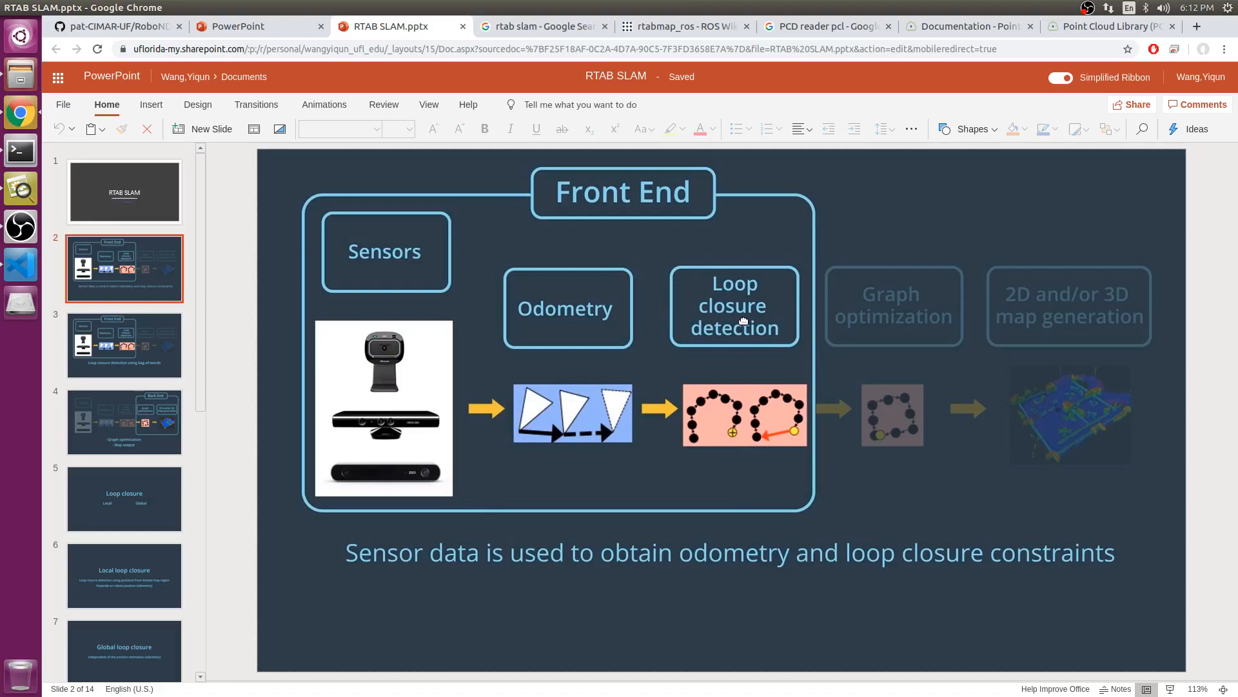
{"action": "mouse_move", "coordinate": [747, 317]}
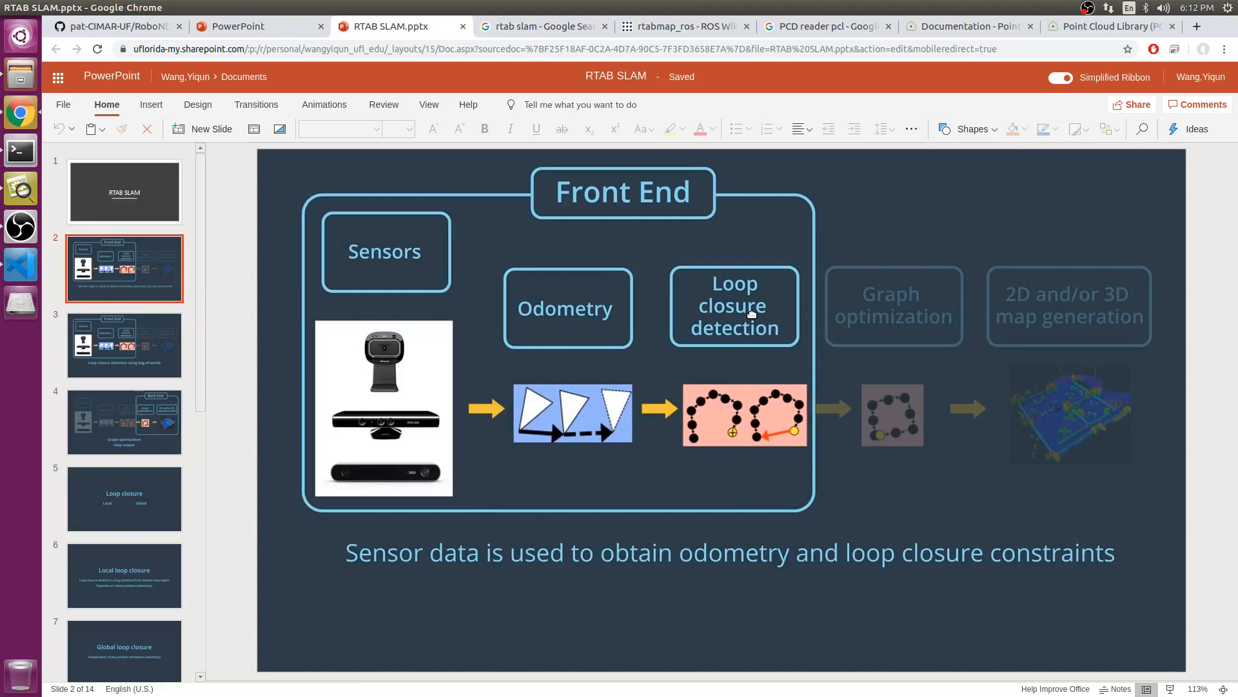
{"action": "mouse_move", "coordinate": [773, 299]}
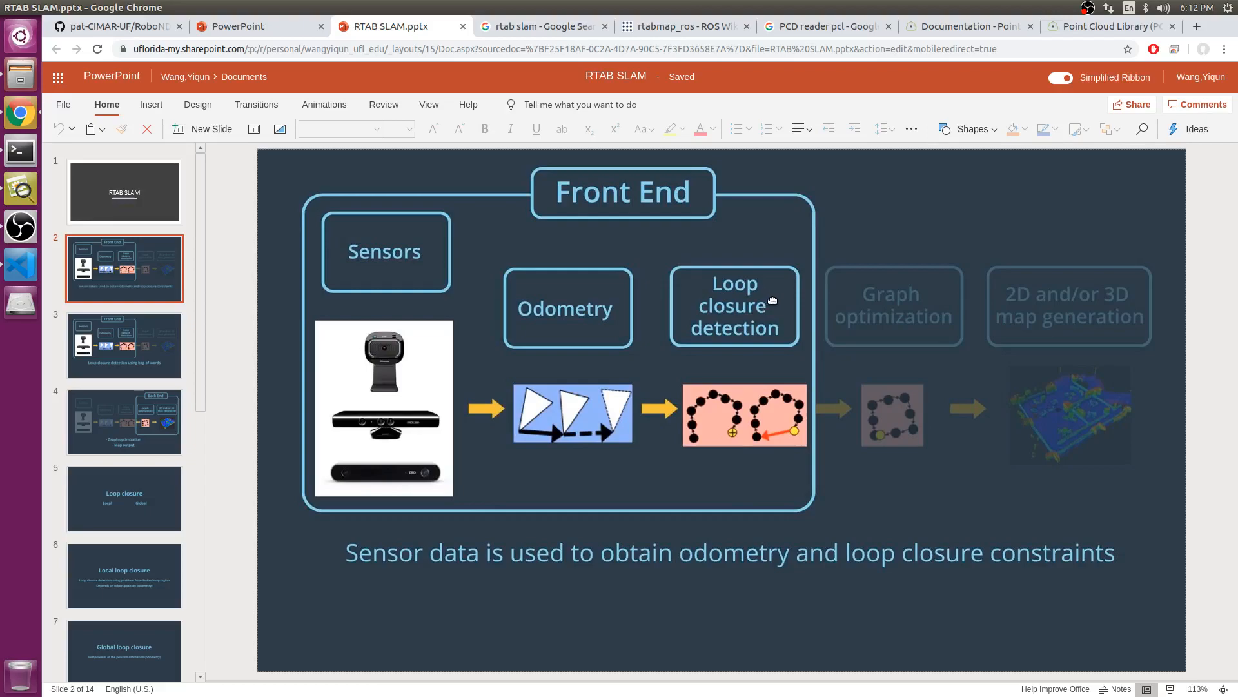
{"action": "mouse_move", "coordinate": [774, 299]}
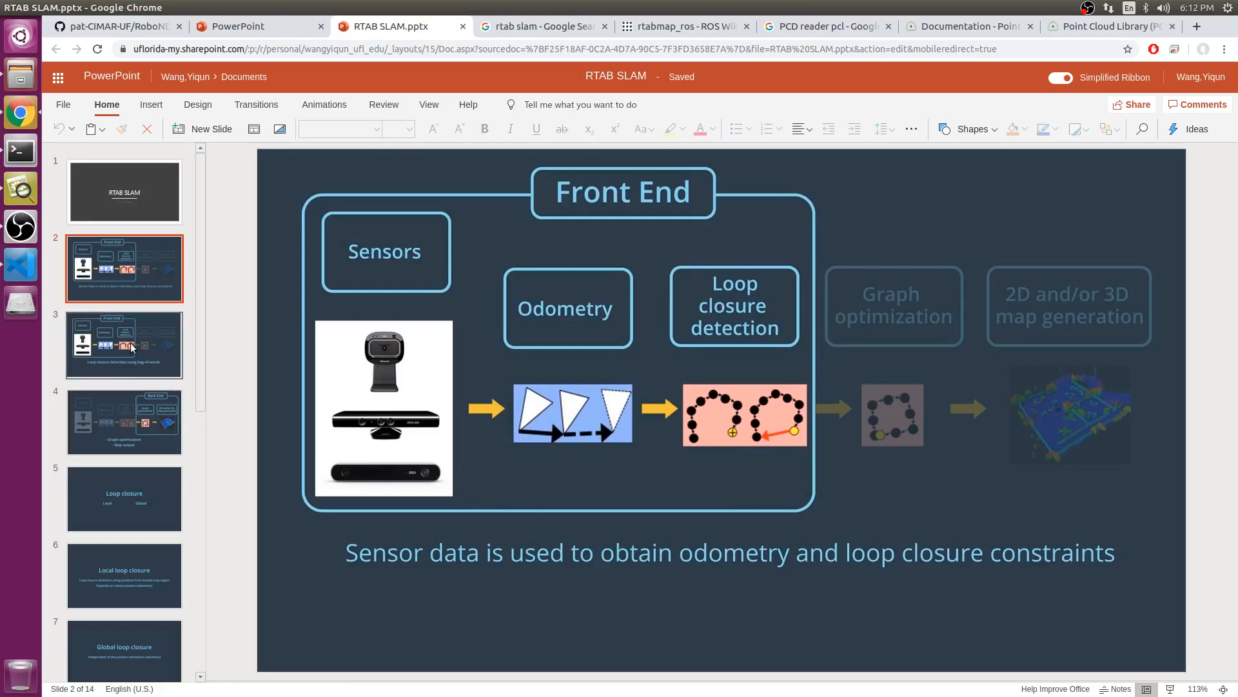
{"action": "left_click", "coordinate": [124, 345]}
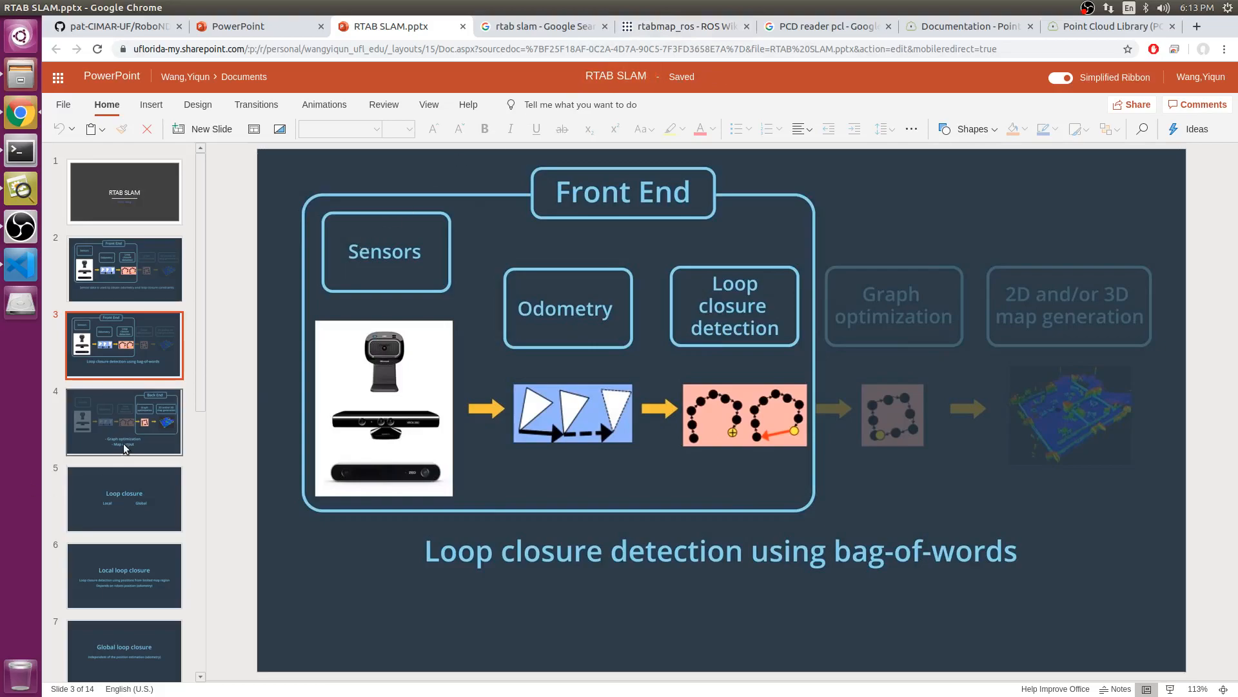
- Advance through slide 4 Back End to slide 5, Loop closure listing Local and Global
{"action": "left_click", "coordinate": [124, 420]}
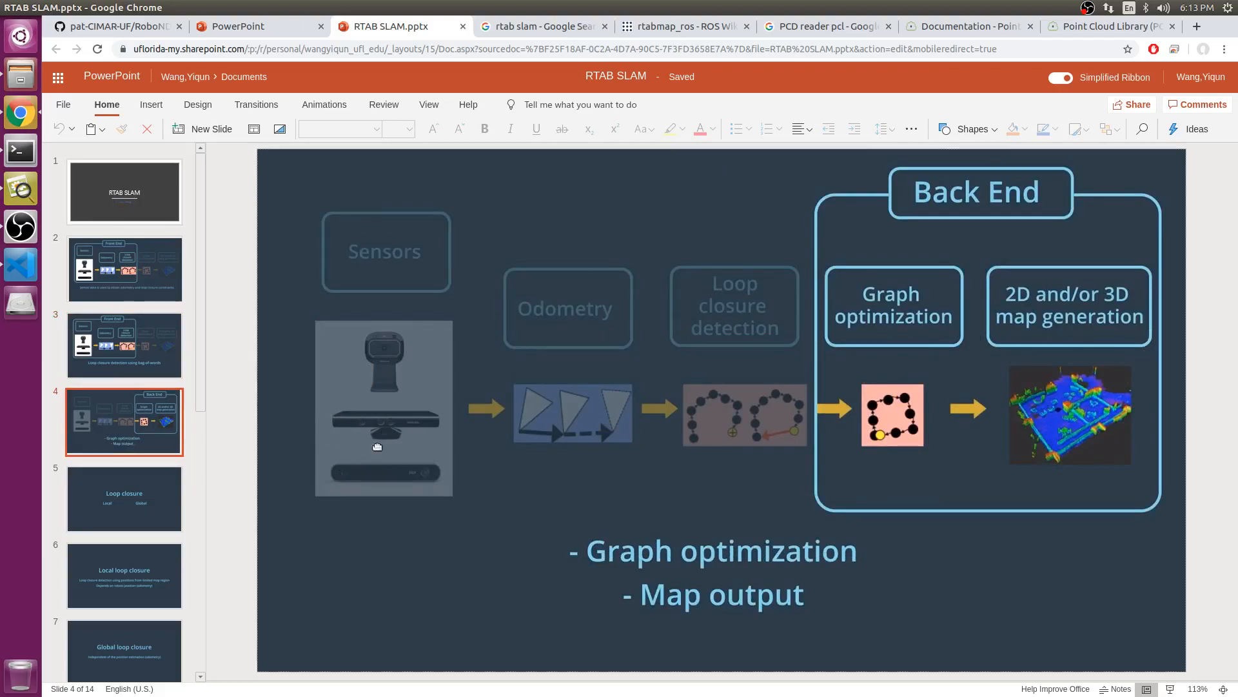
{"action": "left_click", "coordinate": [124, 498]}
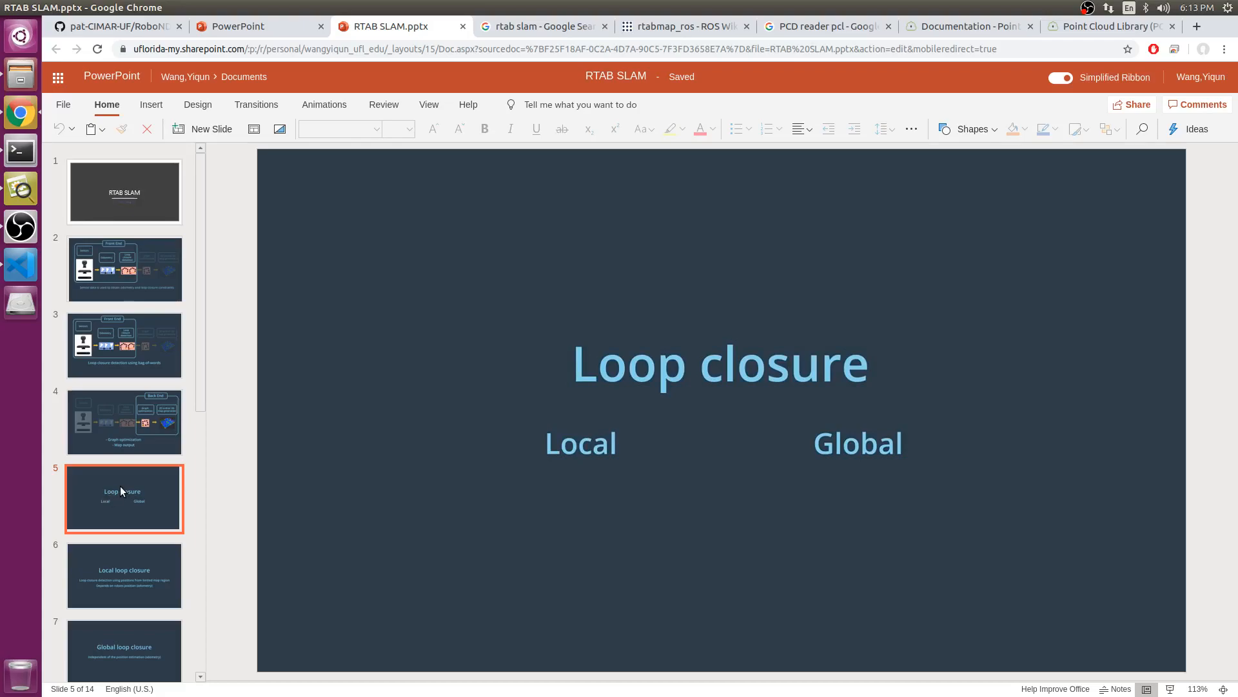
- Show slide 6, Local loop closure within a limited map region based on odometry
{"action": "left_click", "coordinate": [123, 576]}
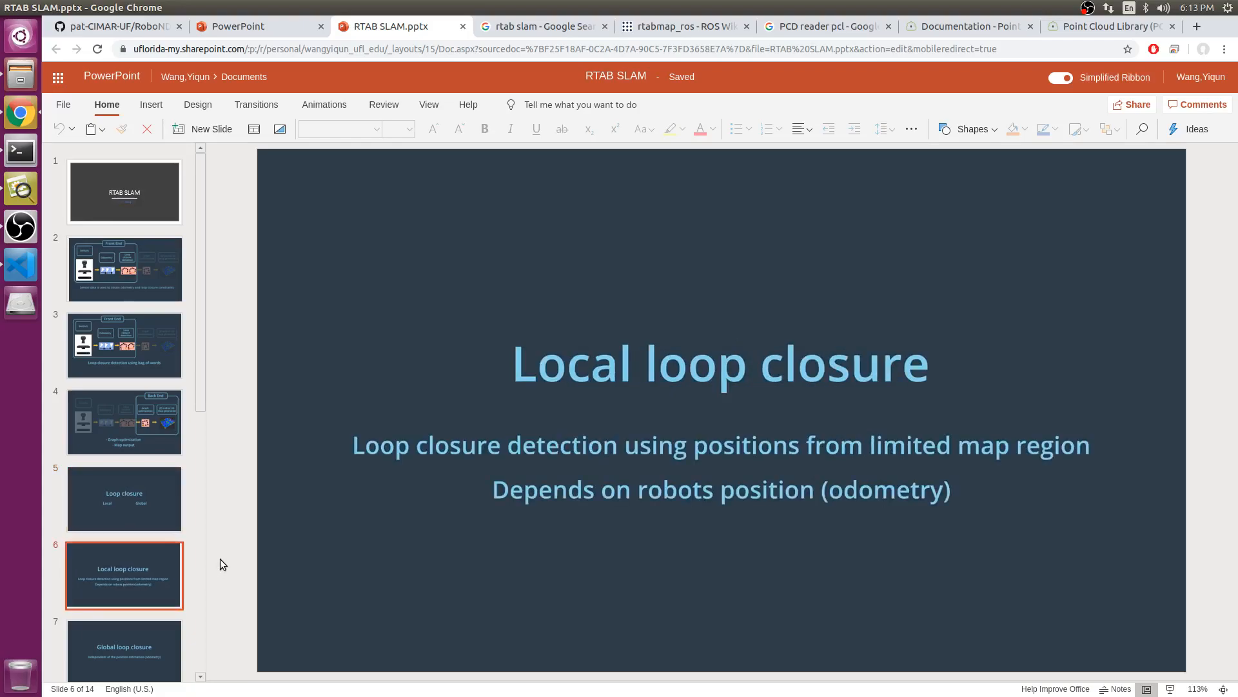
{"action": "mouse_move", "coordinate": [273, 554]}
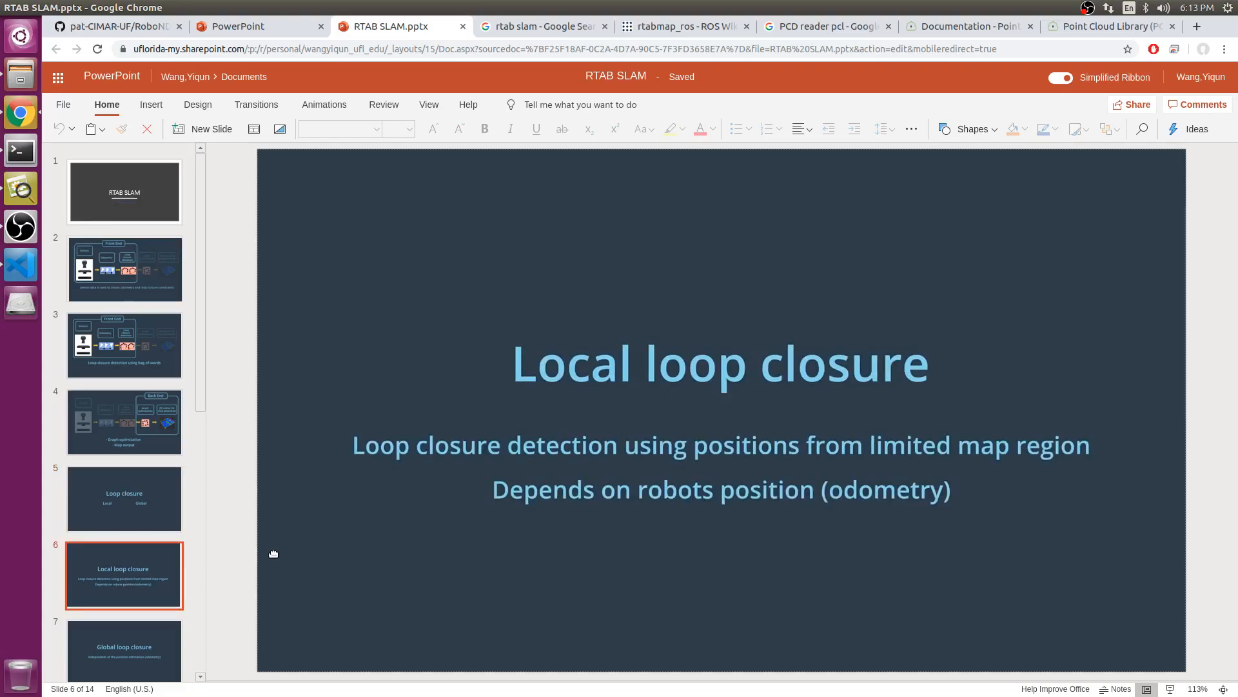
{"action": "mouse_move", "coordinate": [287, 562]}
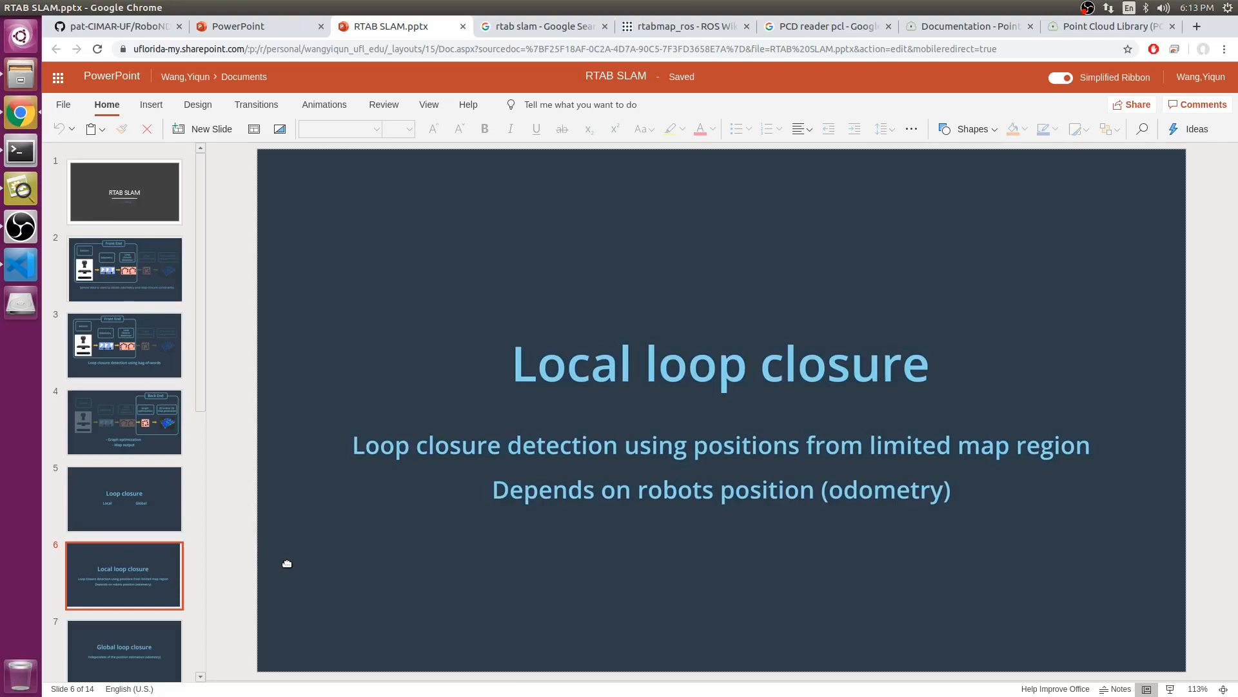
{"action": "mouse_move", "coordinate": [254, 554]}
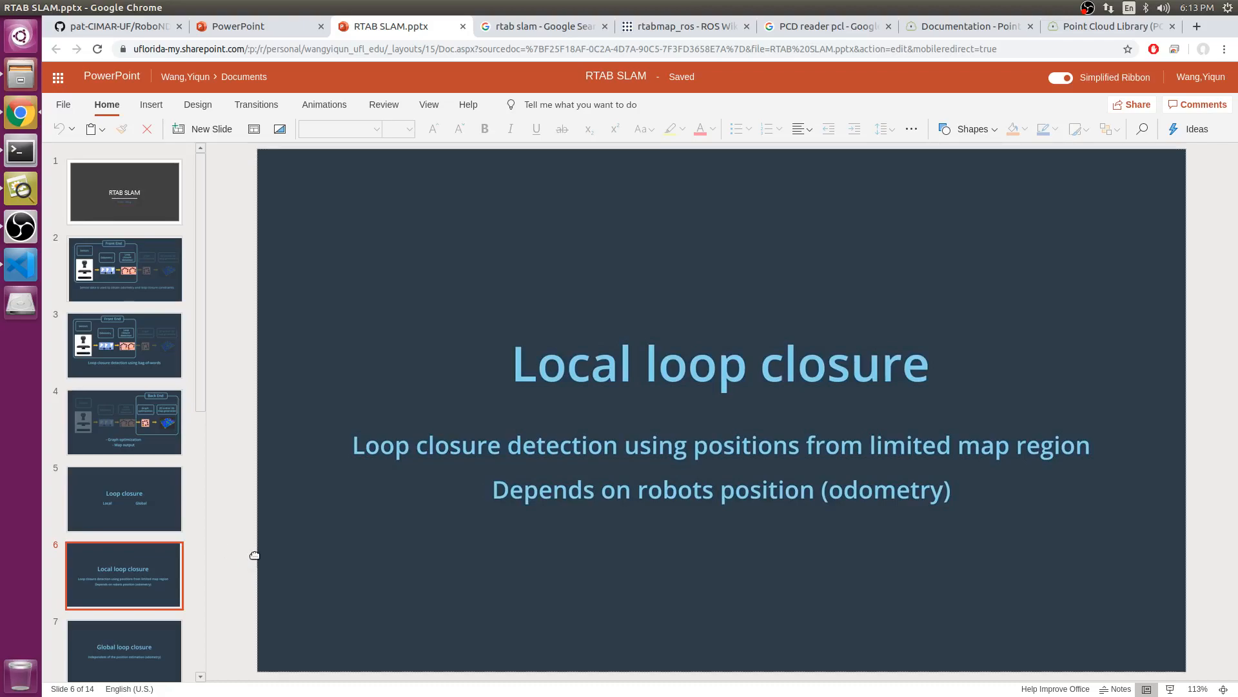
{"action": "mouse_move", "coordinate": [142, 643]}
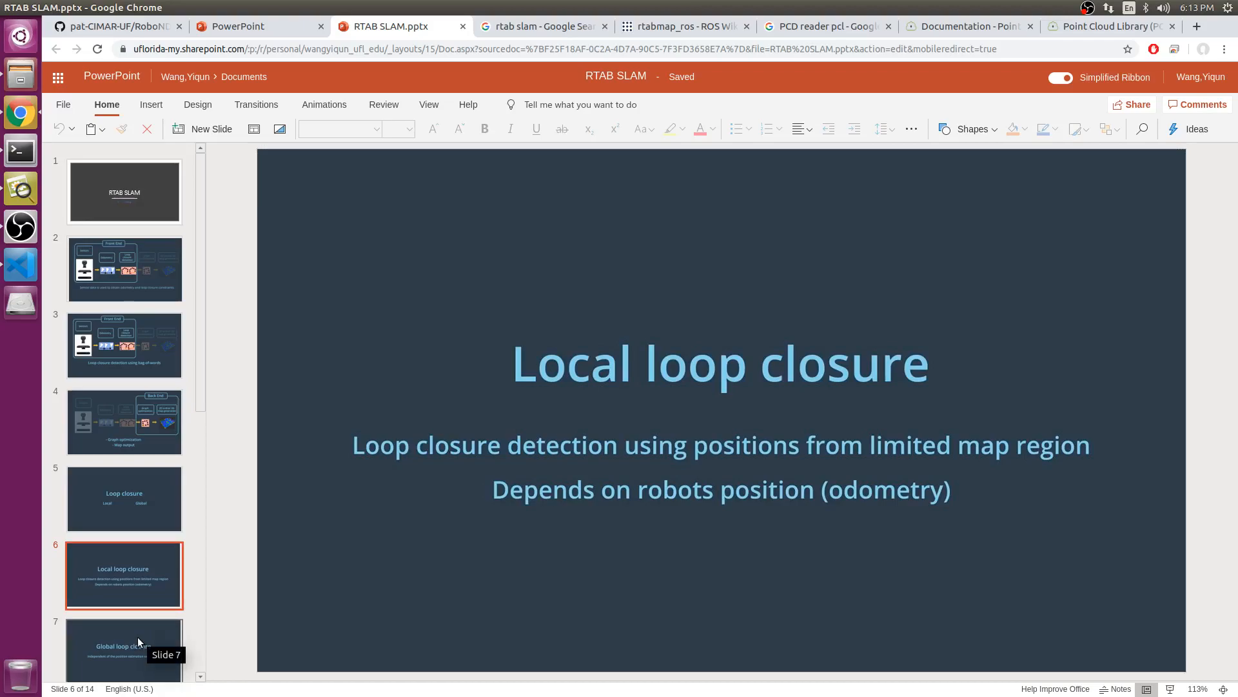
{"action": "mouse_move", "coordinate": [232, 606]}
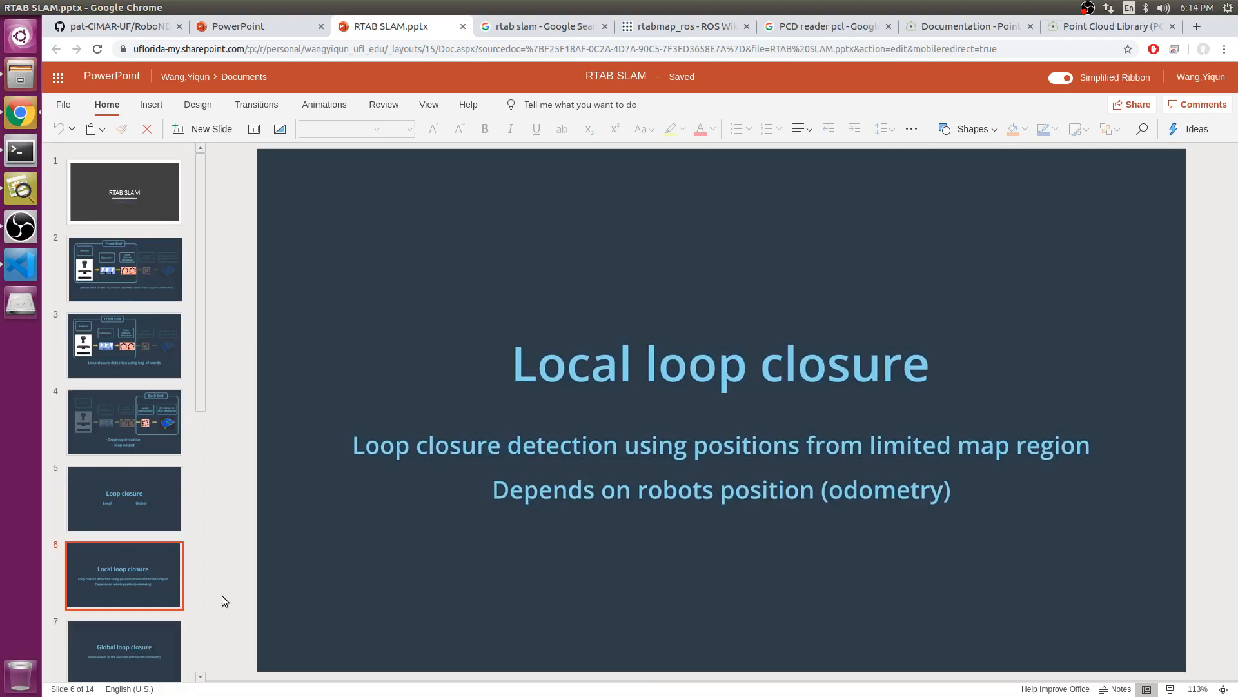
{"action": "mouse_move", "coordinate": [274, 560]}
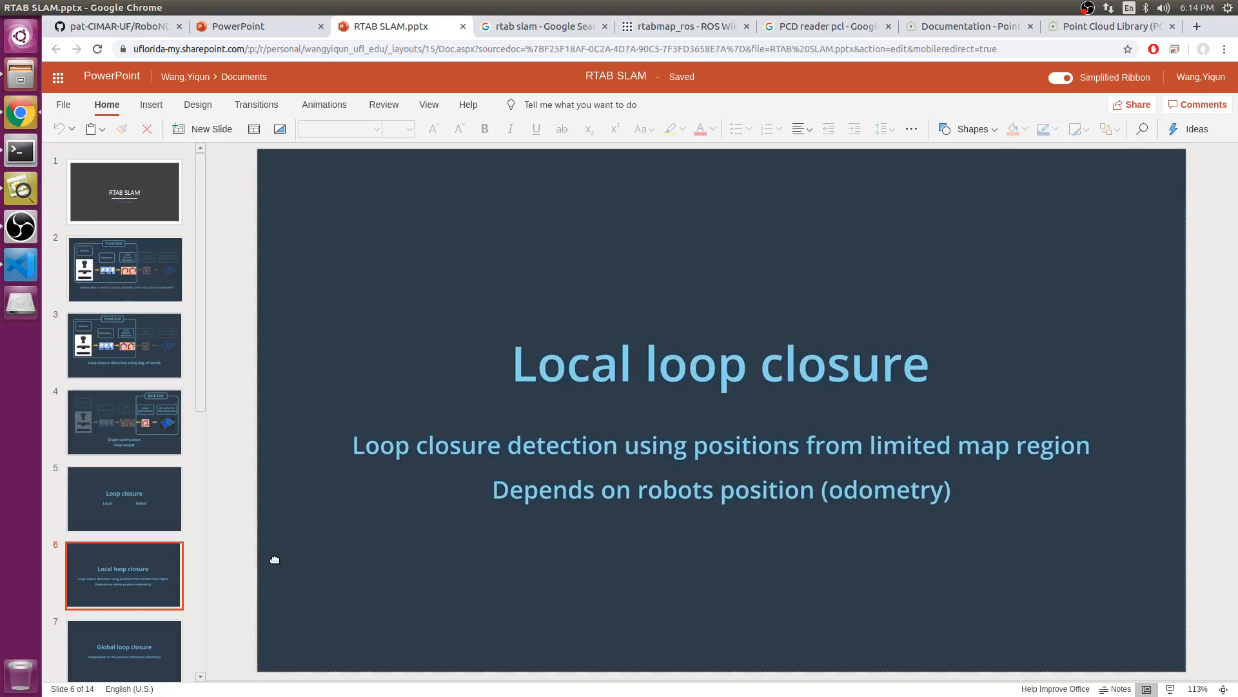
{"action": "mouse_move", "coordinate": [278, 558]}
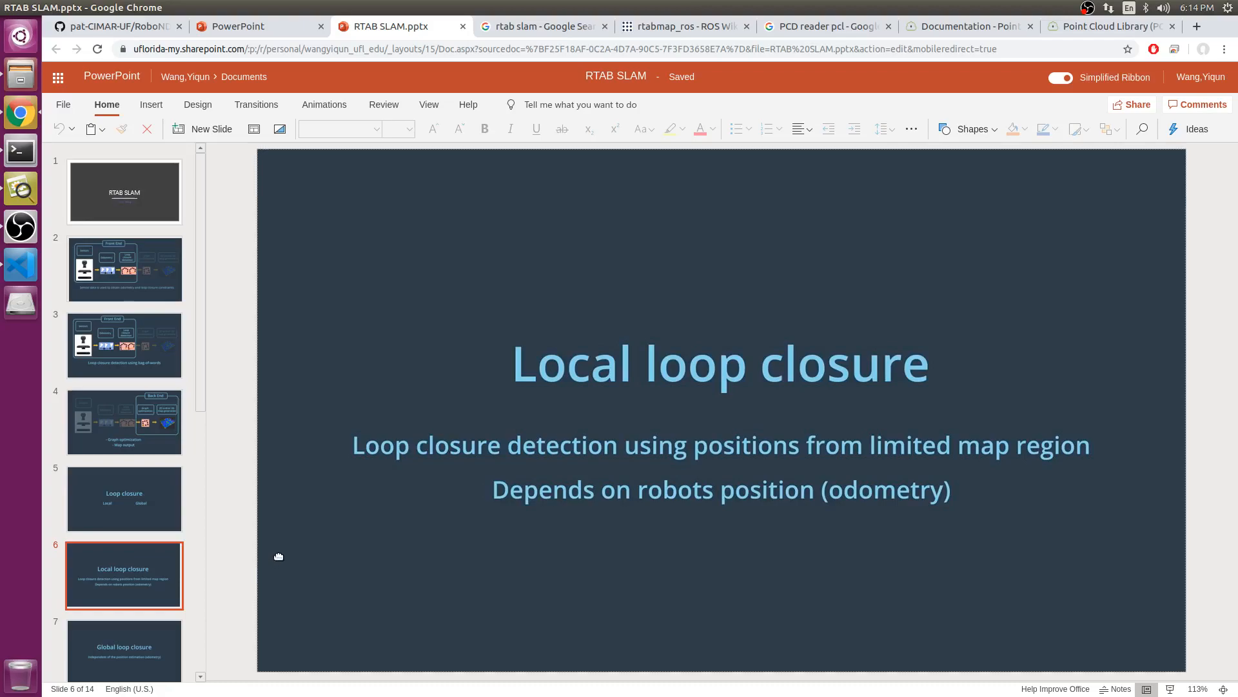
{"action": "mouse_move", "coordinate": [258, 556]}
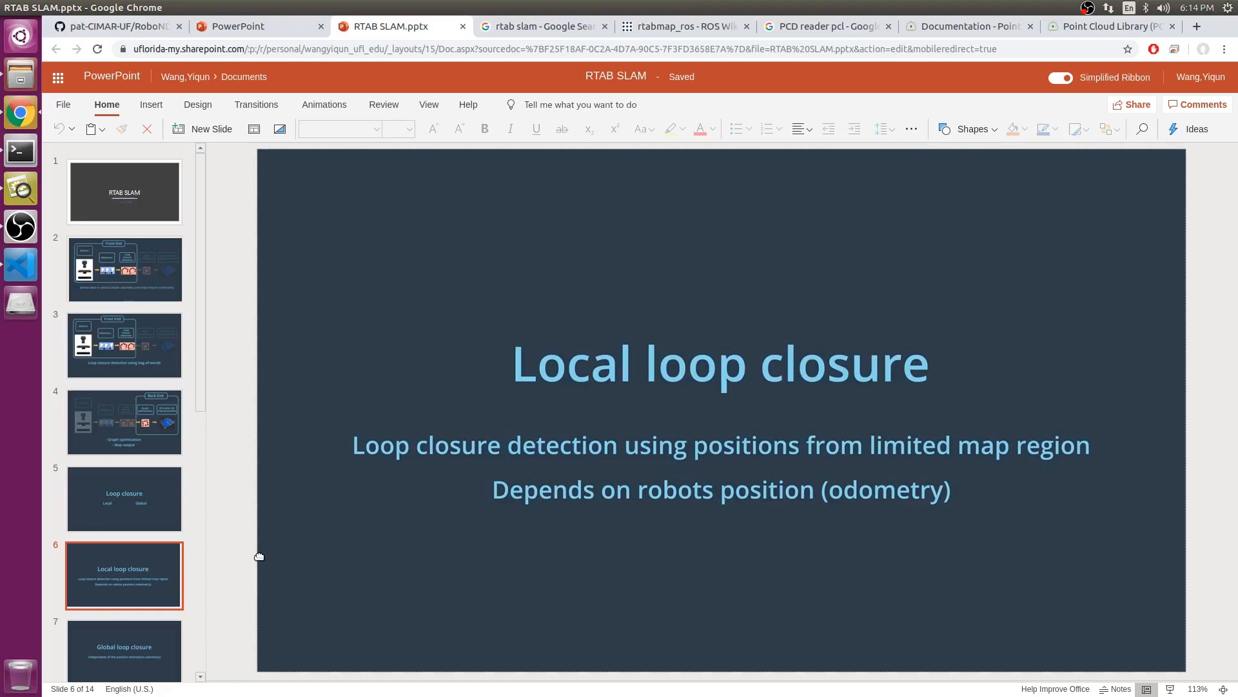
{"action": "mouse_move", "coordinate": [265, 556]}
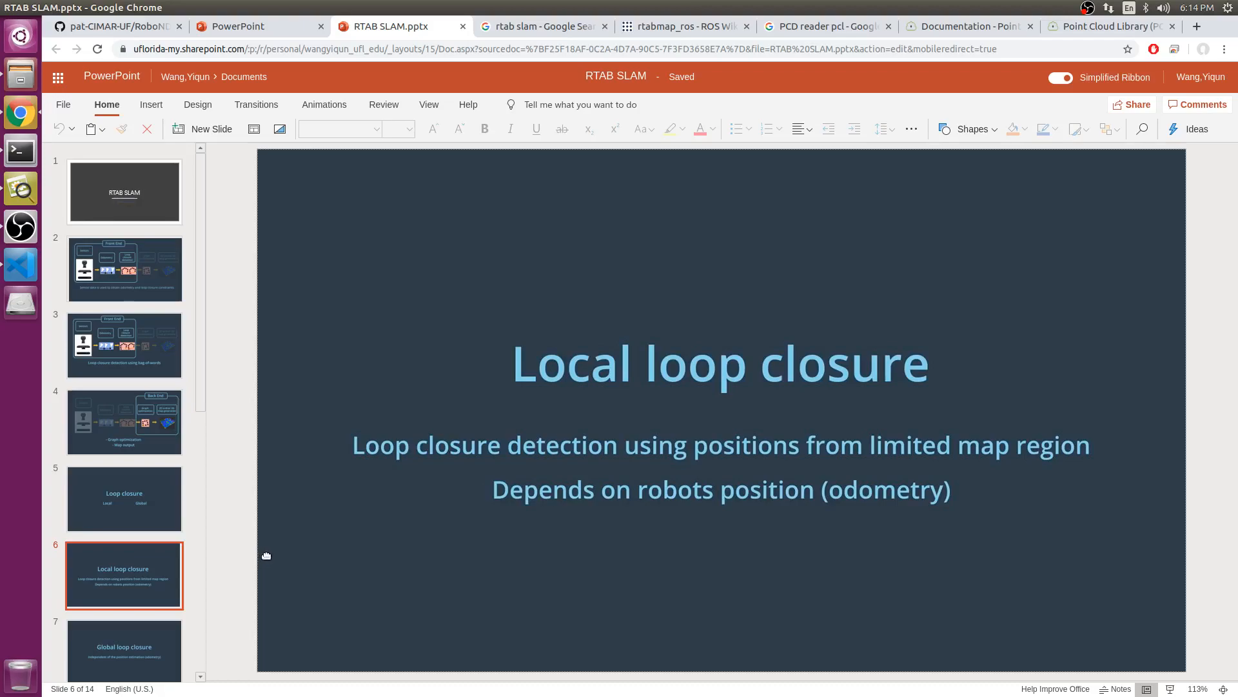
{"action": "mouse_move", "coordinate": [116, 598]}
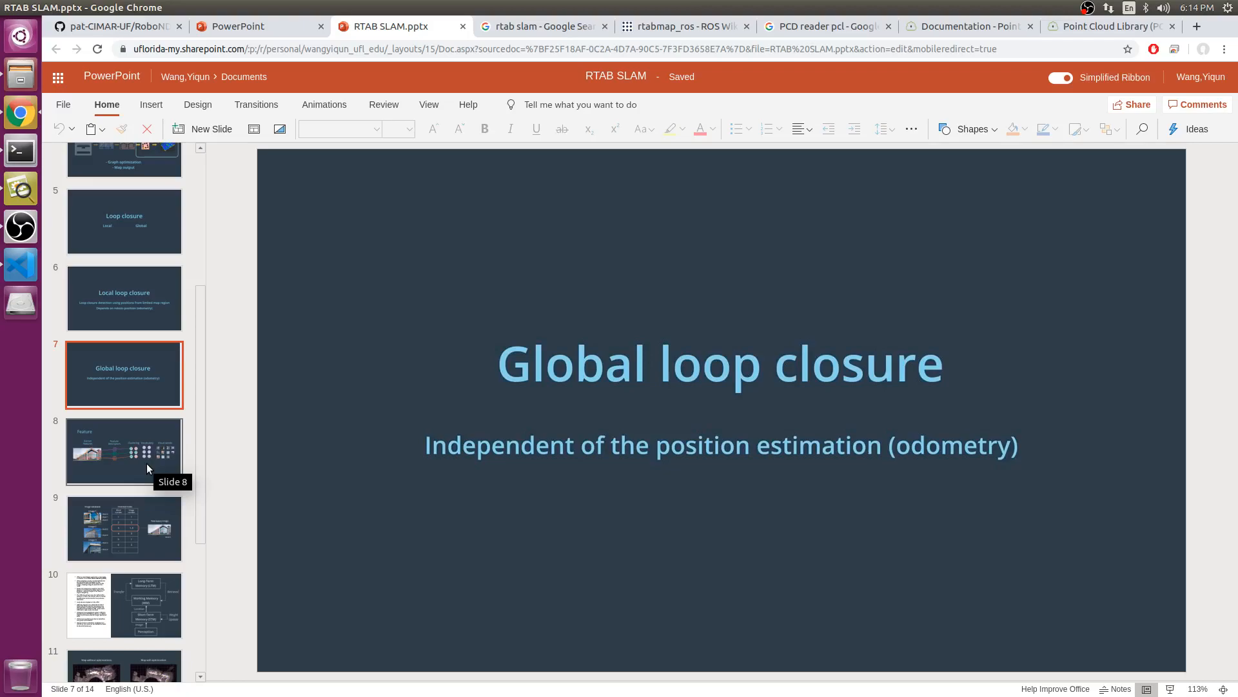
{"action": "mouse_move", "coordinate": [172, 436]}
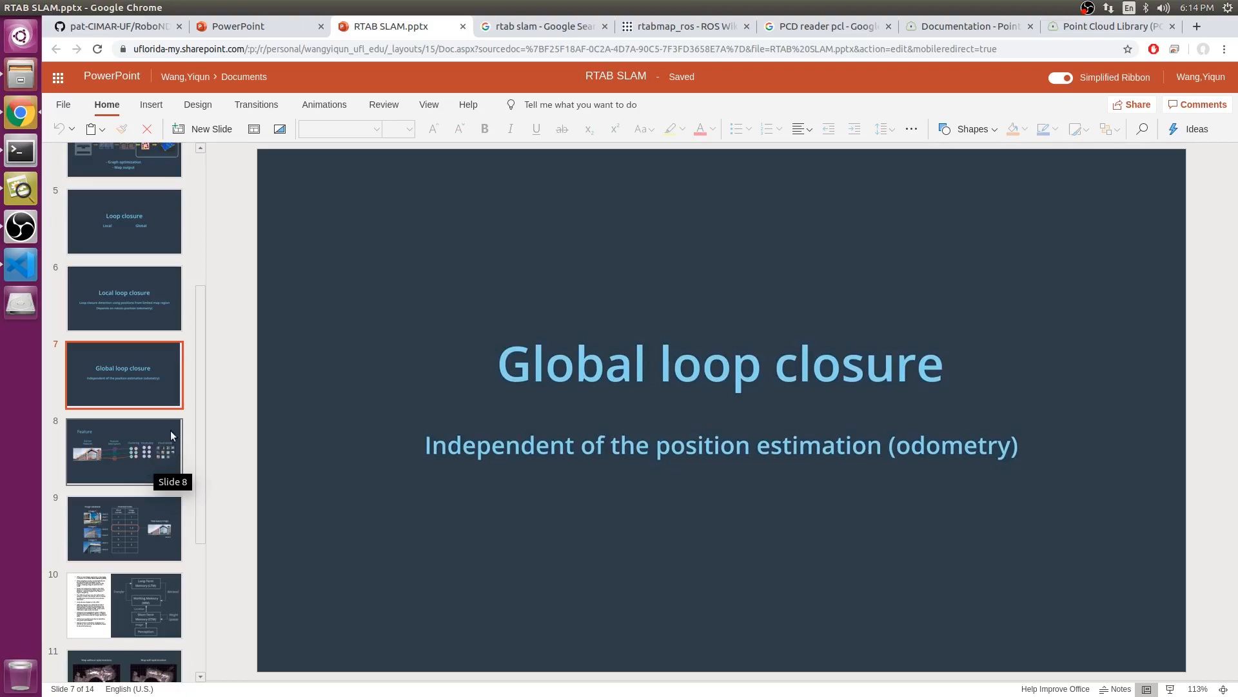
{"action": "mouse_move", "coordinate": [178, 432]}
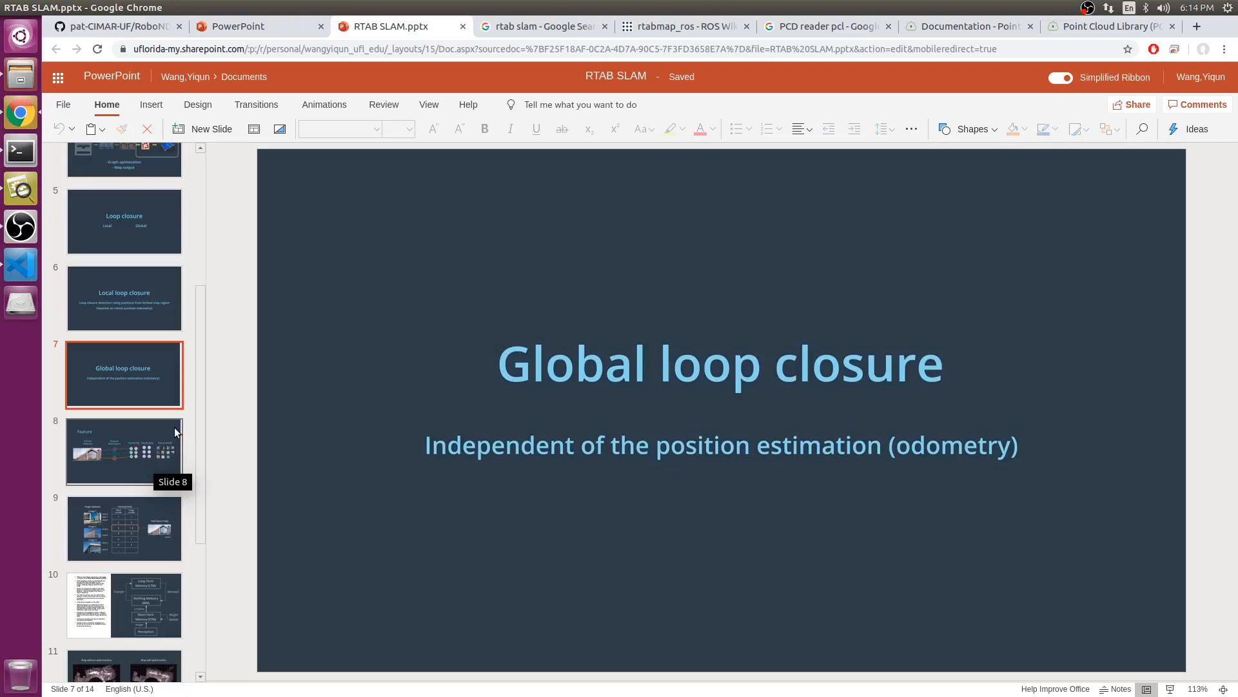
{"action": "mouse_move", "coordinate": [155, 418]}
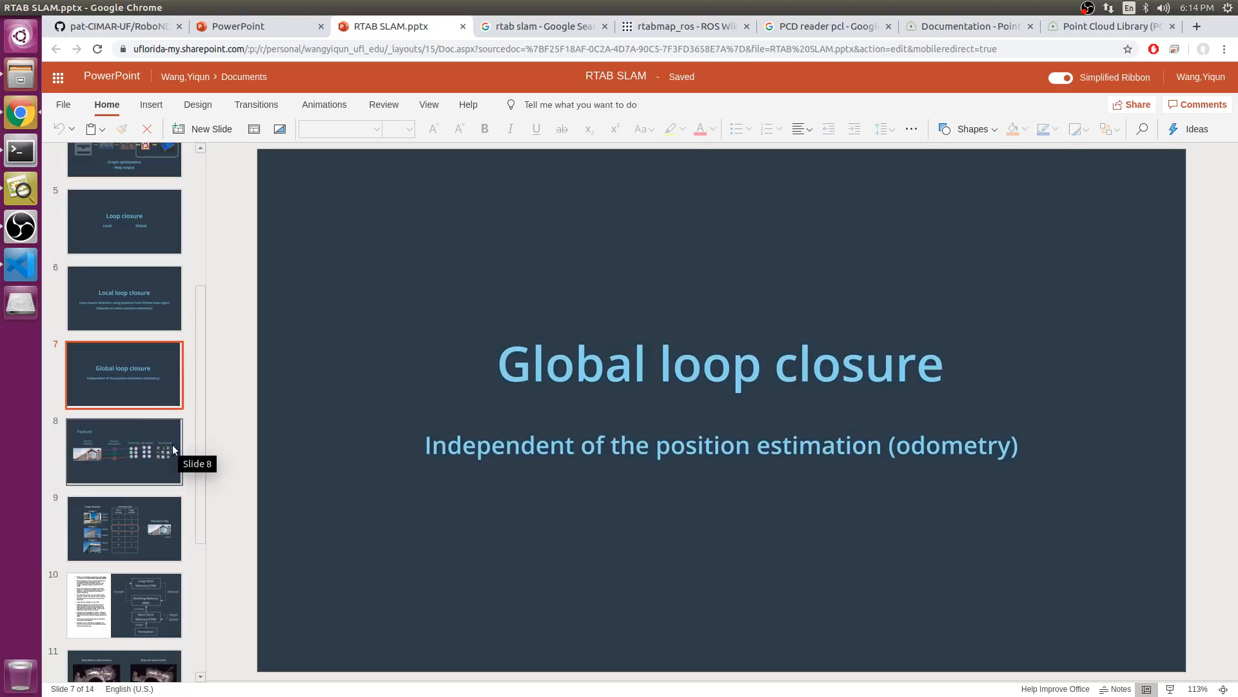
{"action": "mouse_move", "coordinate": [333, 473]}
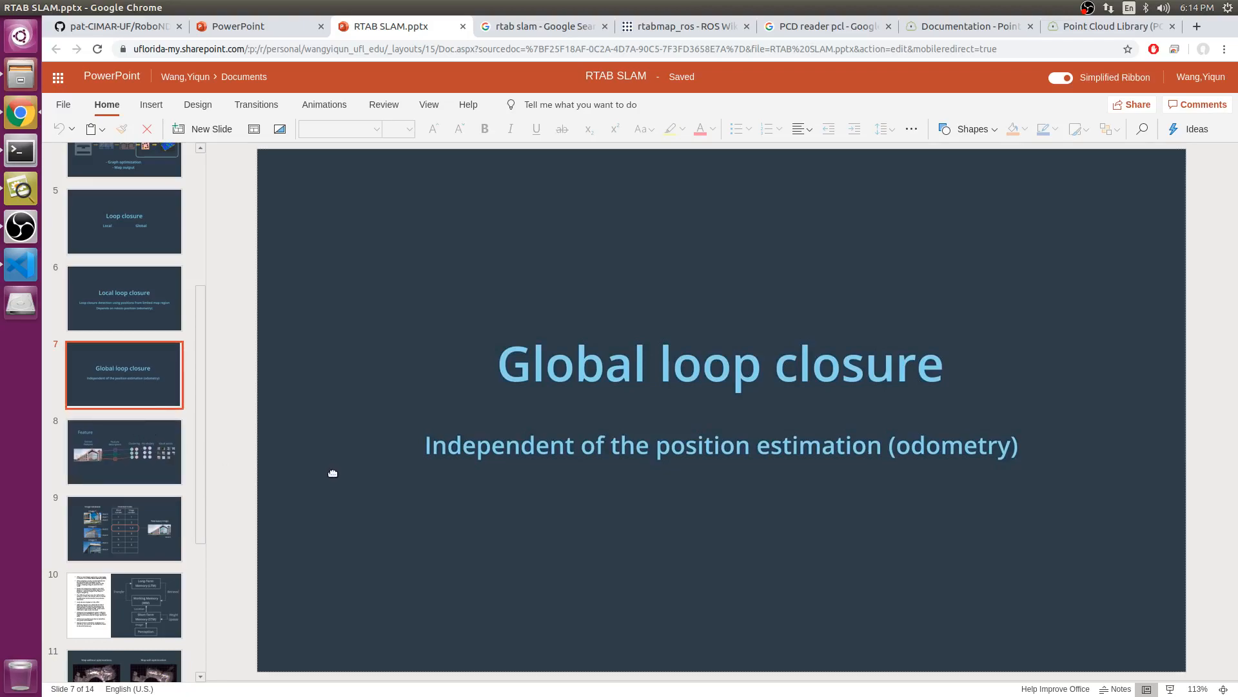
{"action": "mouse_move", "coordinate": [322, 477]}
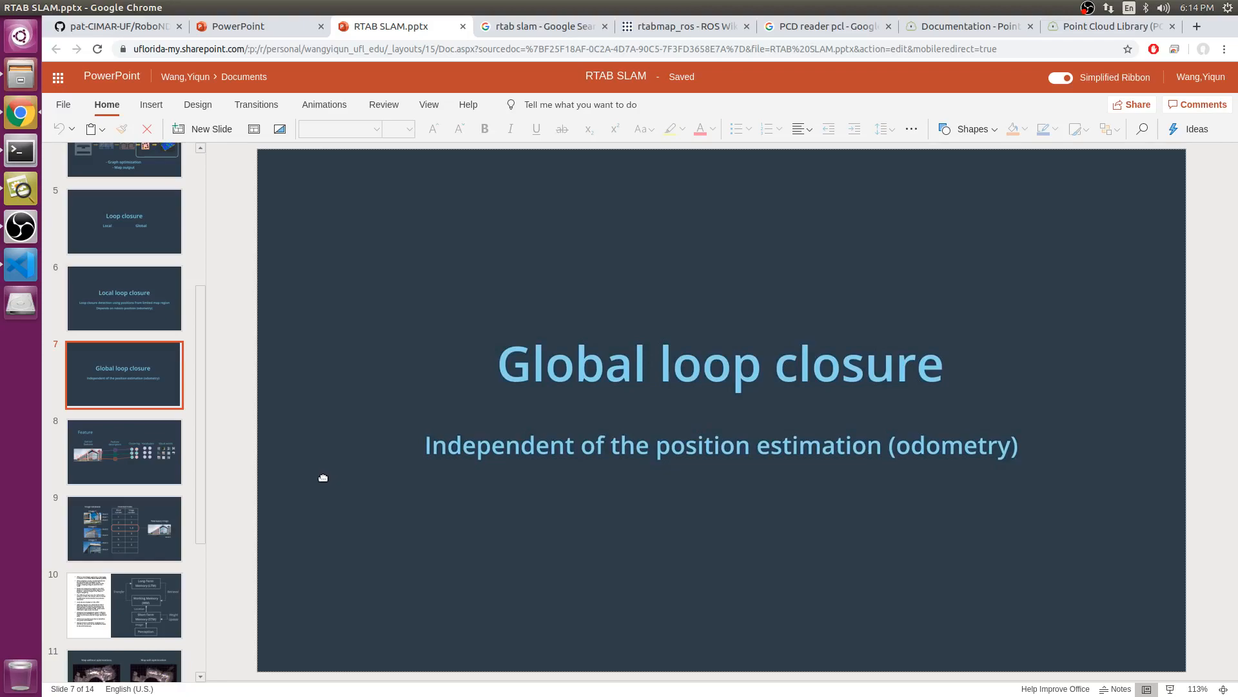
{"action": "mouse_move", "coordinate": [329, 475]}
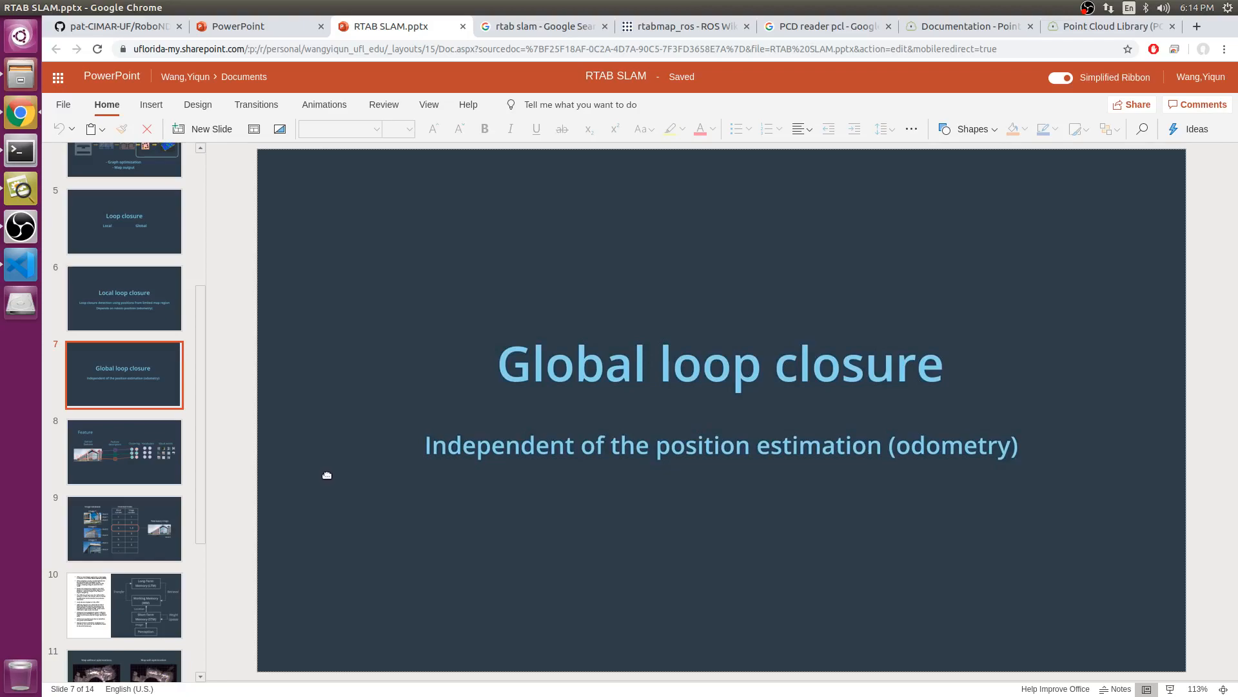
{"action": "mouse_move", "coordinate": [333, 472]}
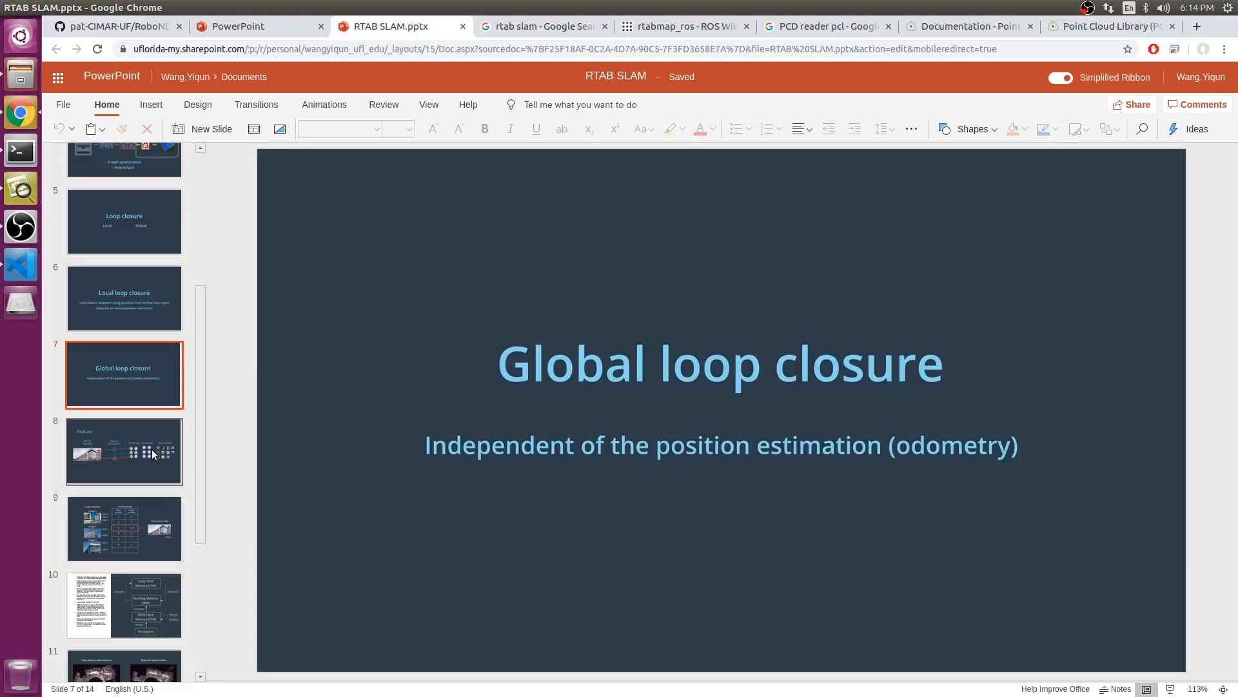
{"action": "mouse_move", "coordinate": [154, 454]}
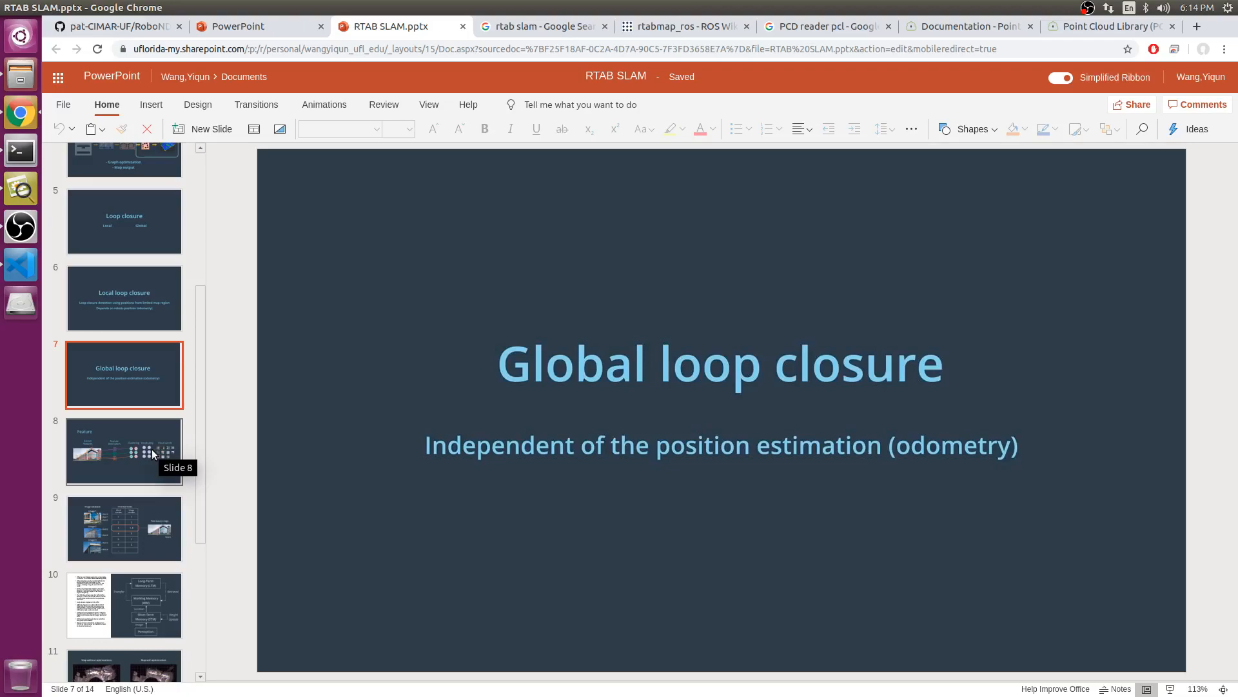
{"action": "mouse_move", "coordinate": [155, 436]}
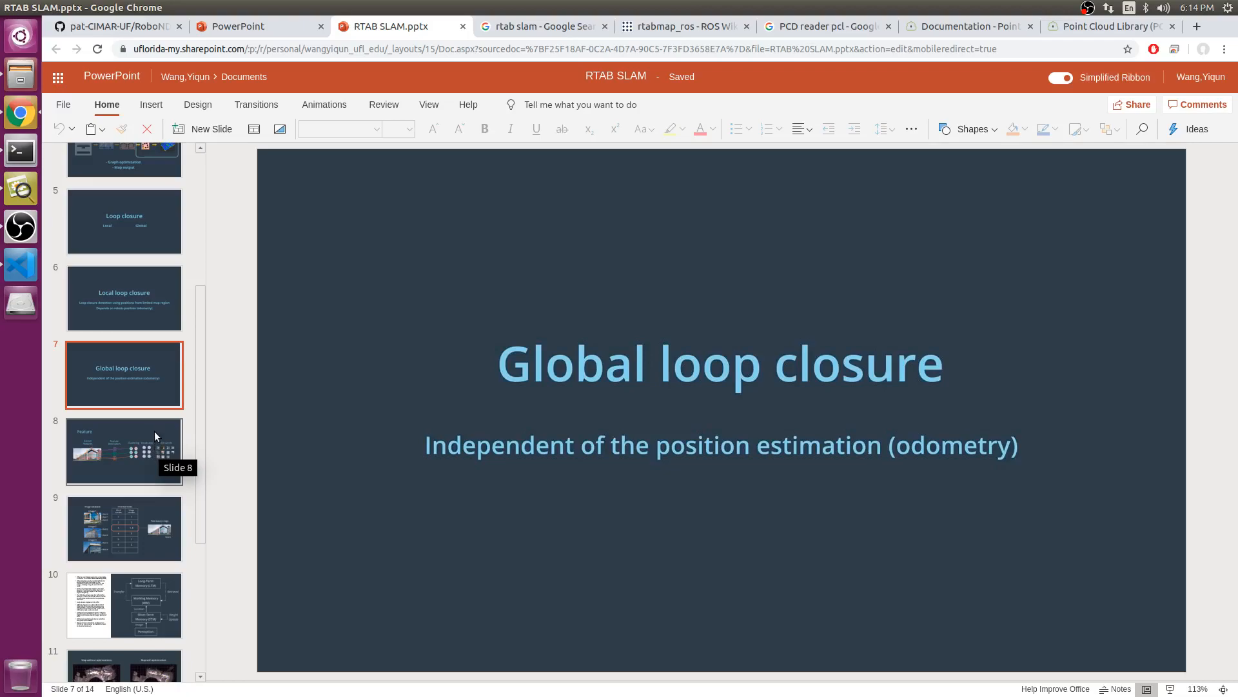
{"action": "mouse_move", "coordinate": [144, 461]}
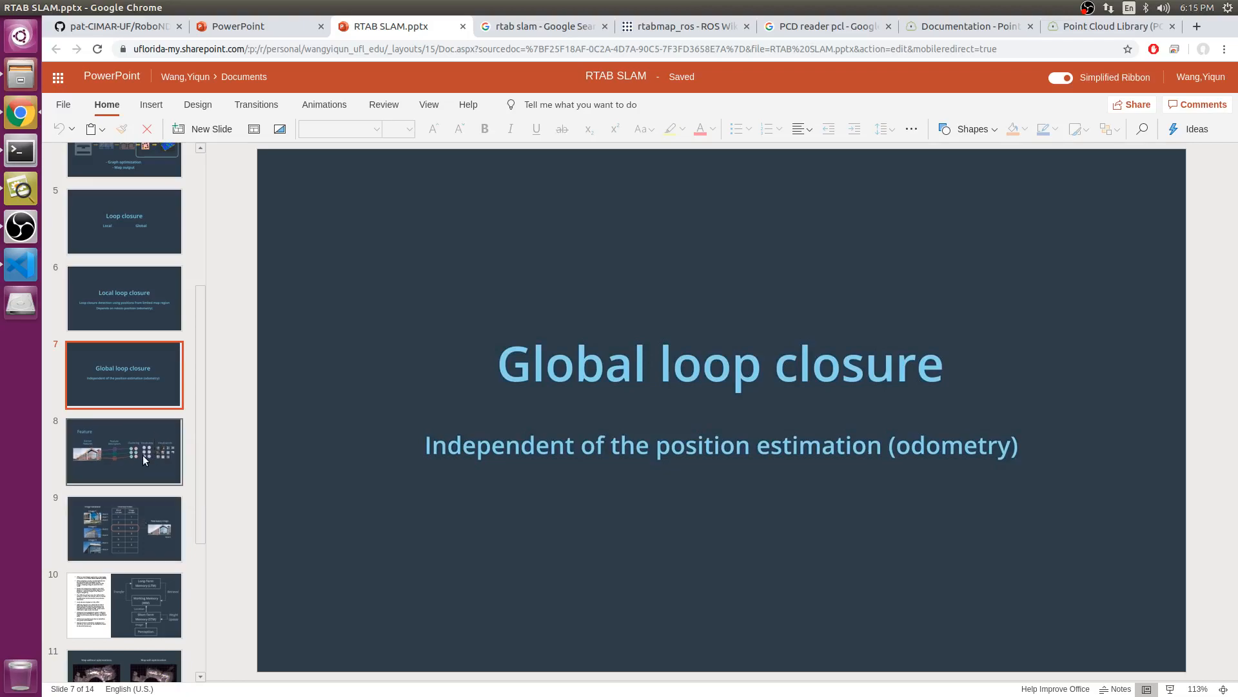
- Show slide 8, the Feature pipeline from extraction and descriptors to vocabulary and visual words
{"action": "left_click", "coordinate": [124, 451]}
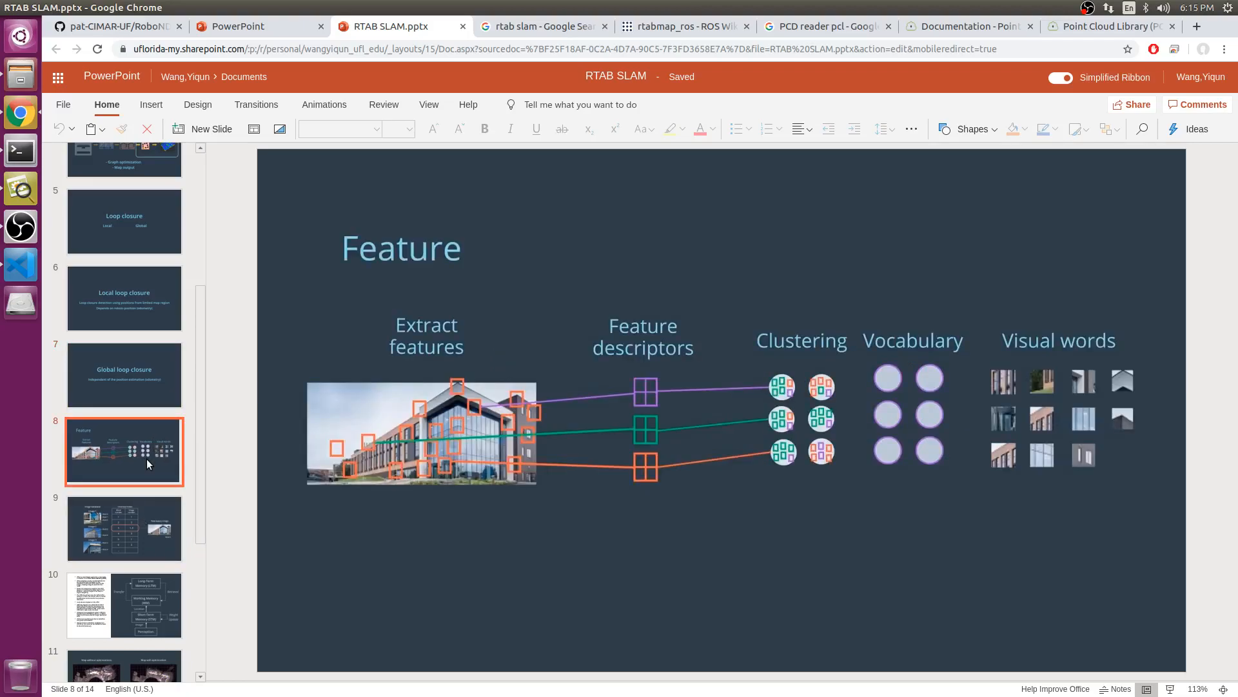
{"action": "mouse_move", "coordinate": [171, 470]}
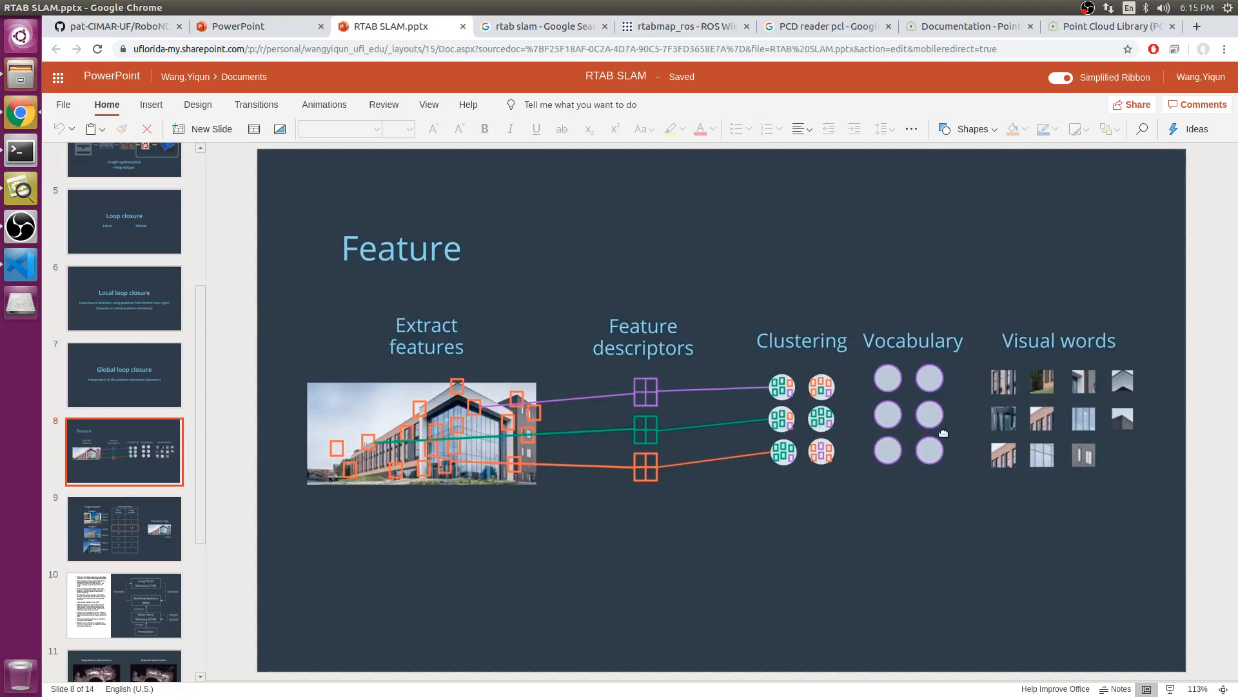
{"action": "mouse_move", "coordinate": [444, 333]}
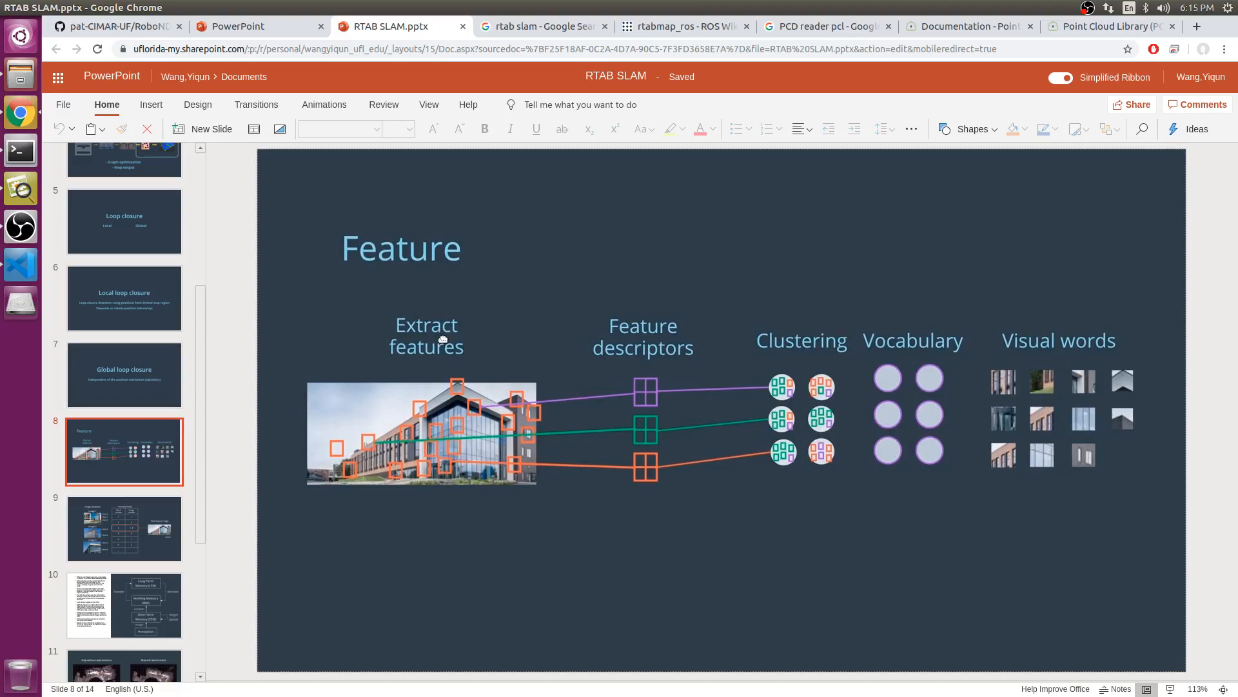
{"action": "mouse_move", "coordinate": [468, 331]}
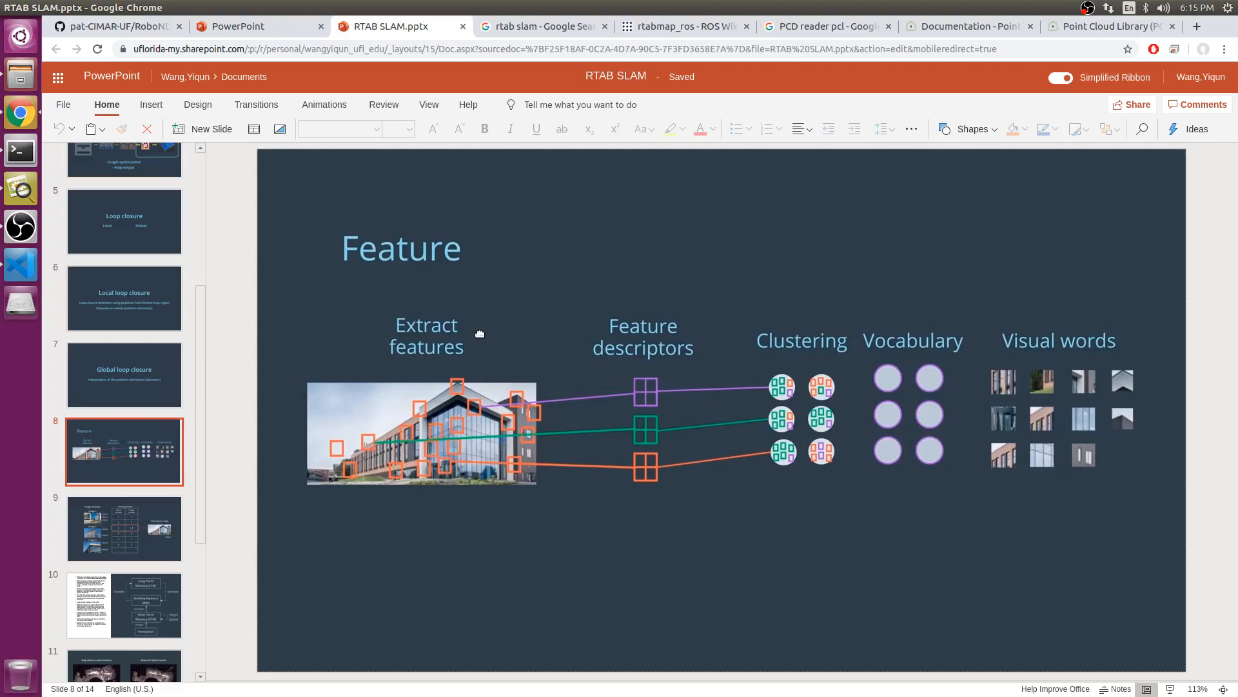
{"action": "mouse_move", "coordinate": [552, 198]}
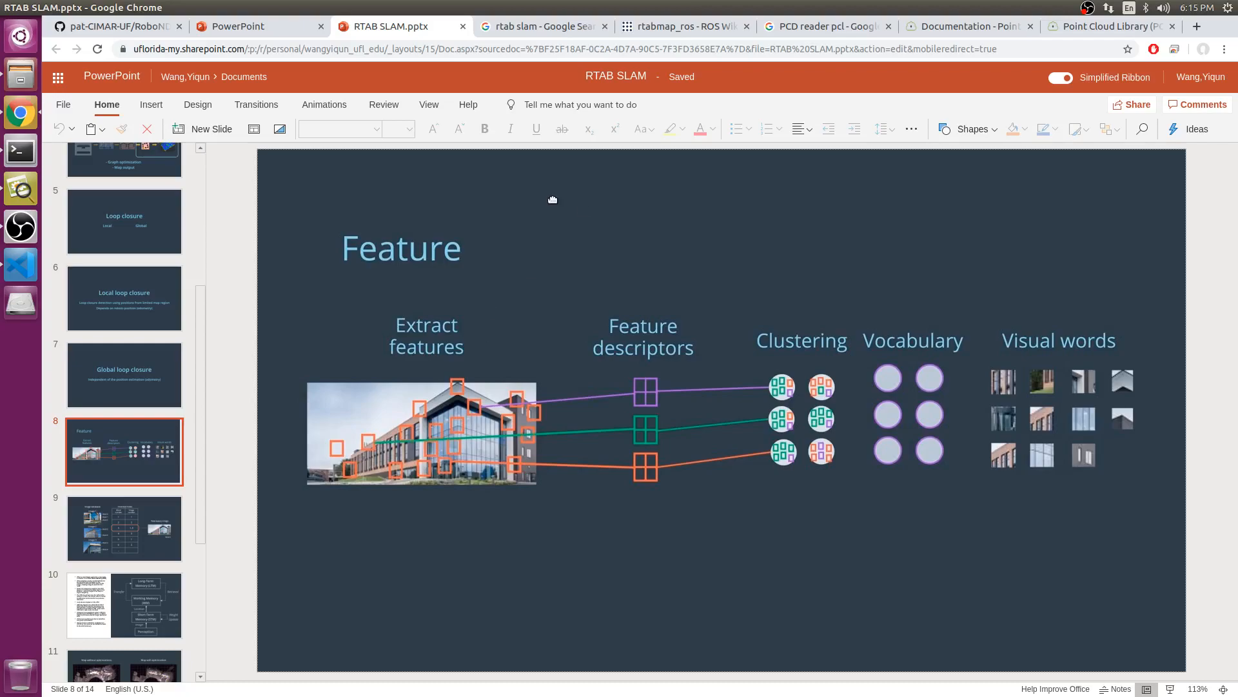
{"action": "mouse_move", "coordinate": [703, 363]}
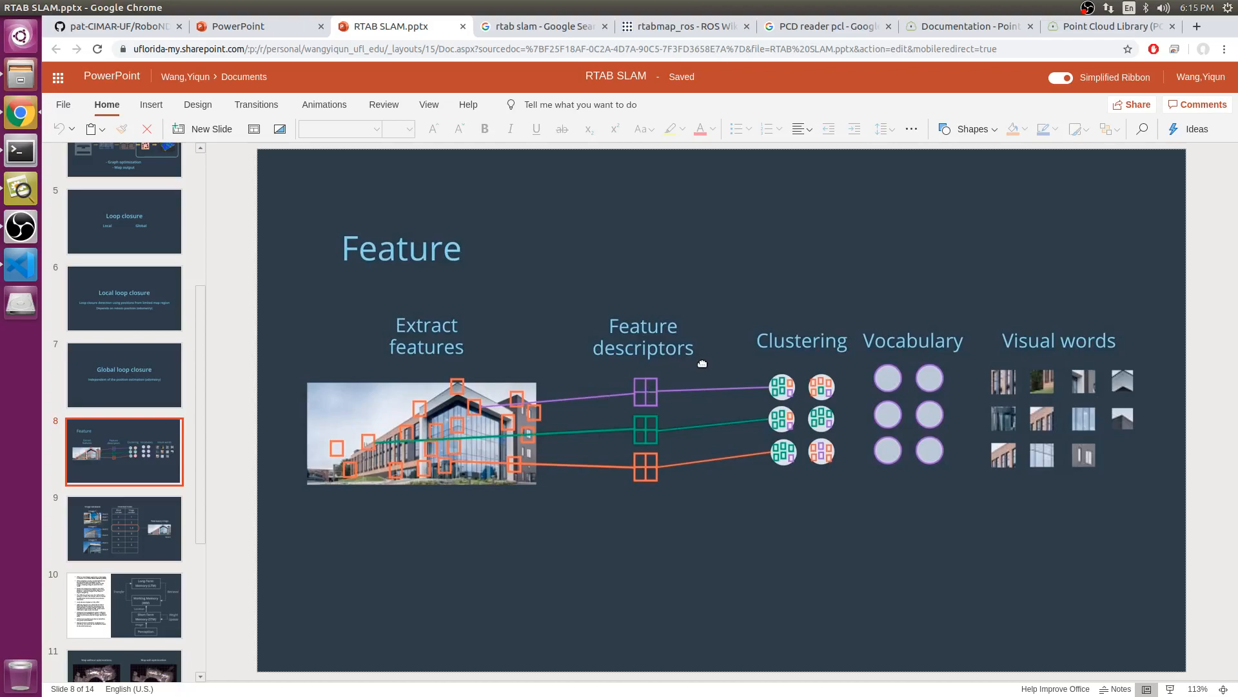
{"action": "mouse_move", "coordinate": [767, 361]}
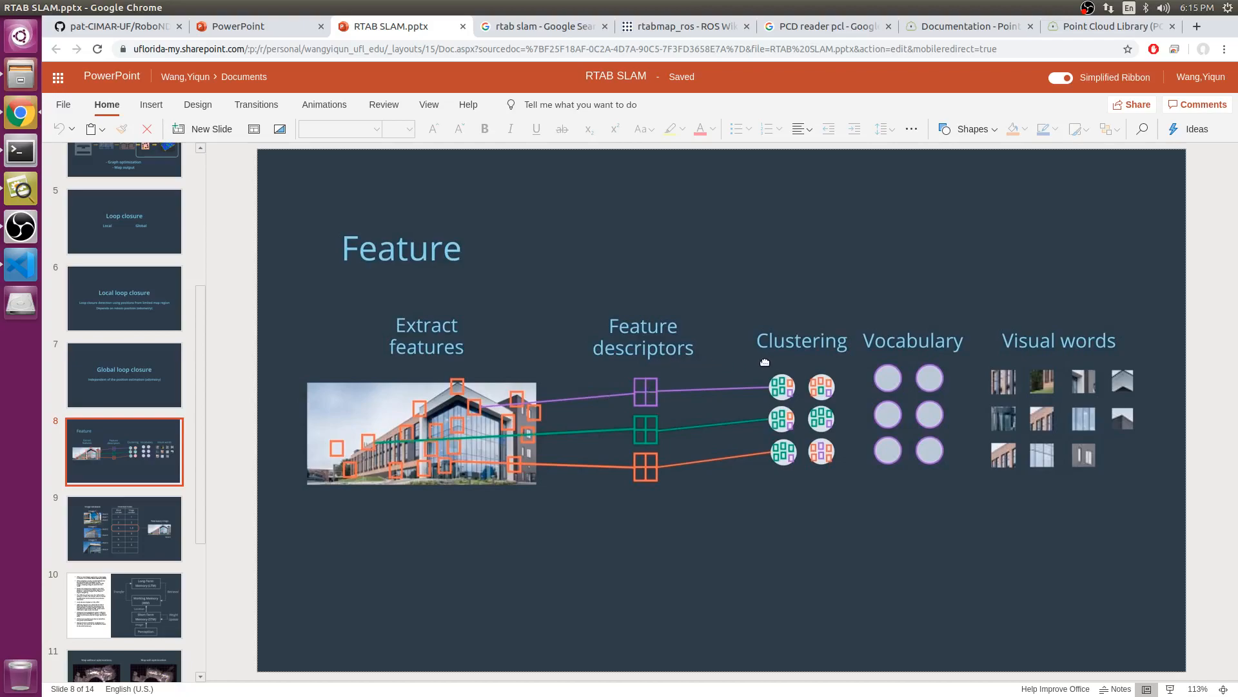
{"action": "mouse_move", "coordinate": [761, 366]}
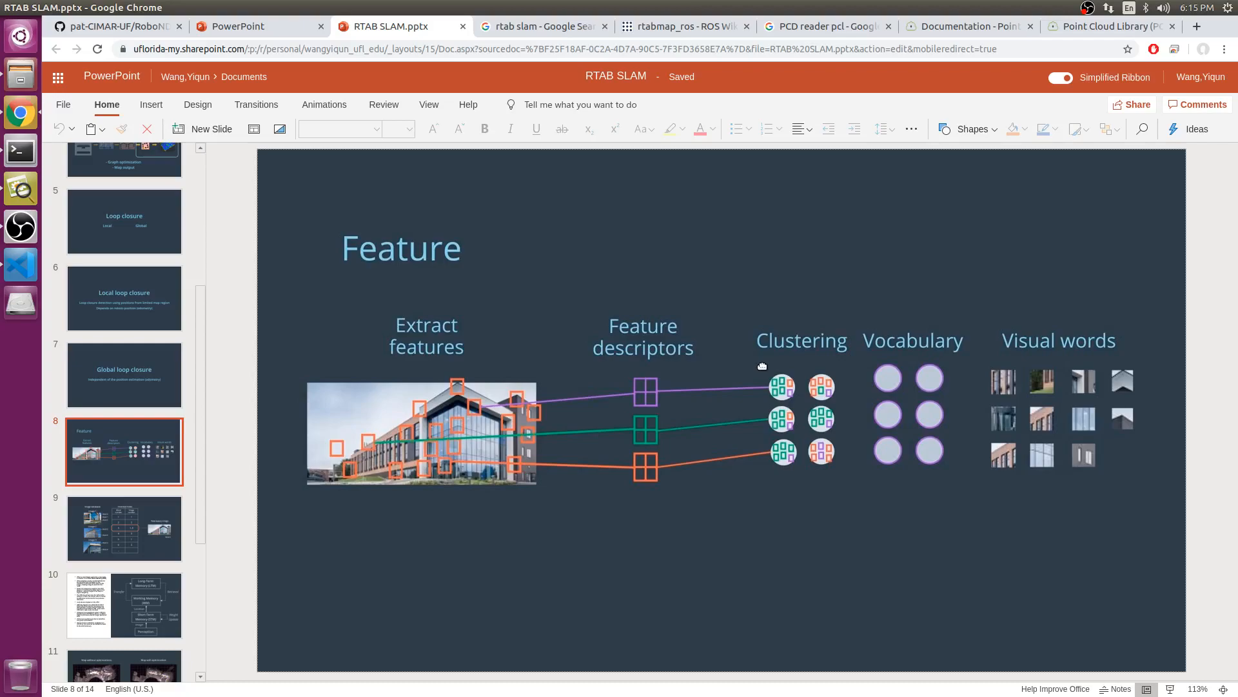
{"action": "mouse_move", "coordinate": [784, 364]}
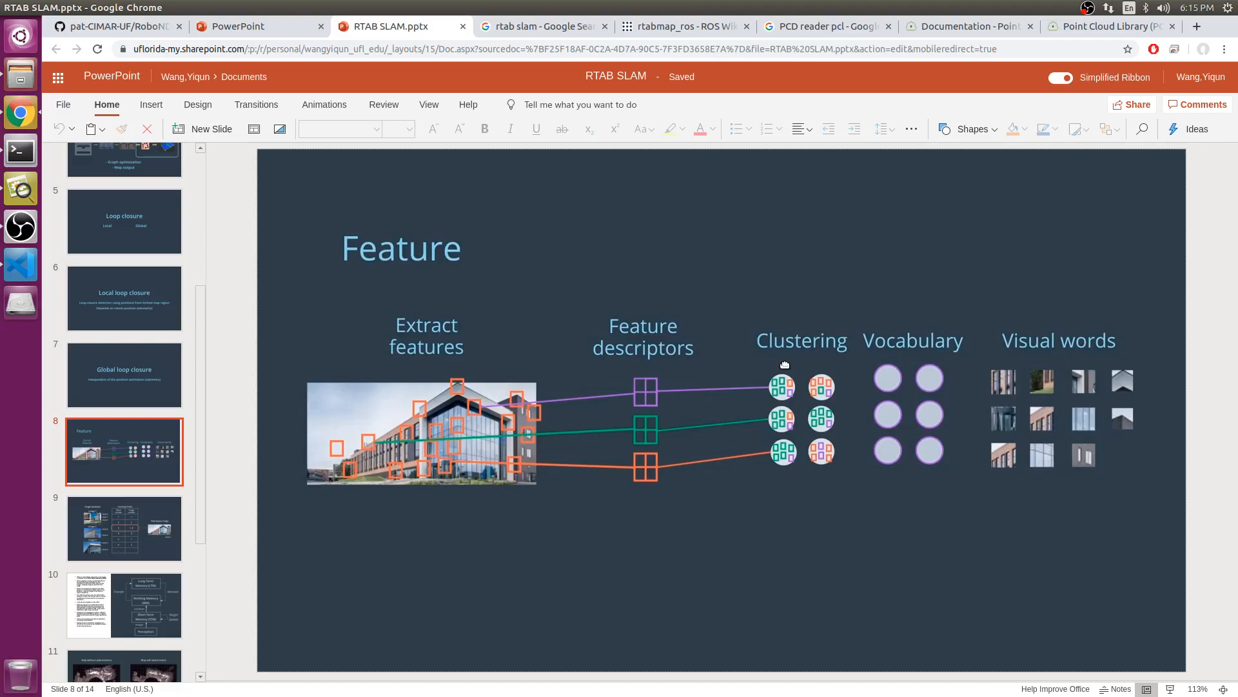
{"action": "mouse_move", "coordinate": [792, 364]}
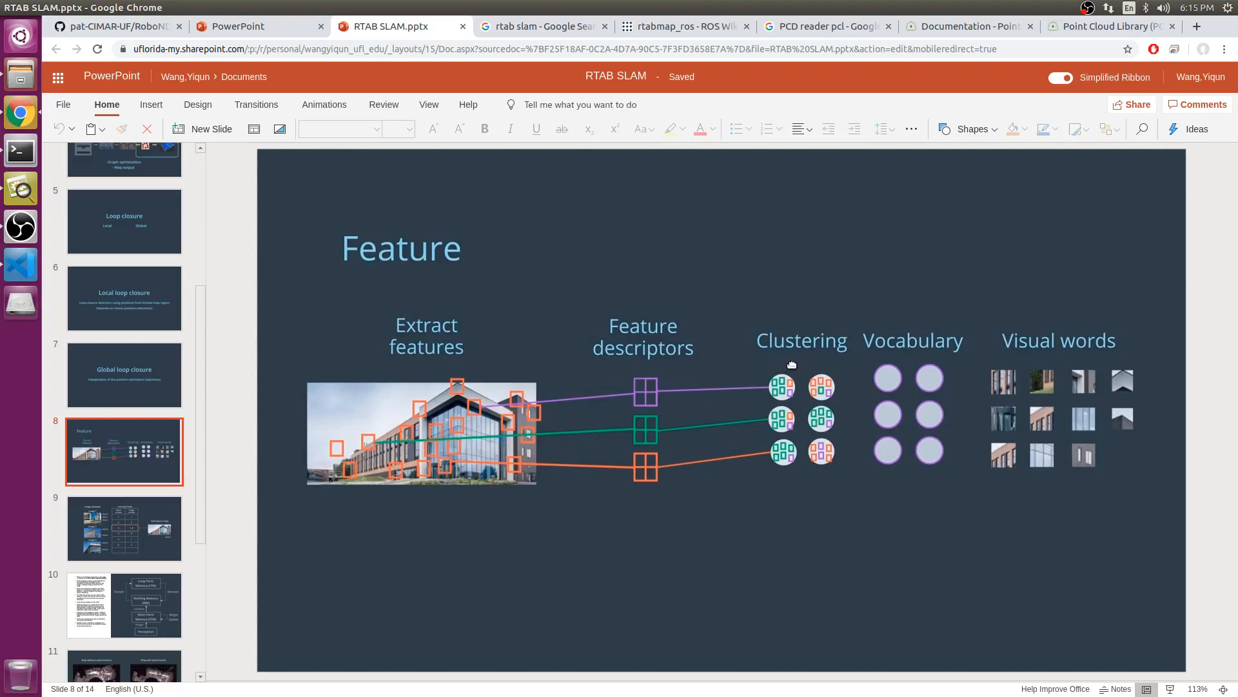
{"action": "mouse_move", "coordinate": [764, 392]}
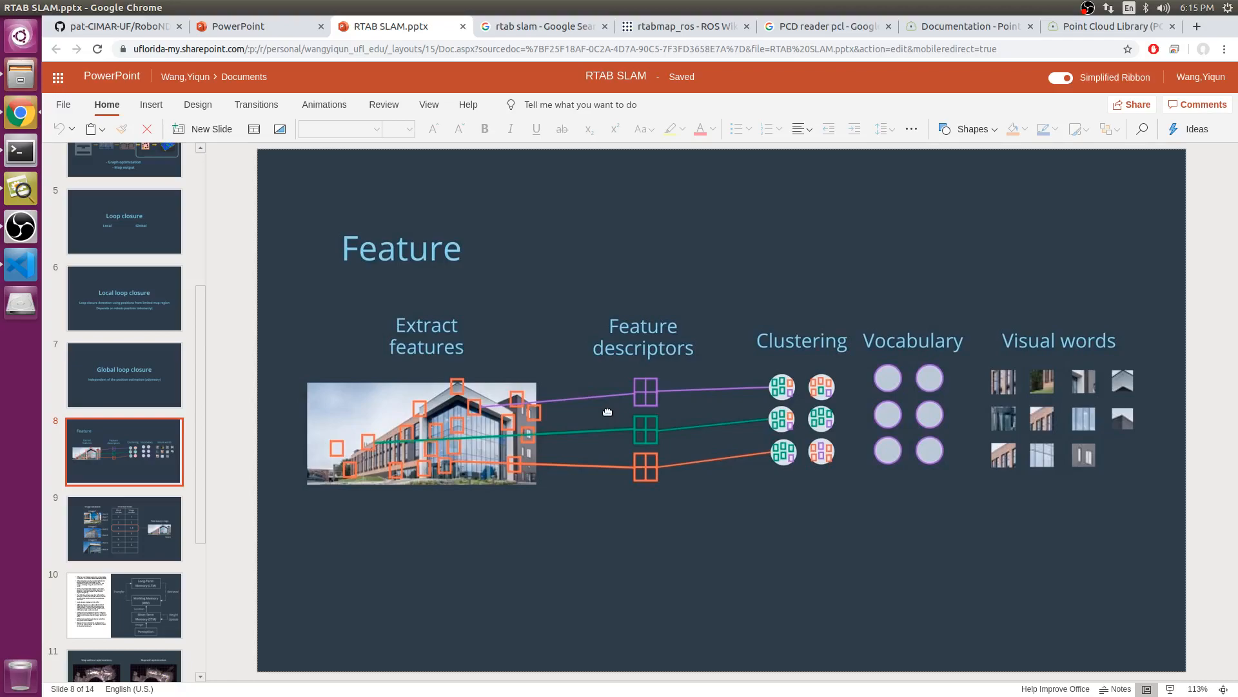
{"action": "mouse_move", "coordinate": [802, 411]}
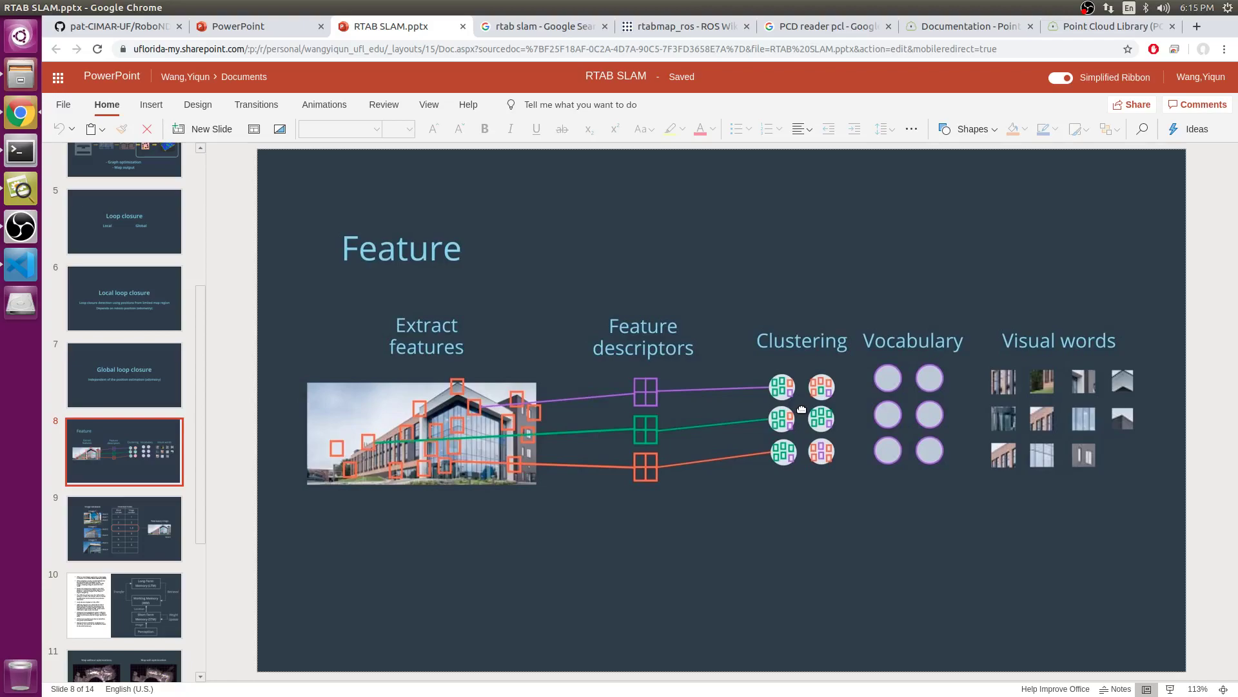
{"action": "mouse_move", "coordinate": [820, 391]}
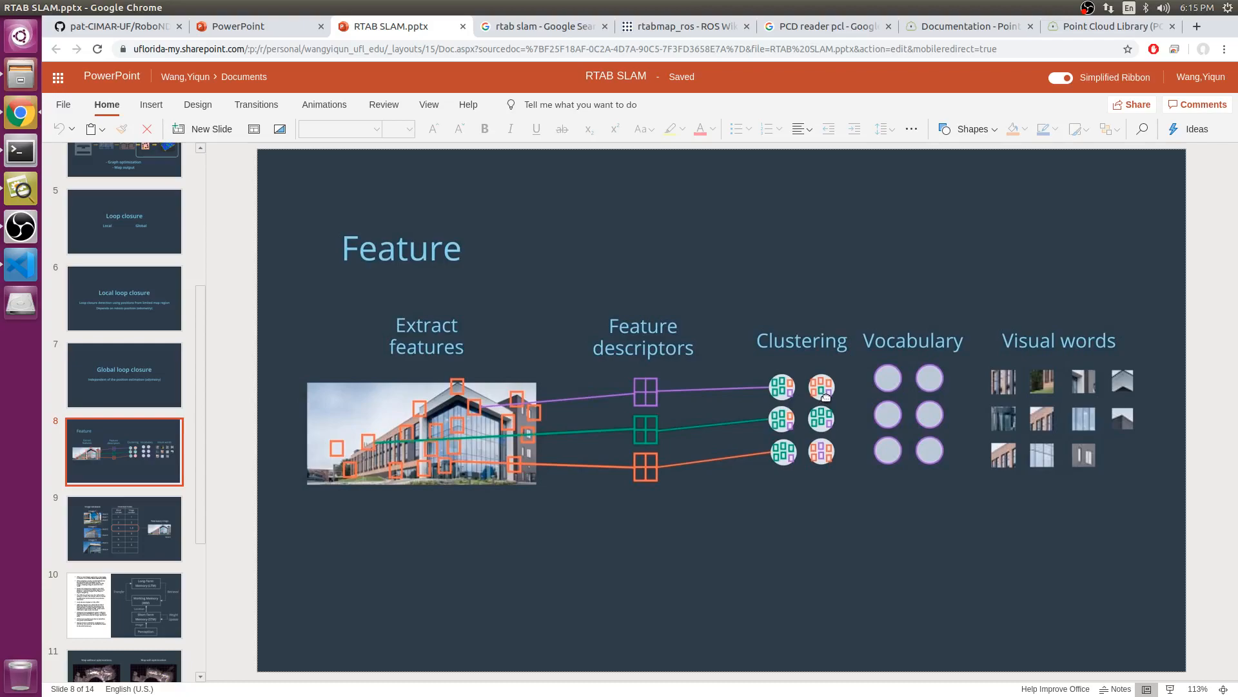
{"action": "mouse_move", "coordinate": [916, 367]}
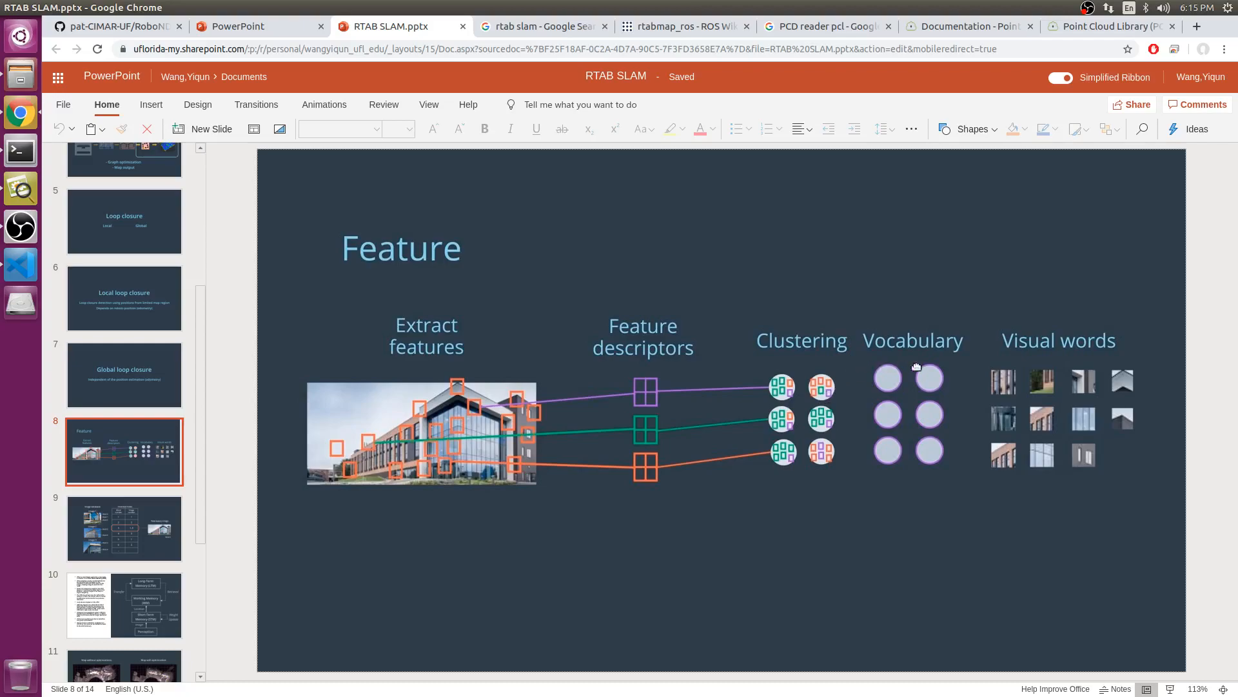
{"action": "mouse_move", "coordinate": [1047, 371]}
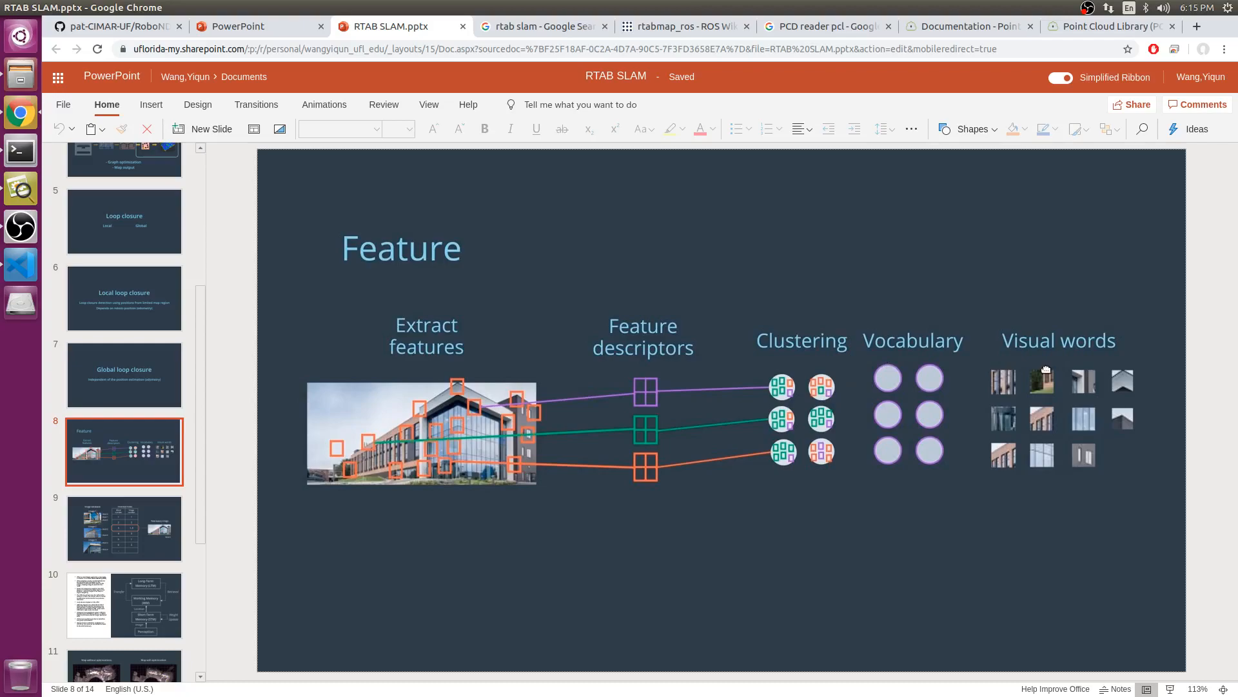
{"action": "mouse_move", "coordinate": [939, 372]}
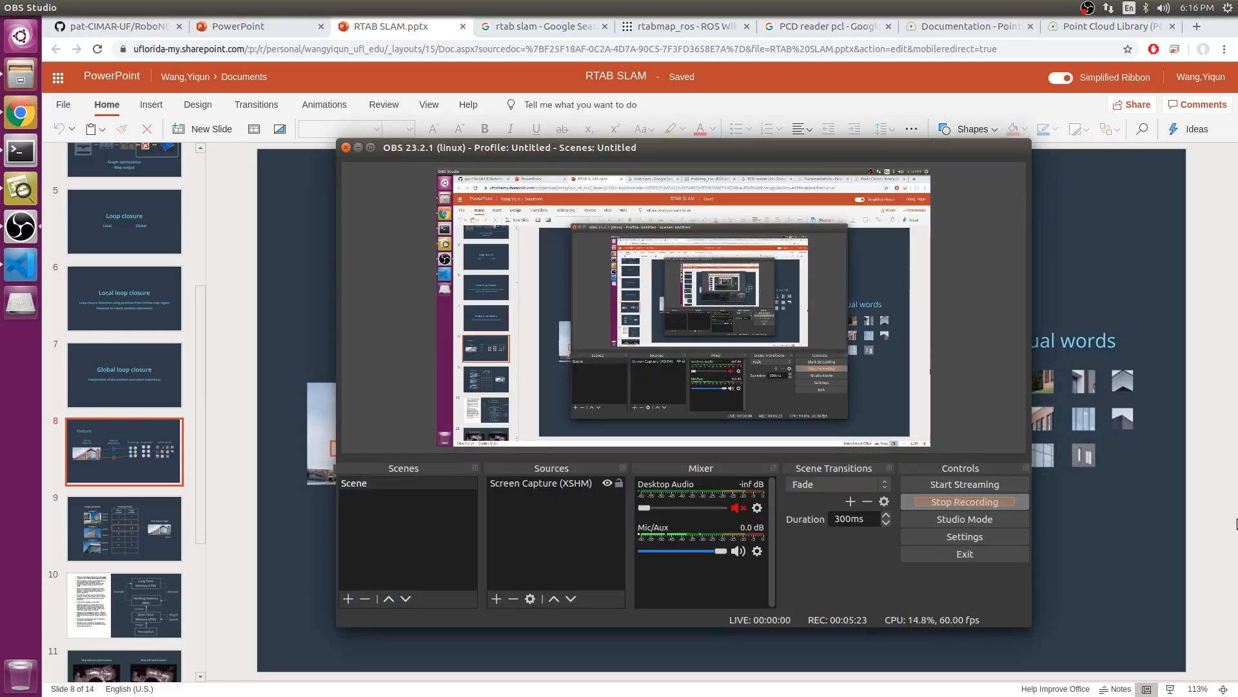
{"action": "left_click", "coordinate": [345, 147]}
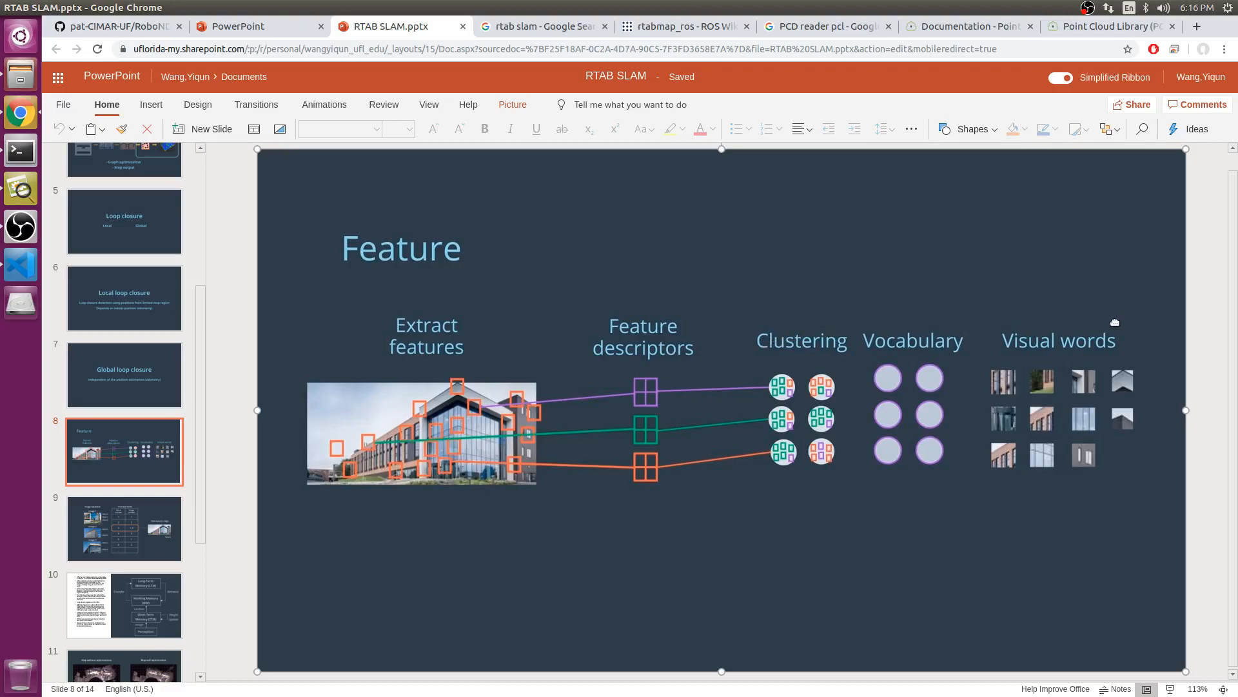
{"action": "mouse_move", "coordinate": [1094, 294]}
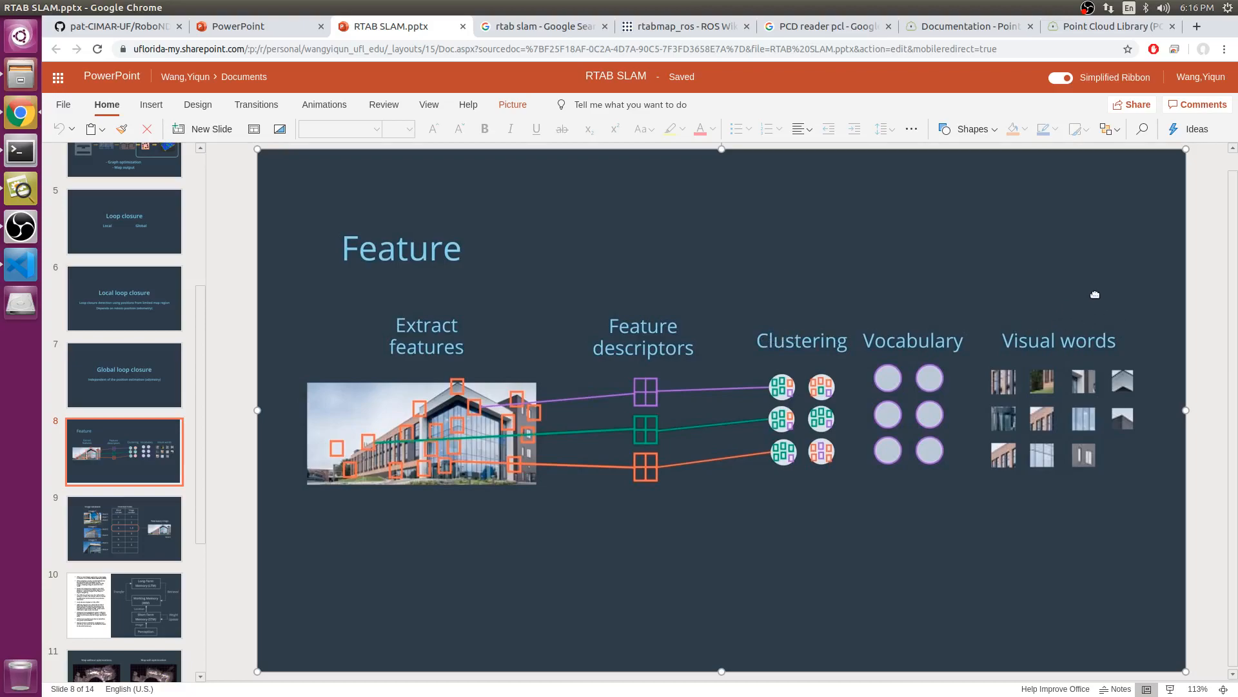
{"action": "mouse_move", "coordinate": [1200, 289]}
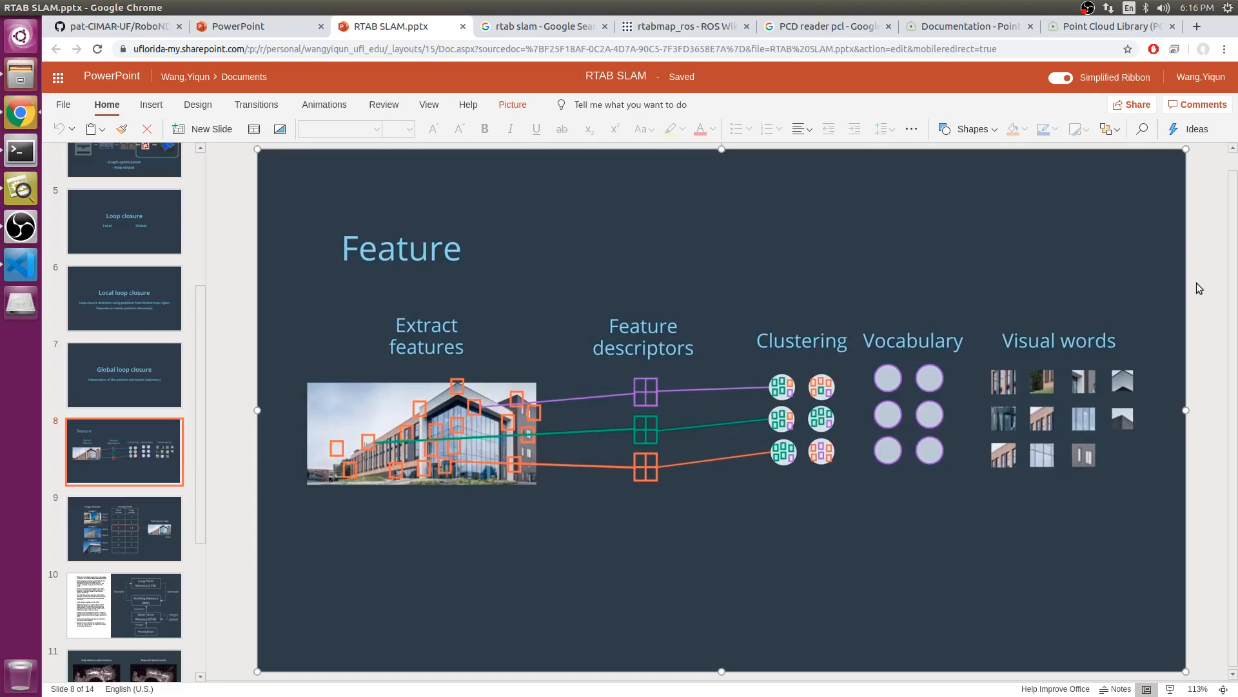
{"action": "mouse_move", "coordinate": [1074, 405]}
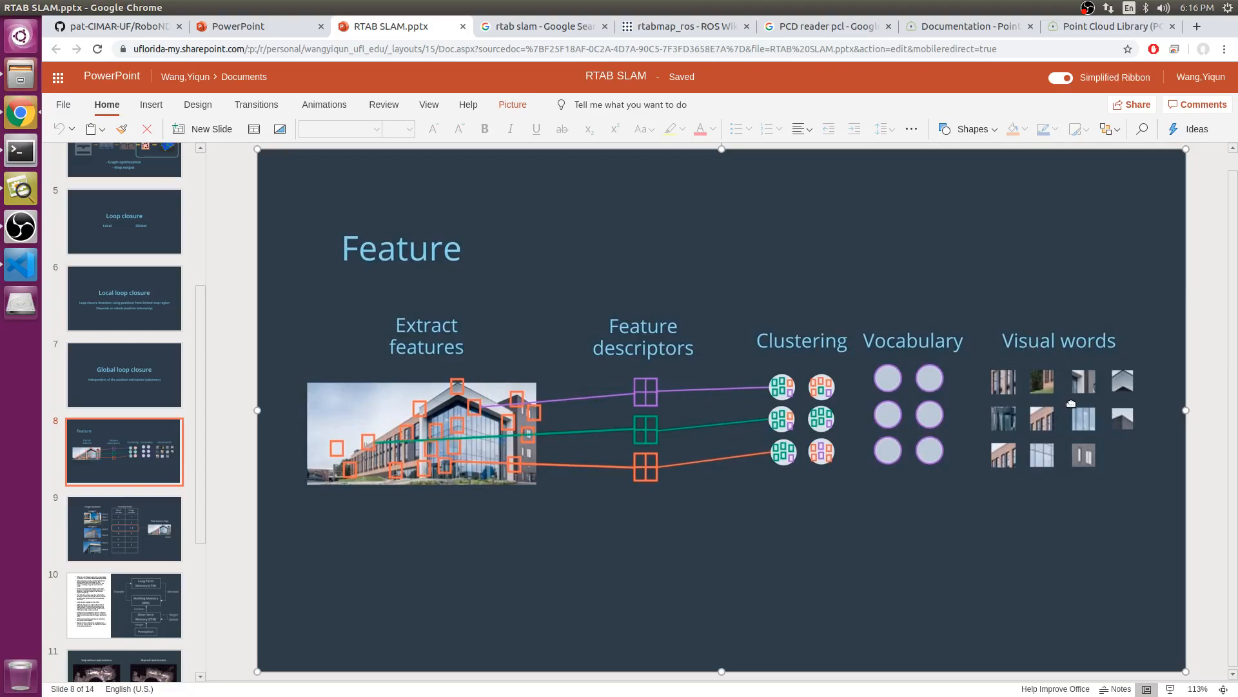
{"action": "mouse_move", "coordinate": [1076, 392]}
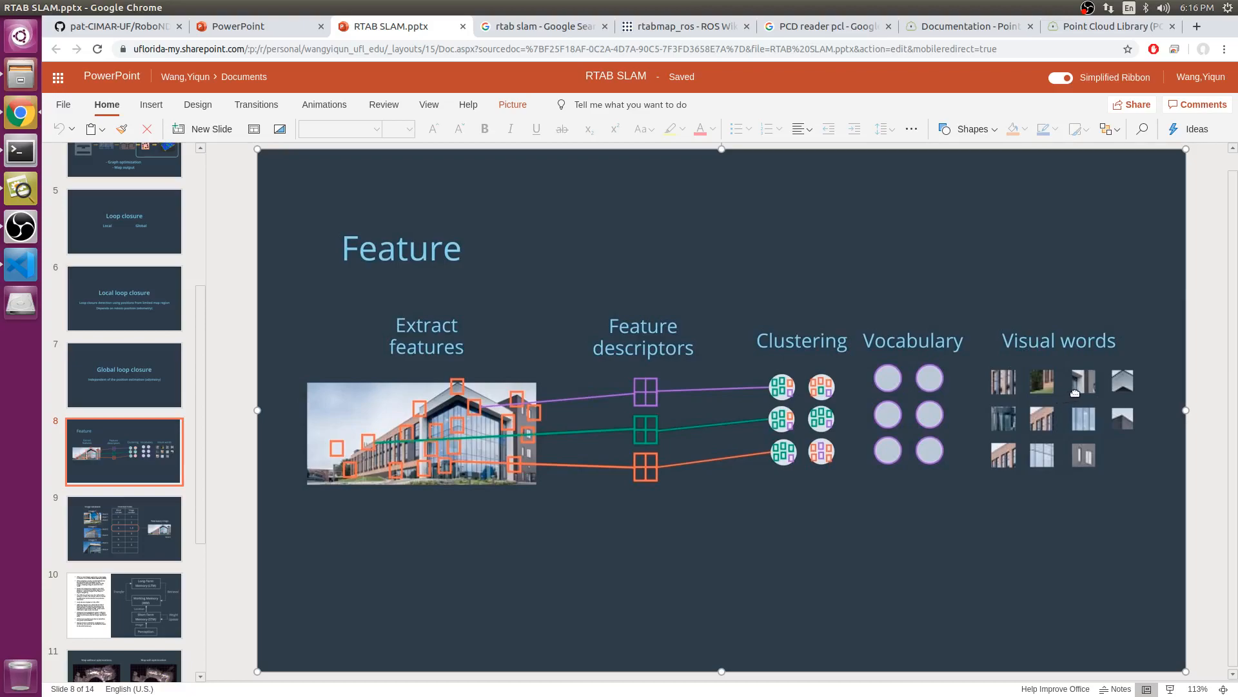
{"action": "mouse_move", "coordinate": [369, 503]}
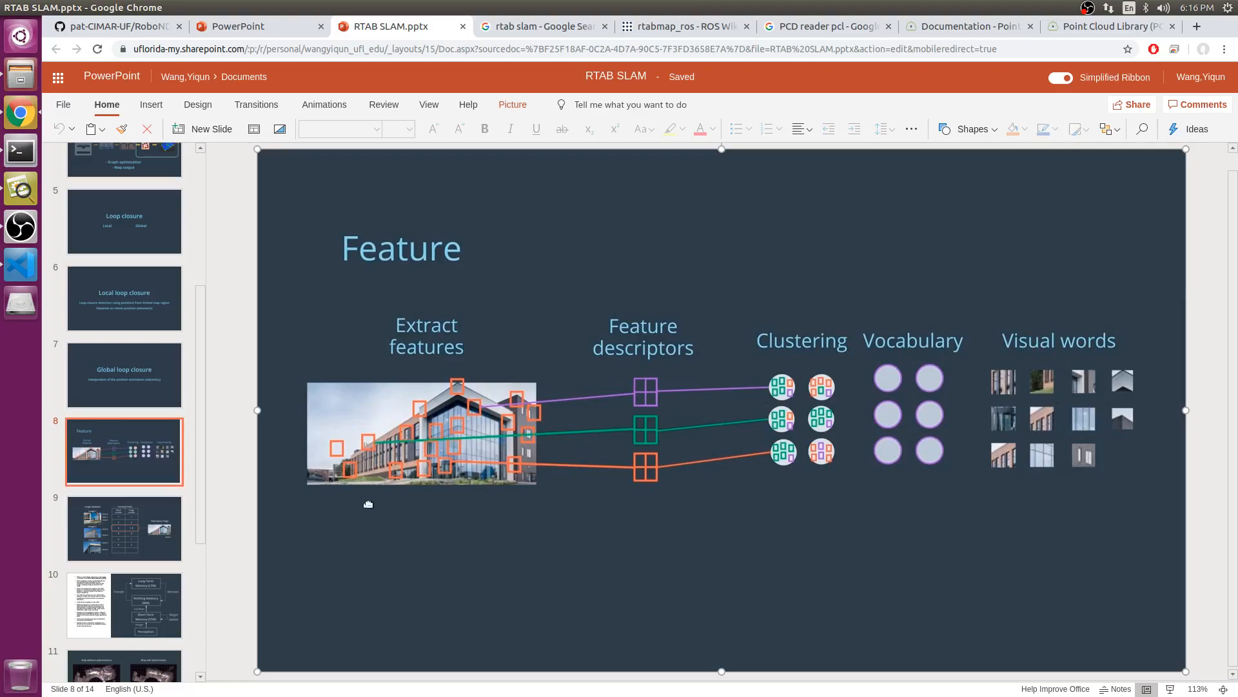
{"action": "left_click", "coordinate": [124, 528]}
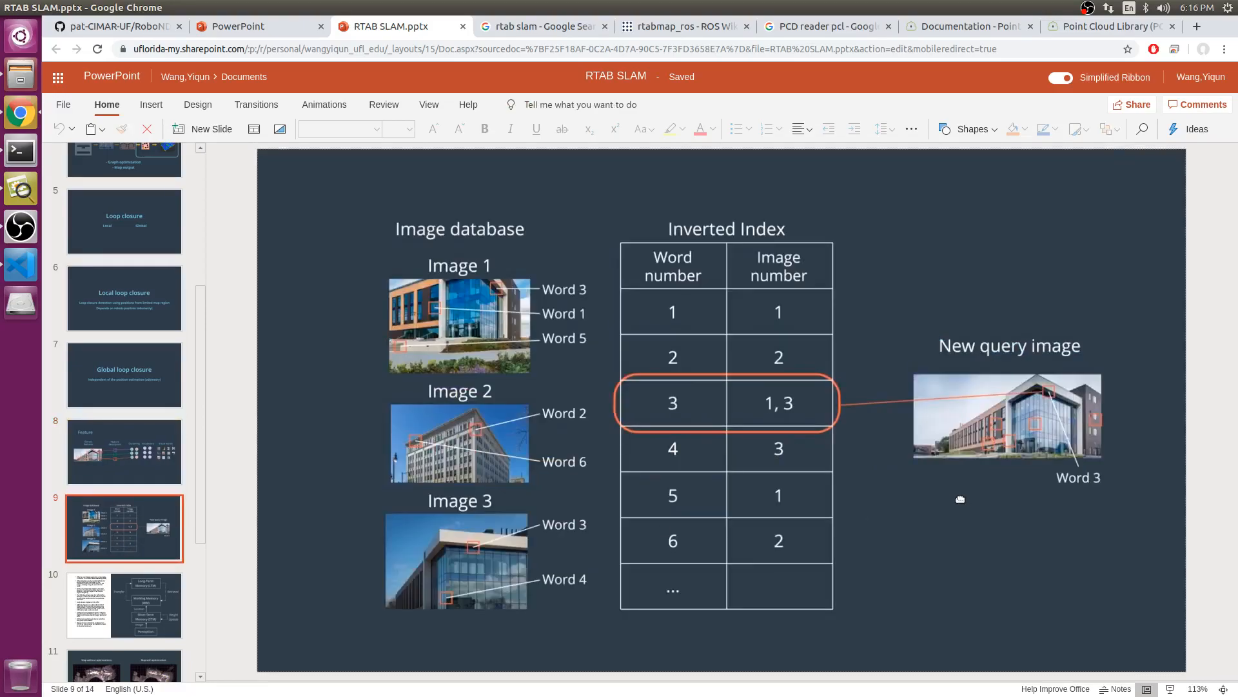
{"action": "mouse_move", "coordinate": [1040, 354]}
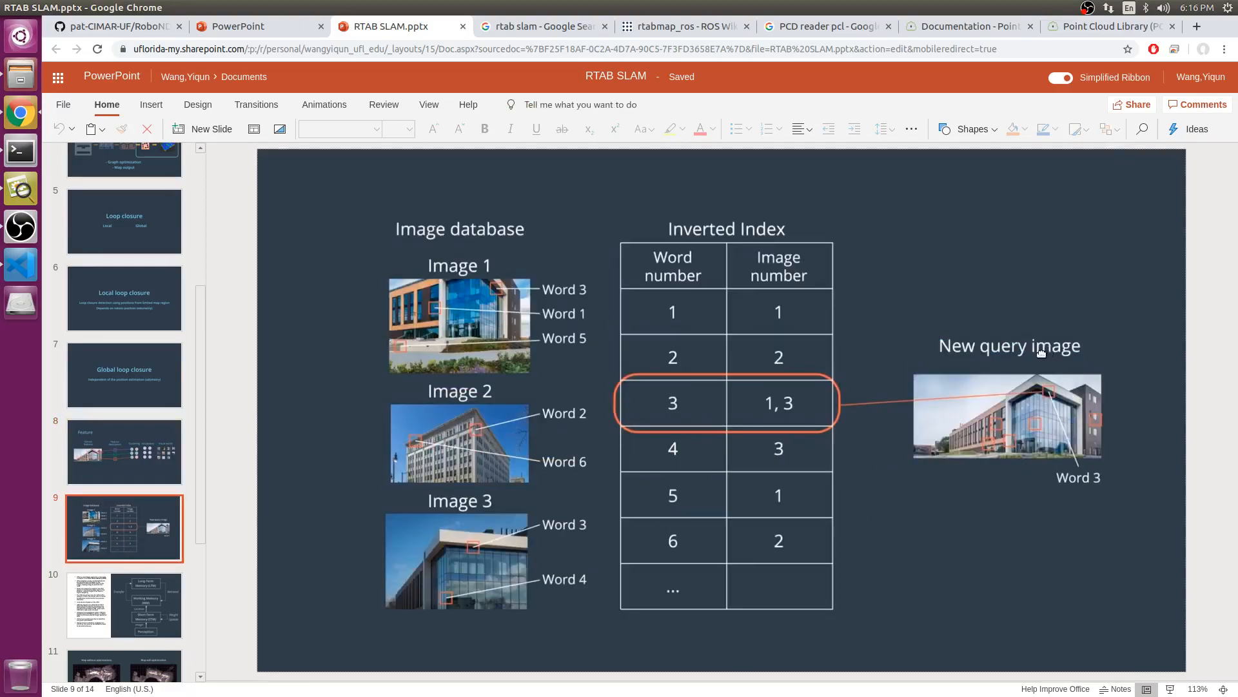
{"action": "mouse_move", "coordinate": [452, 320]}
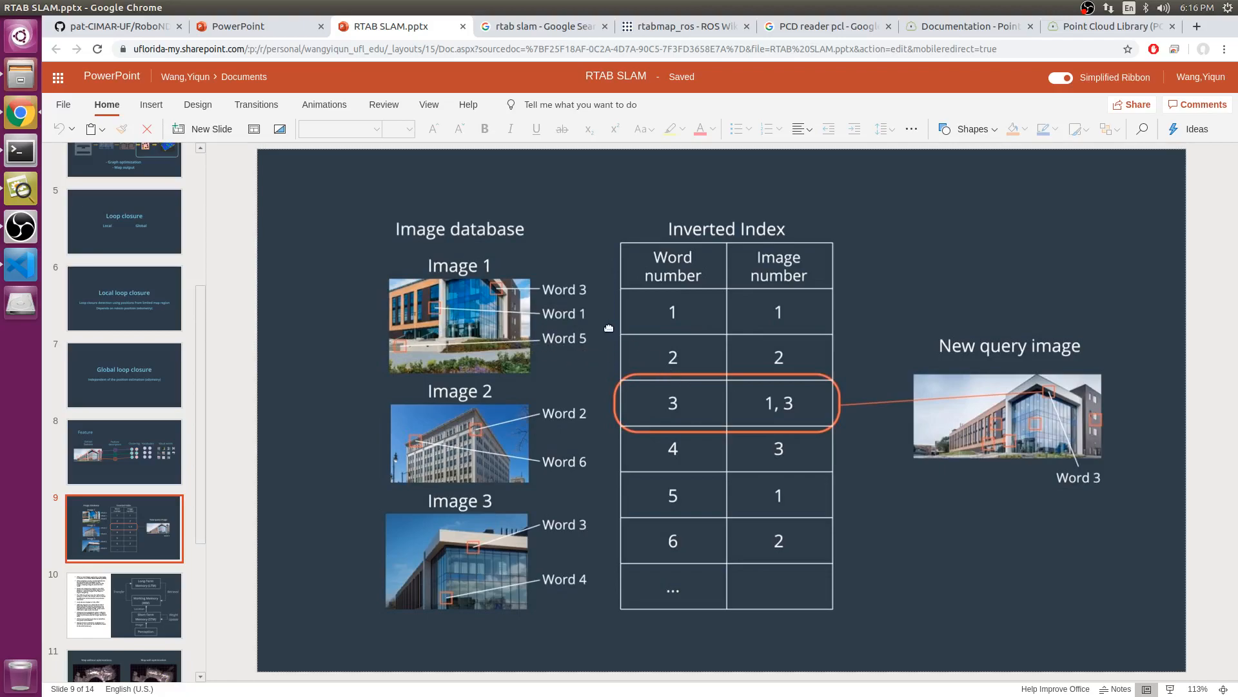
{"action": "mouse_move", "coordinate": [555, 313]}
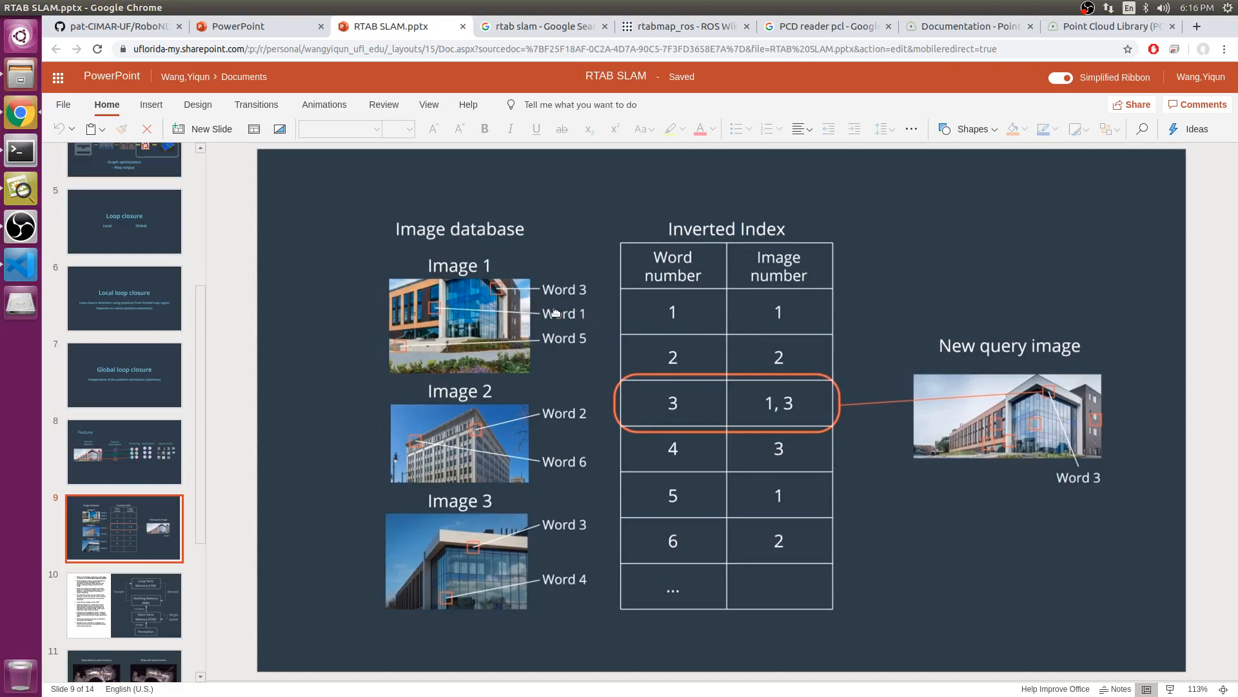
{"action": "mouse_move", "coordinate": [547, 291]}
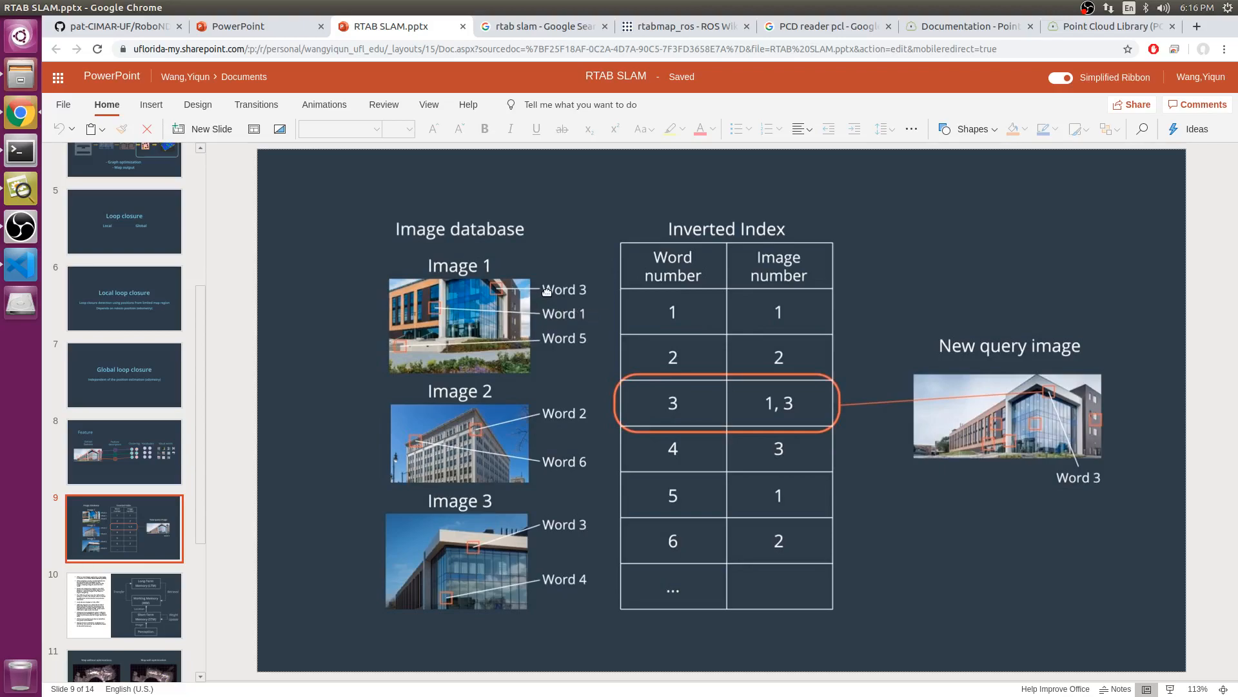
{"action": "mouse_move", "coordinate": [536, 318]}
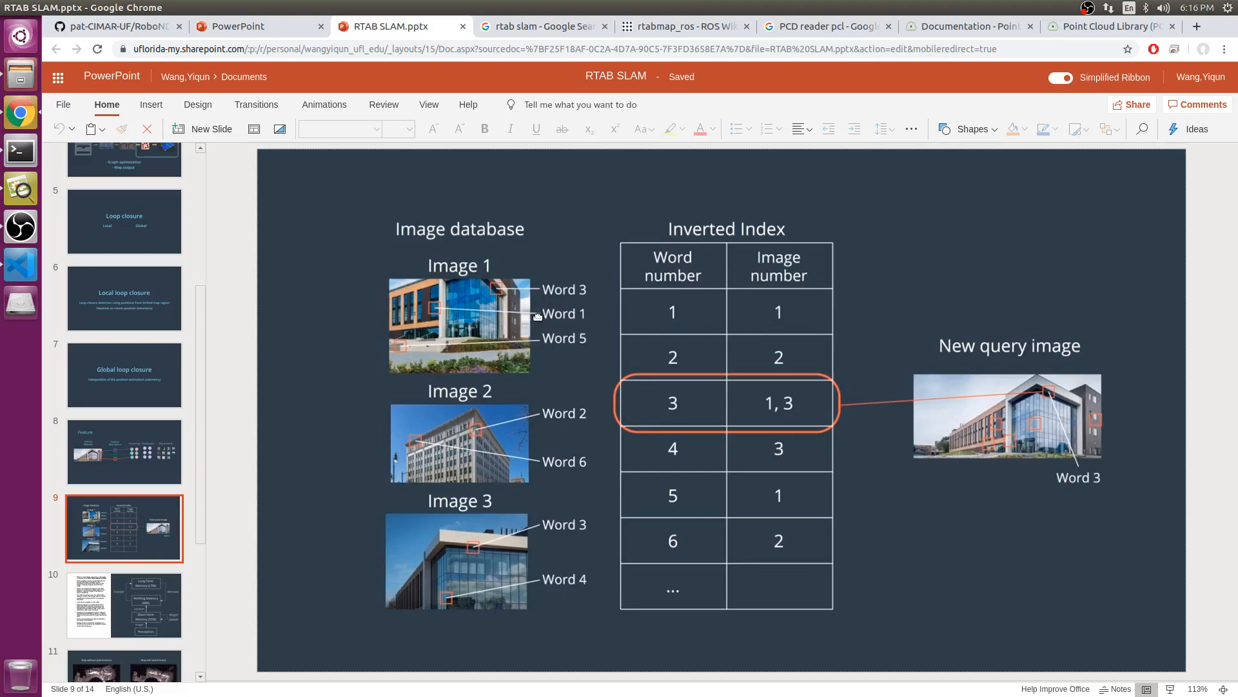
{"action": "mouse_move", "coordinate": [1048, 398]}
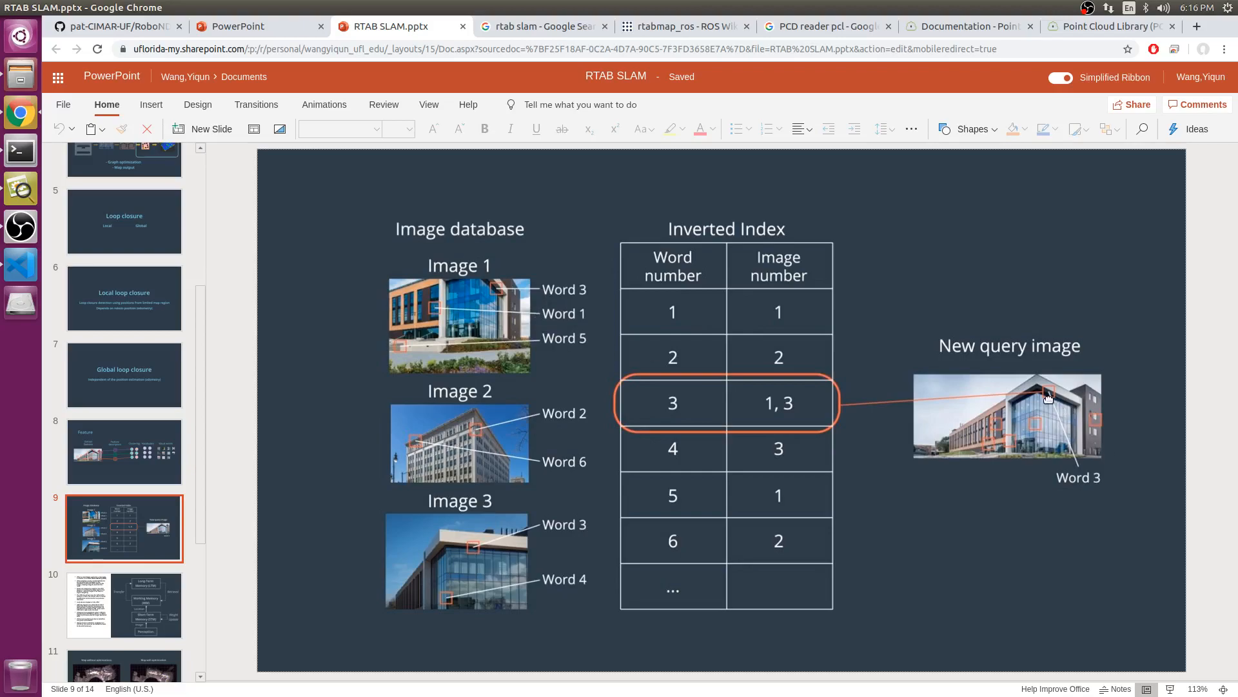
{"action": "mouse_move", "coordinate": [934, 410]}
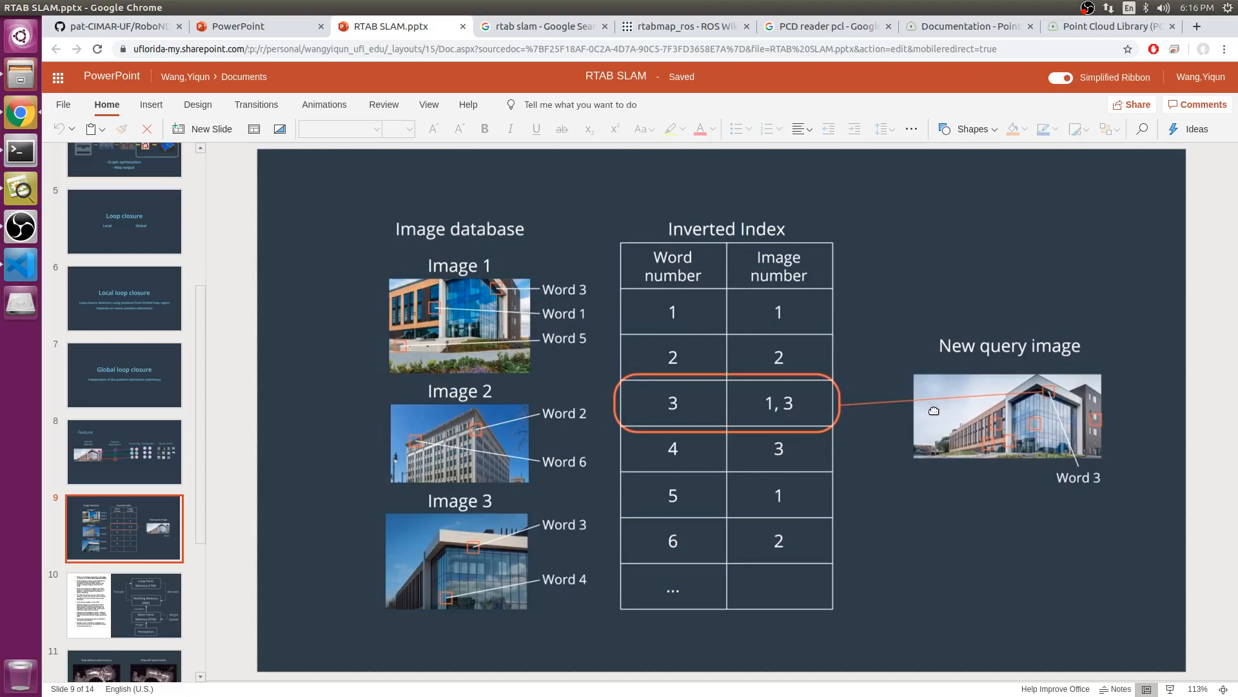
{"action": "mouse_move", "coordinate": [904, 431]}
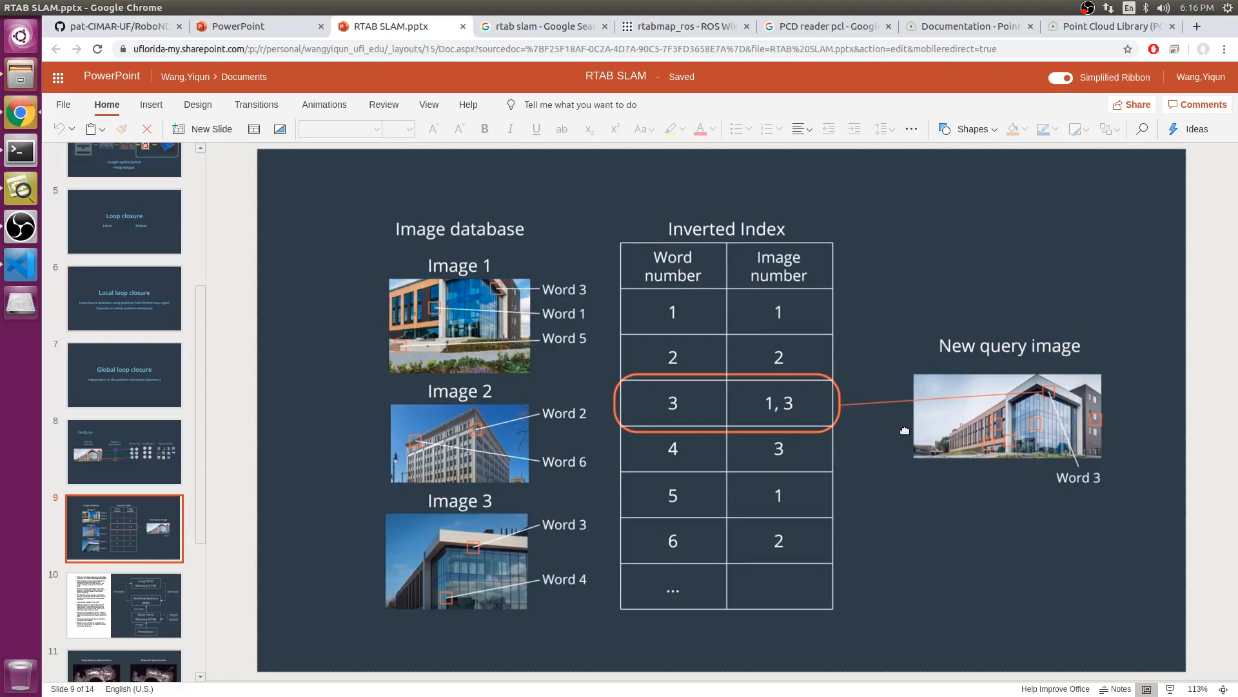
{"action": "mouse_move", "coordinate": [898, 471]}
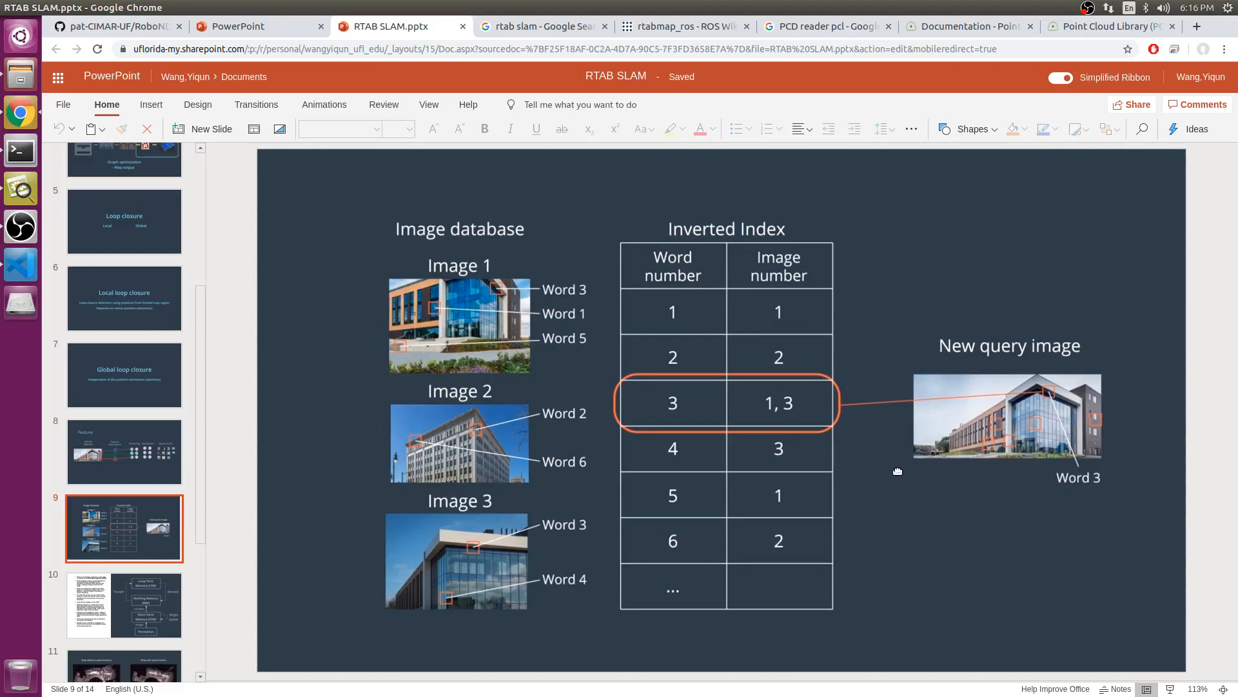
{"action": "mouse_move", "coordinate": [311, 480]}
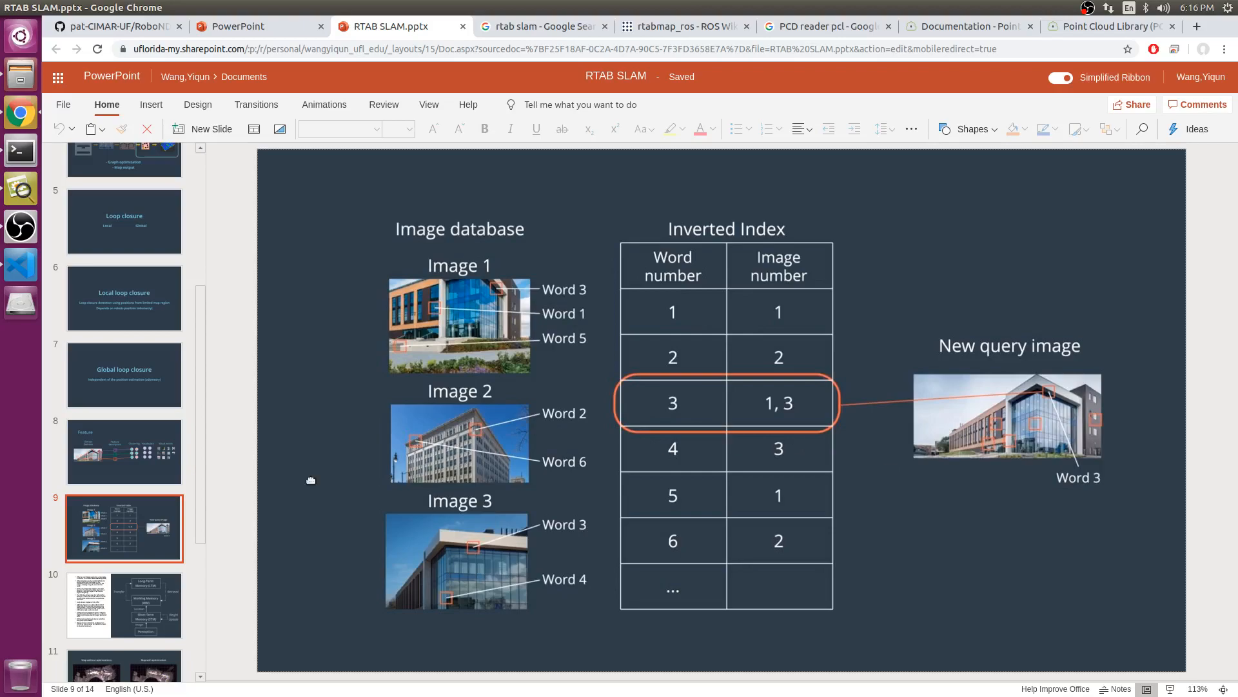
{"action": "scroll", "scroll_direction": "down", "scroll_amount": 3}
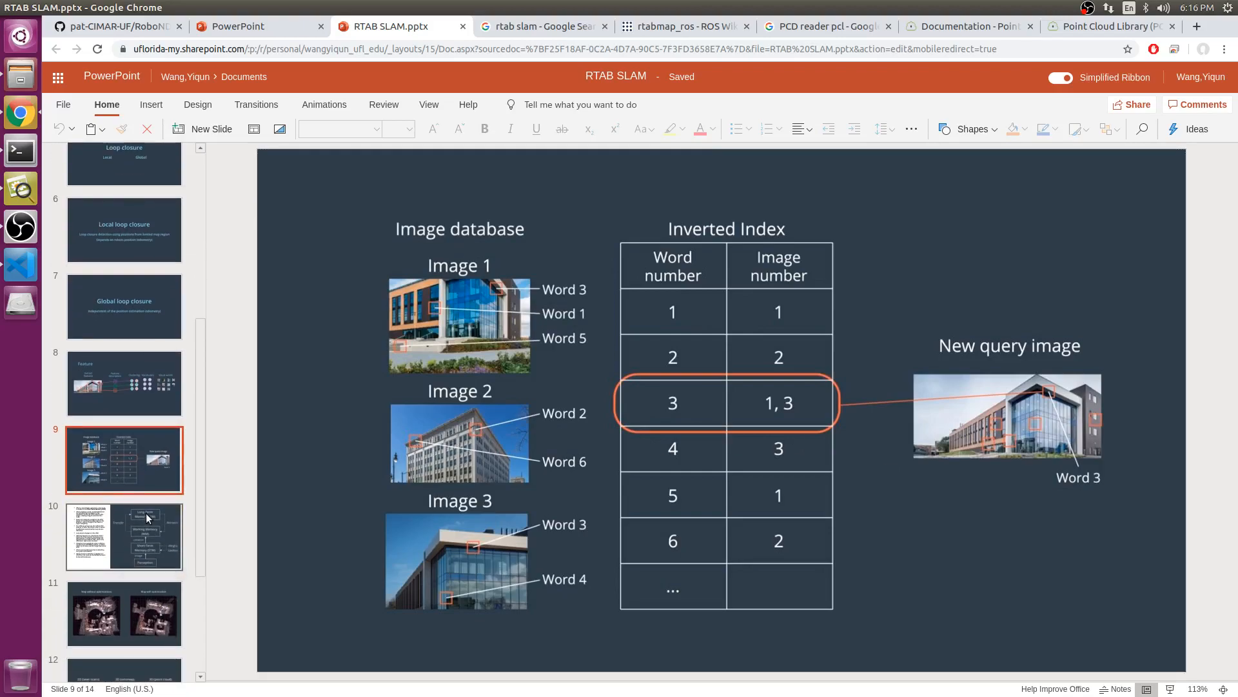
{"action": "left_click", "coordinate": [124, 536]}
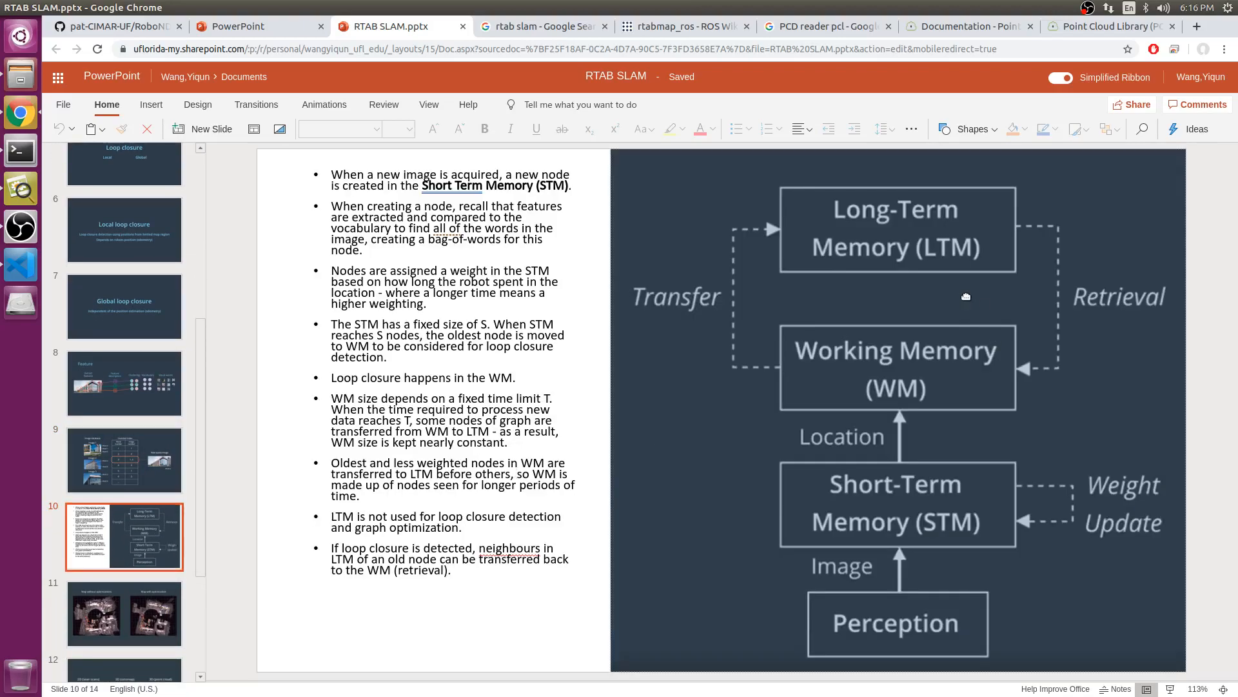
{"action": "mouse_move", "coordinate": [1011, 516]}
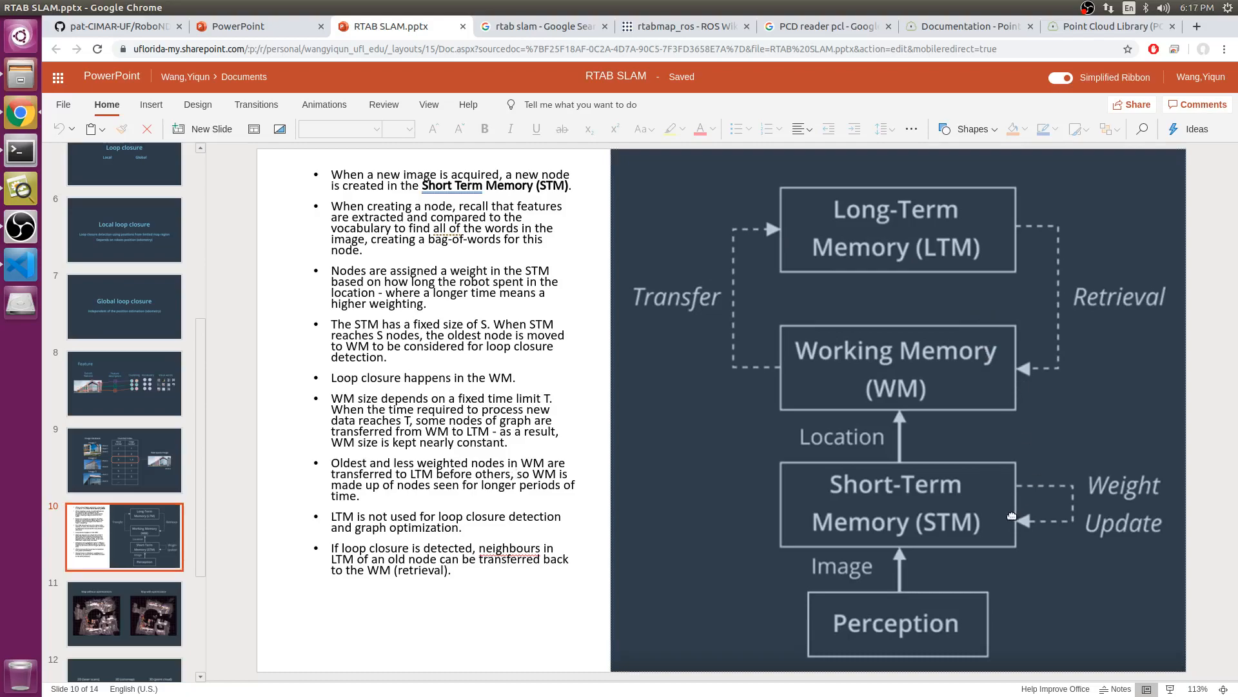
{"action": "mouse_move", "coordinate": [952, 558]}
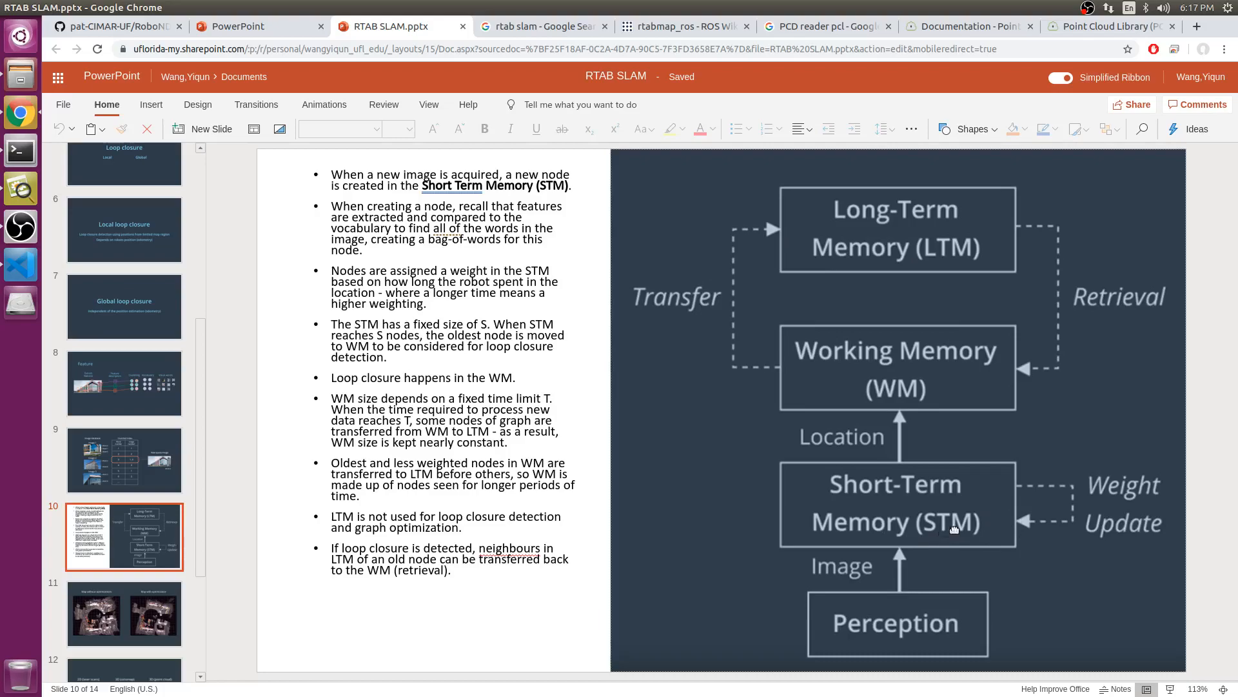
{"action": "mouse_move", "coordinate": [927, 523]}
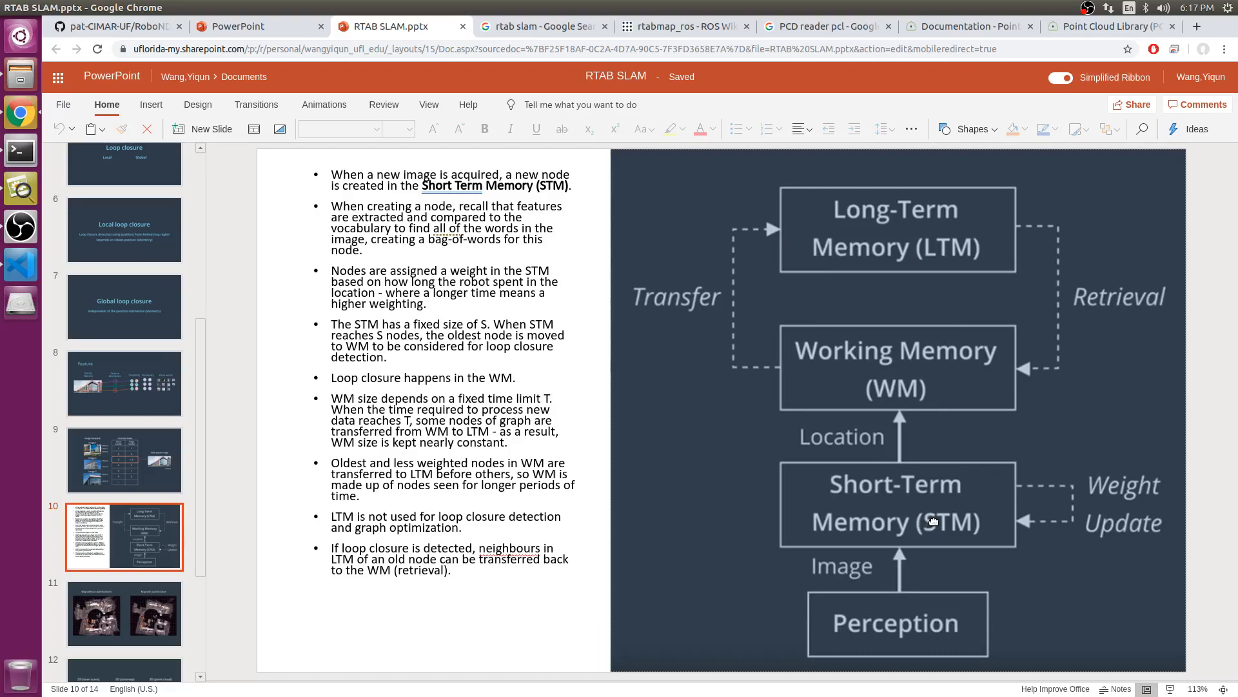
{"action": "mouse_move", "coordinate": [946, 513]}
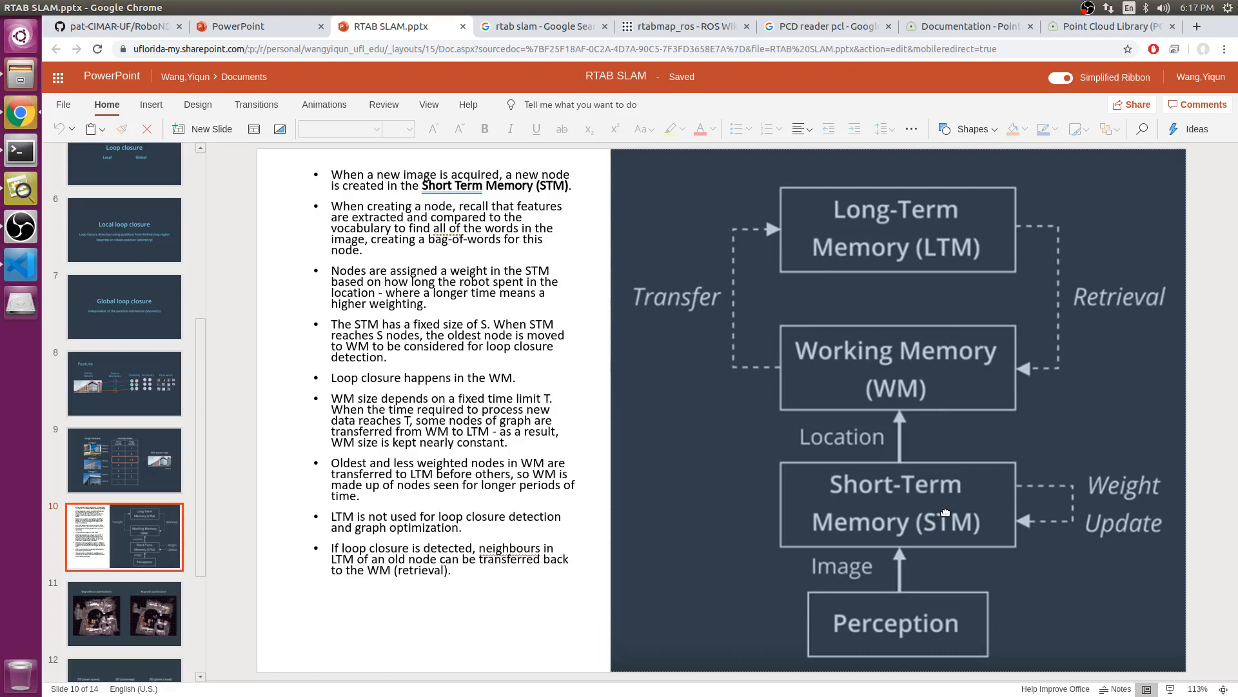
{"action": "mouse_move", "coordinate": [912, 518]}
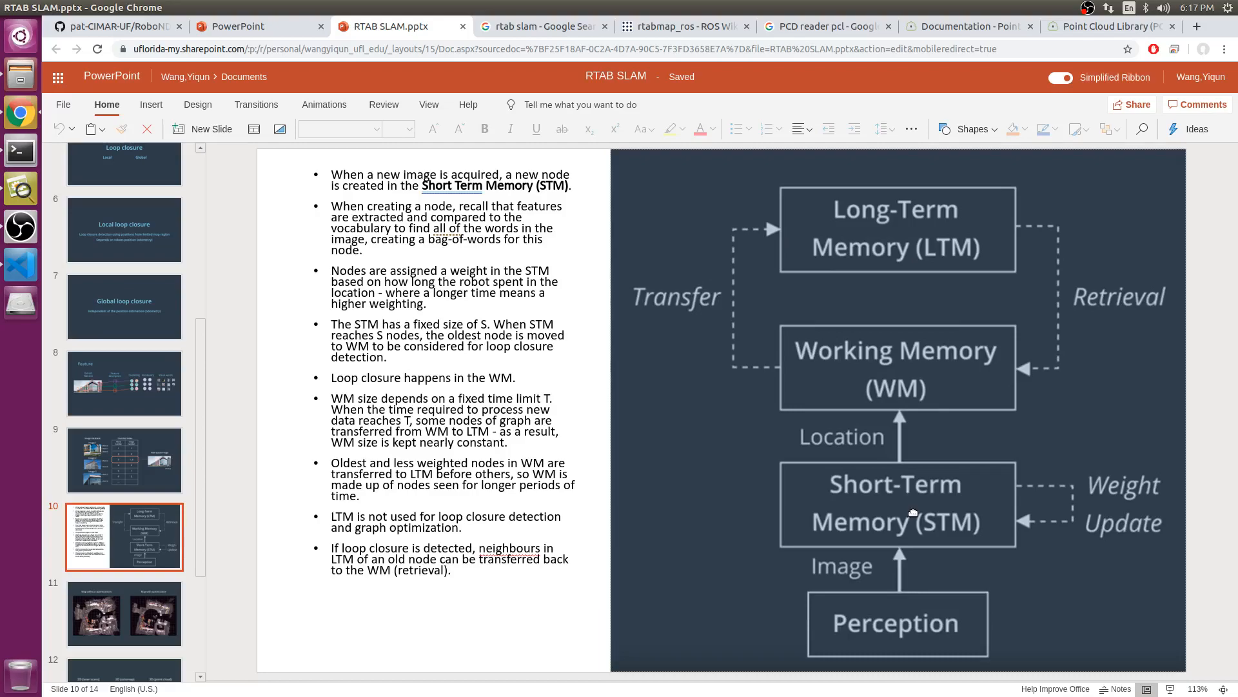
{"action": "mouse_move", "coordinate": [970, 529]}
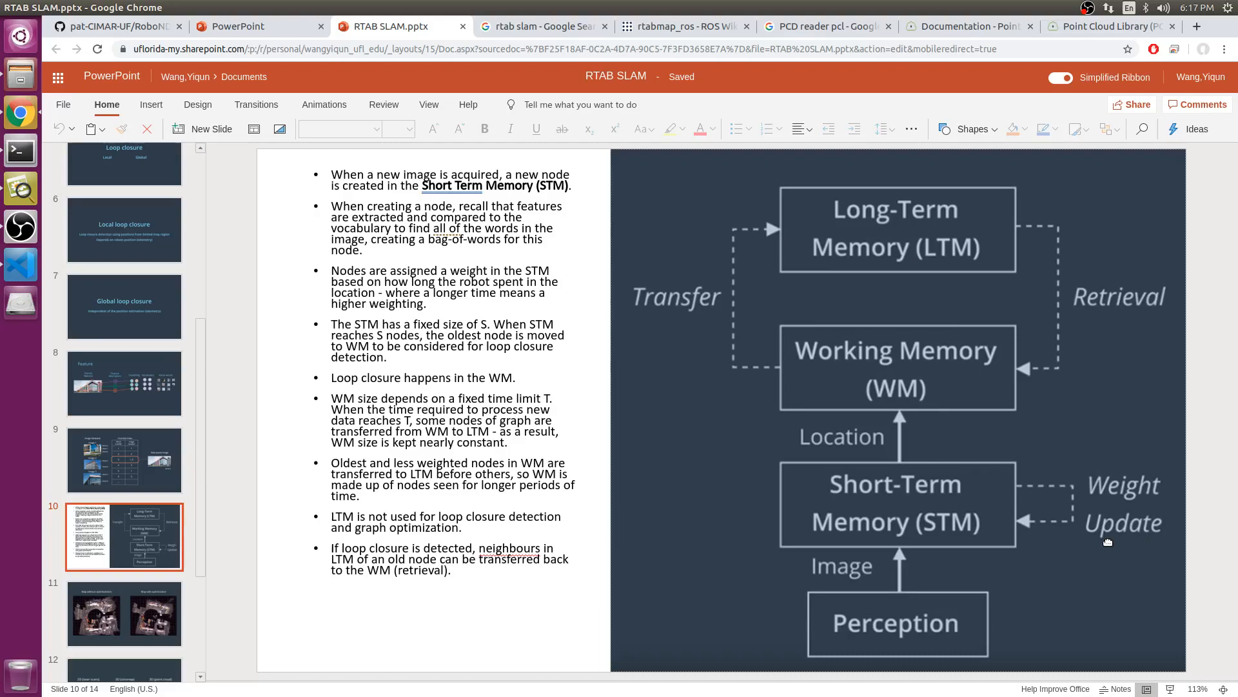
{"action": "mouse_move", "coordinate": [961, 527]}
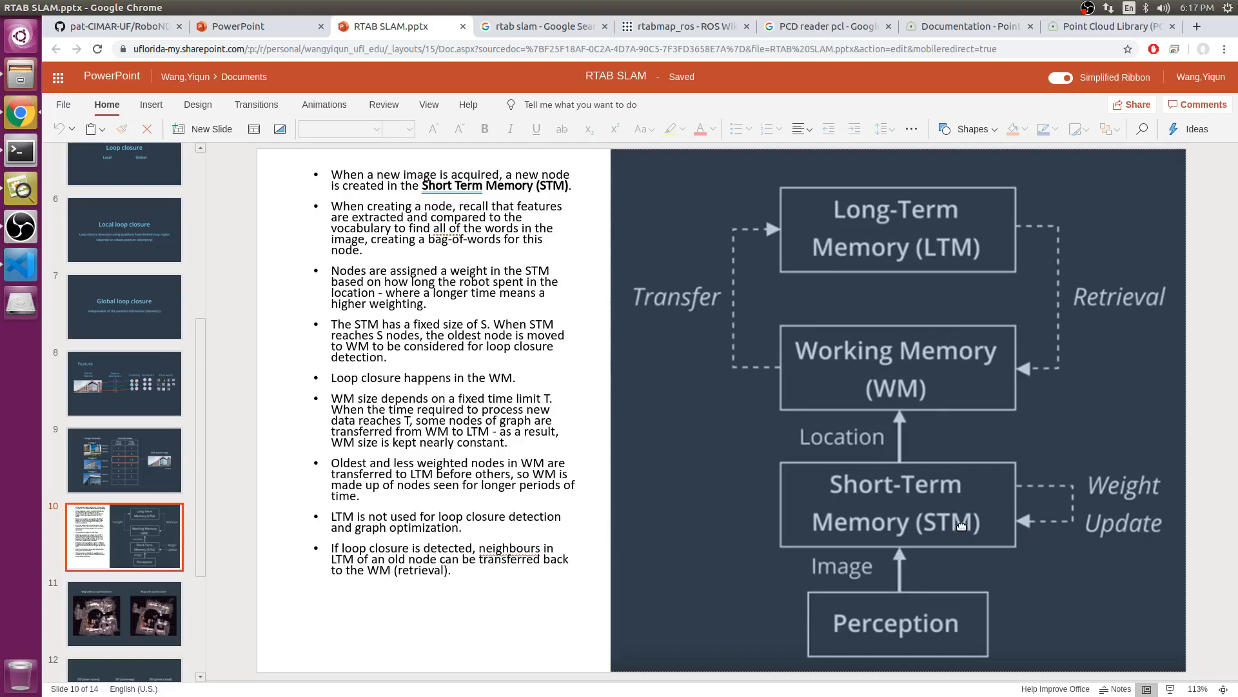
{"action": "mouse_move", "coordinate": [934, 490]}
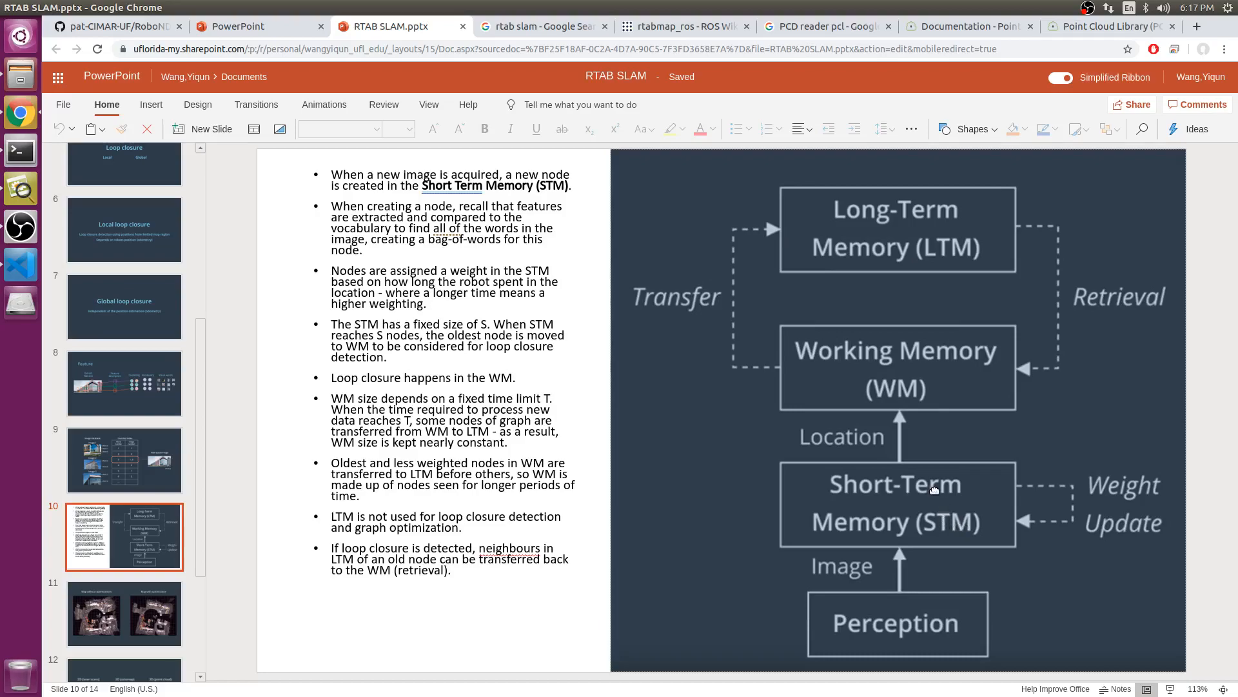
{"action": "mouse_move", "coordinate": [917, 397]}
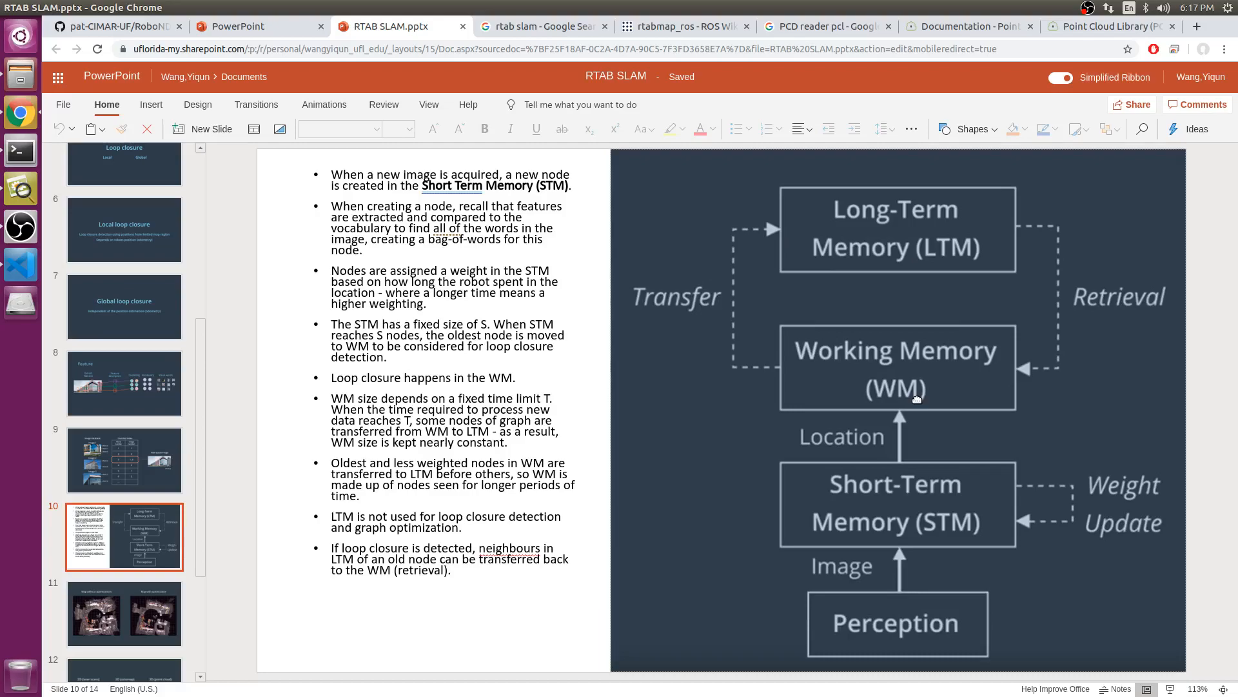
{"action": "mouse_move", "coordinate": [889, 355]}
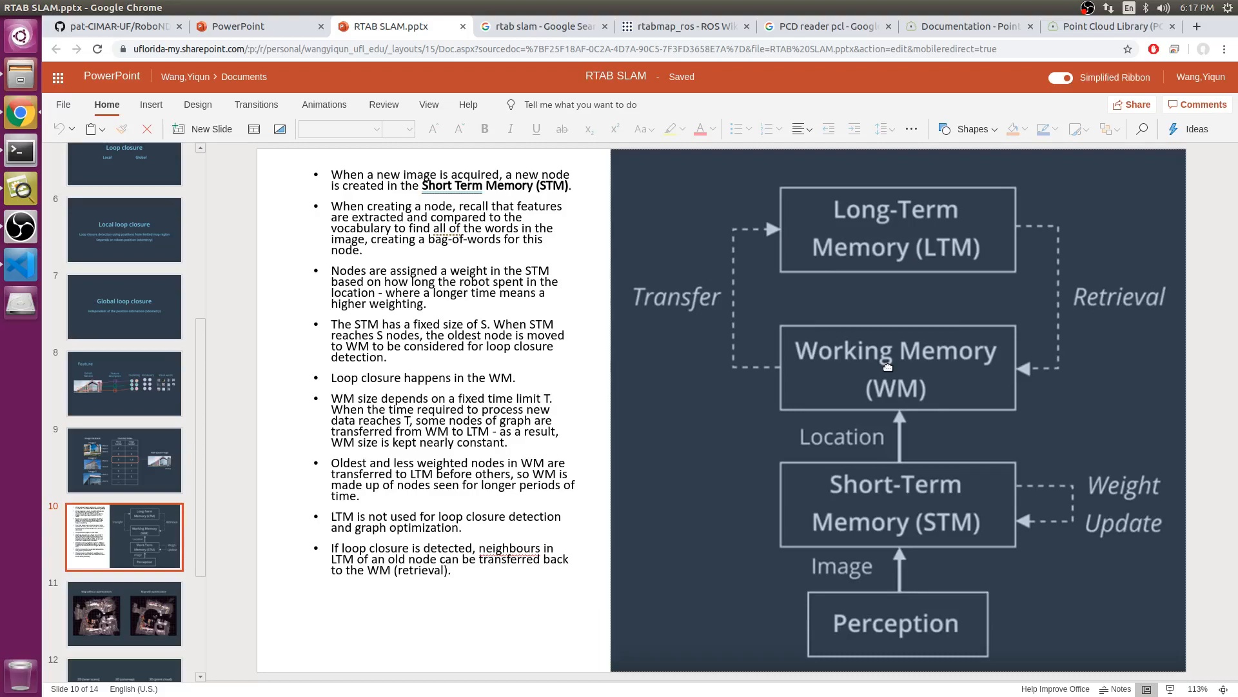
{"action": "mouse_move", "coordinate": [913, 363]}
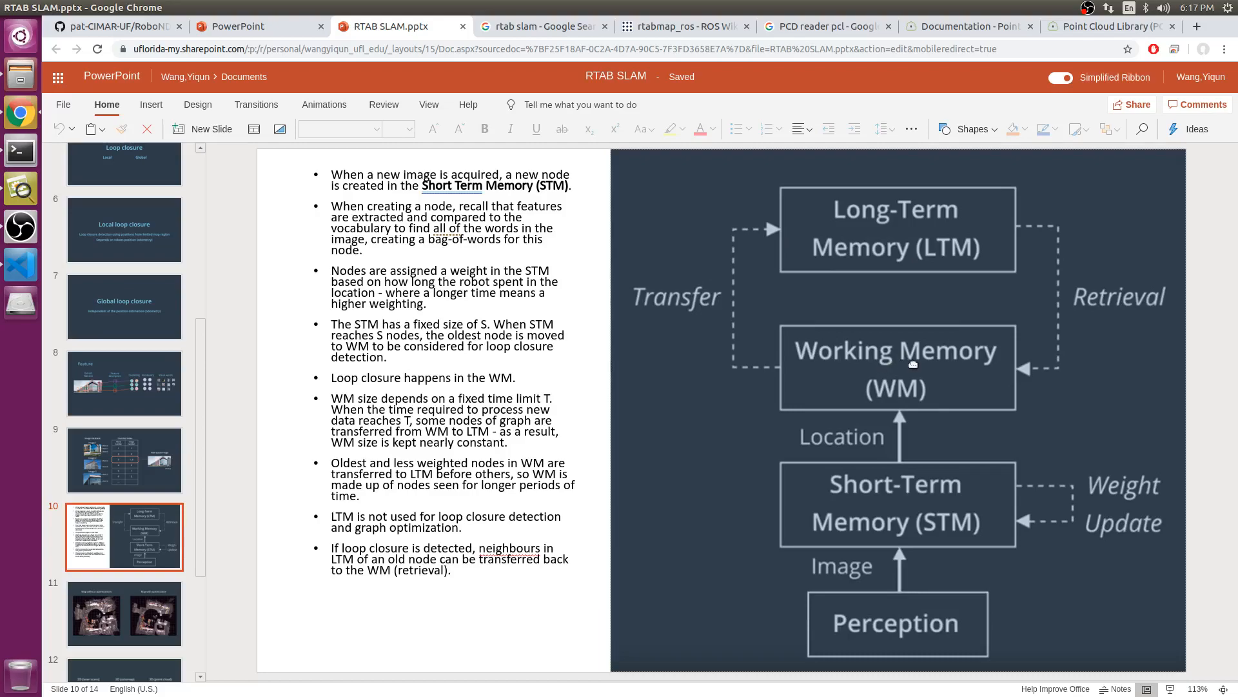
{"action": "mouse_move", "coordinate": [963, 366]}
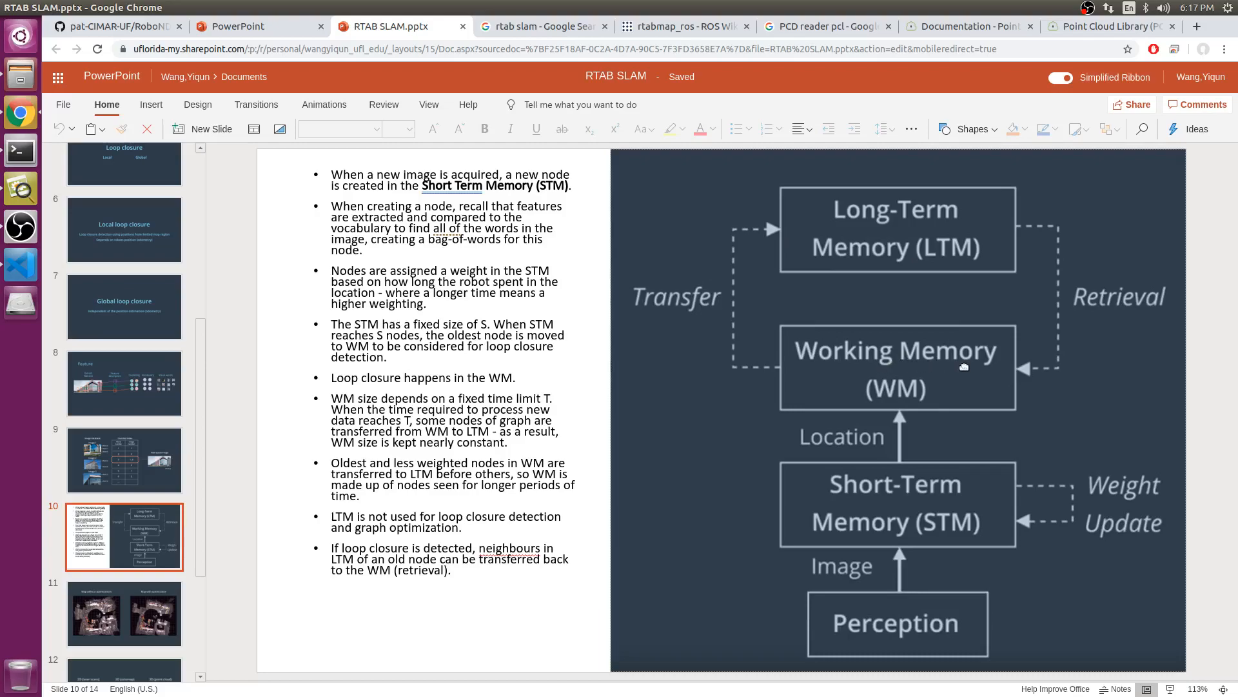
{"action": "mouse_move", "coordinate": [903, 367]}
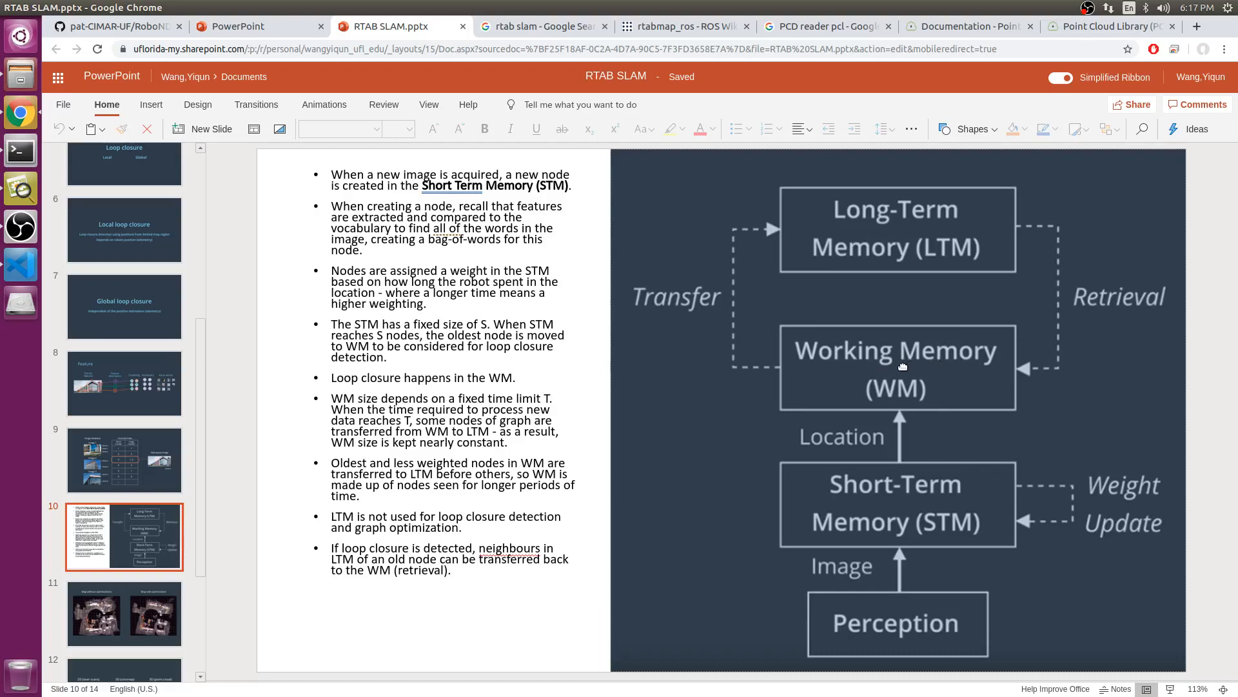
{"action": "mouse_move", "coordinate": [734, 261]}
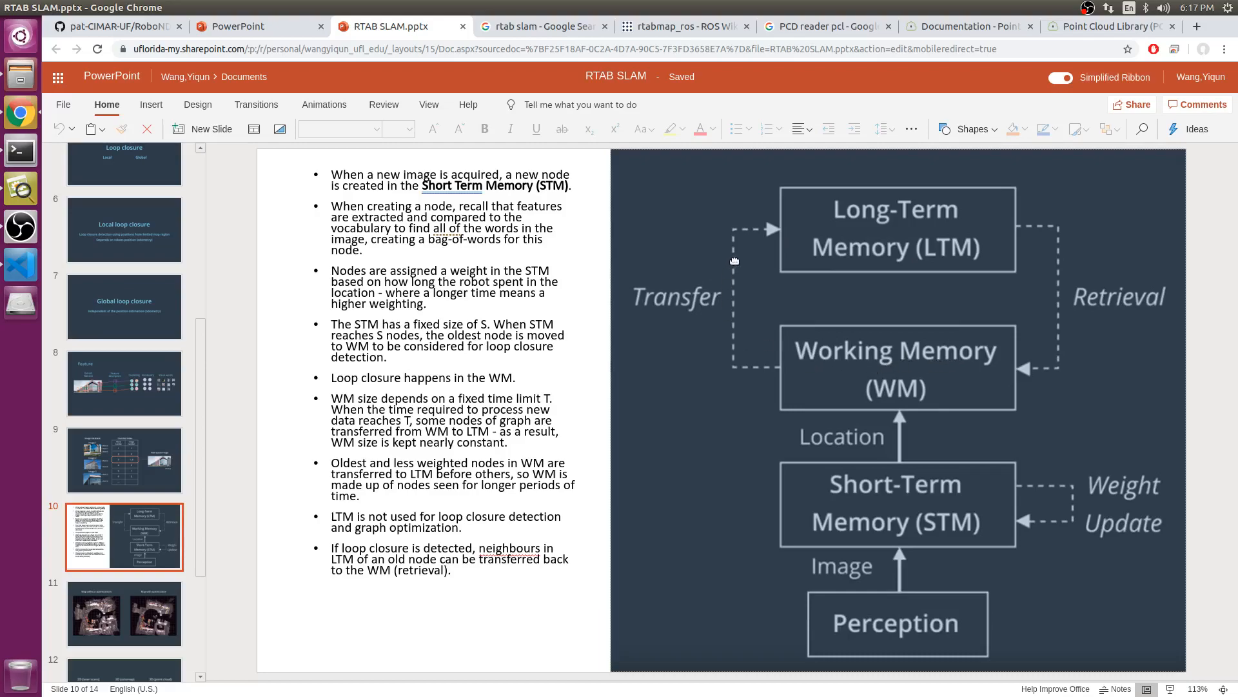
{"action": "mouse_move", "coordinate": [903, 235]}
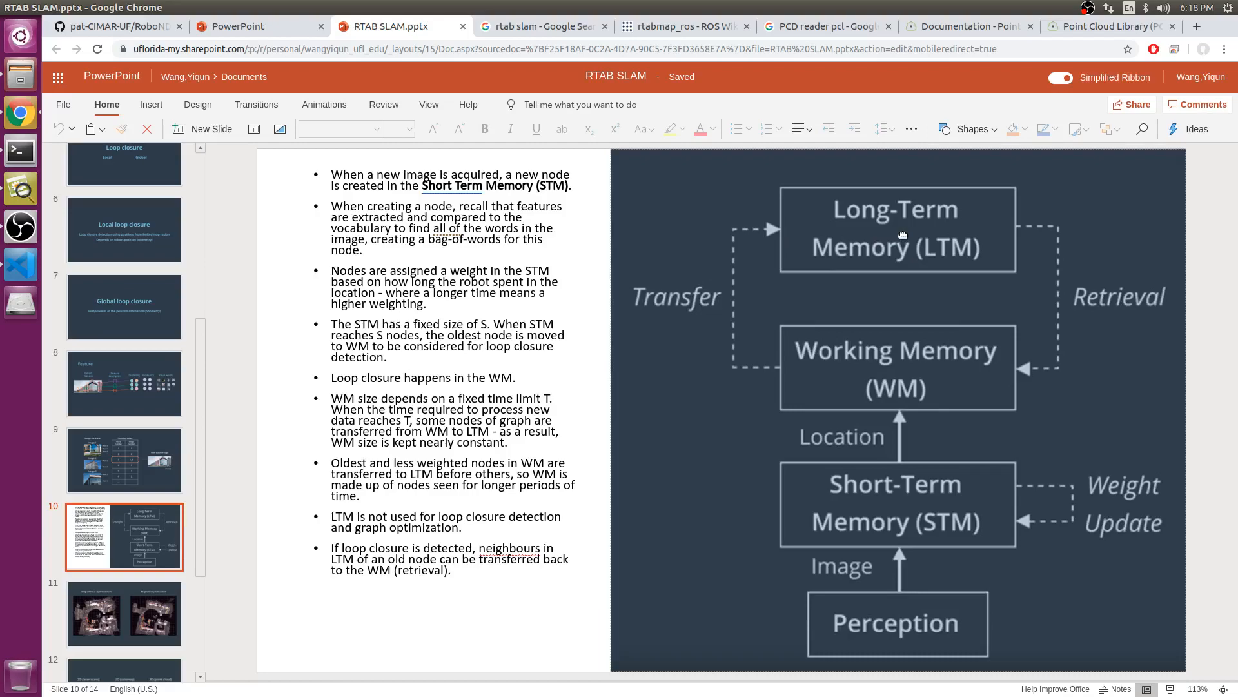
{"action": "mouse_move", "coordinate": [970, 396]}
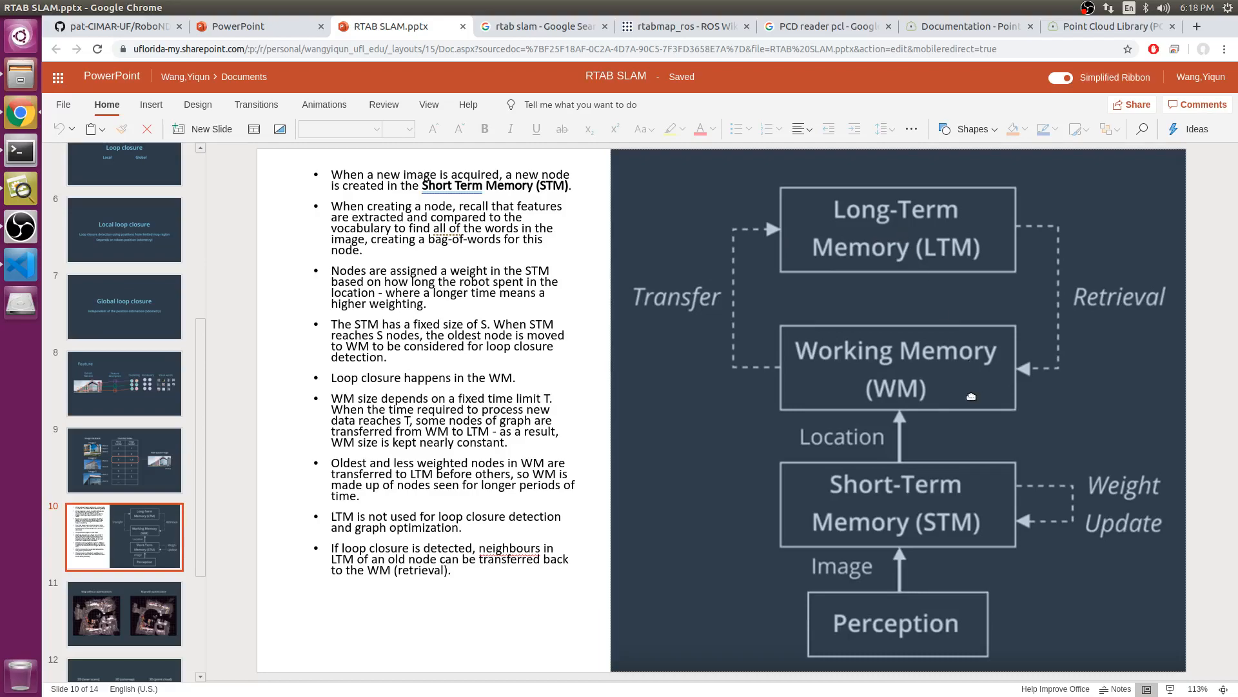
{"action": "mouse_move", "coordinate": [973, 380]}
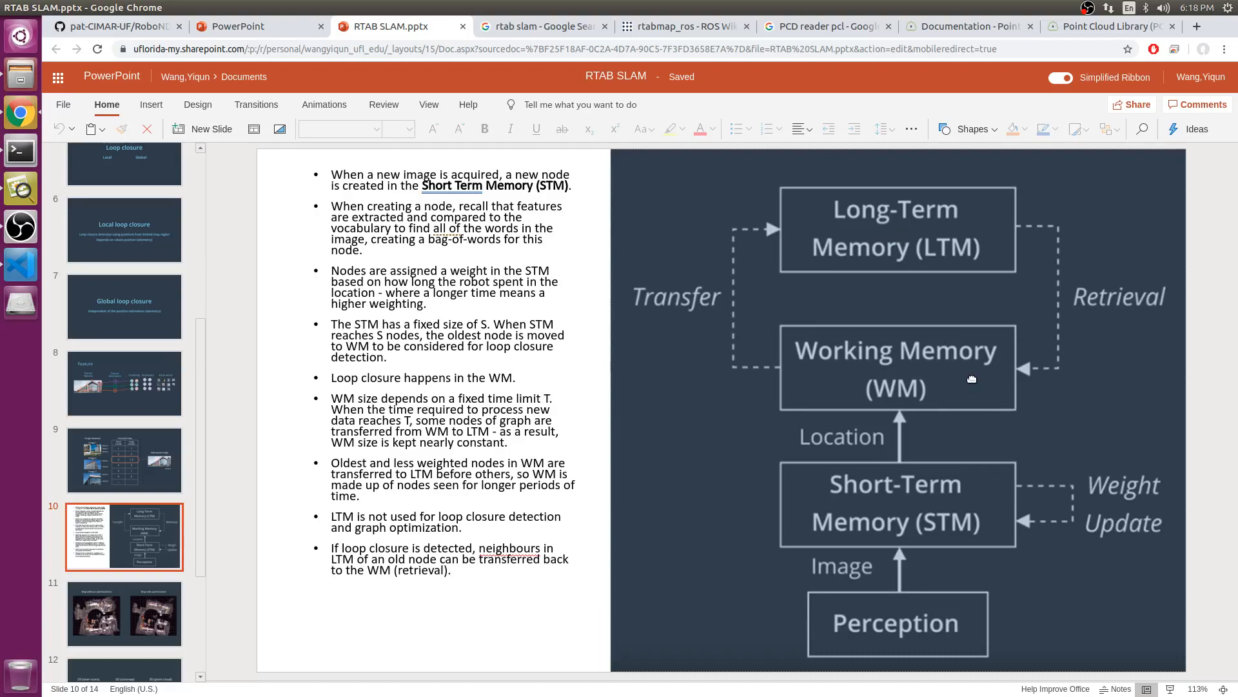
{"action": "mouse_move", "coordinate": [971, 375]}
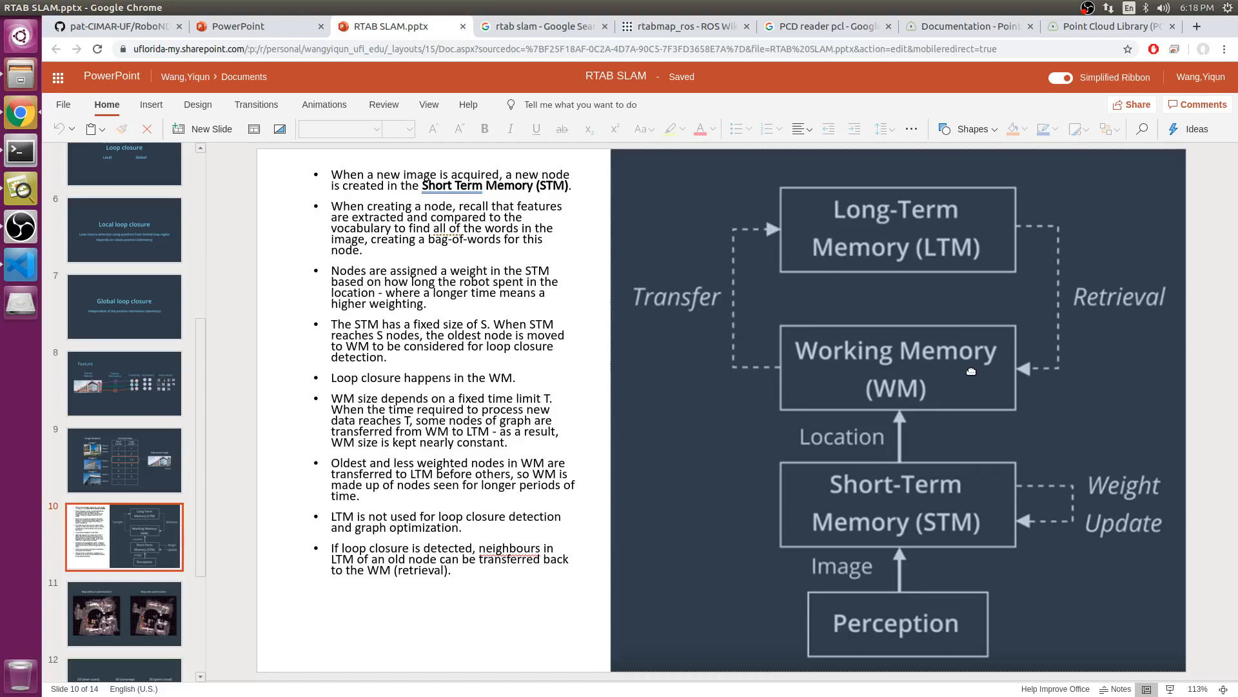
{"action": "mouse_move", "coordinate": [795, 294]}
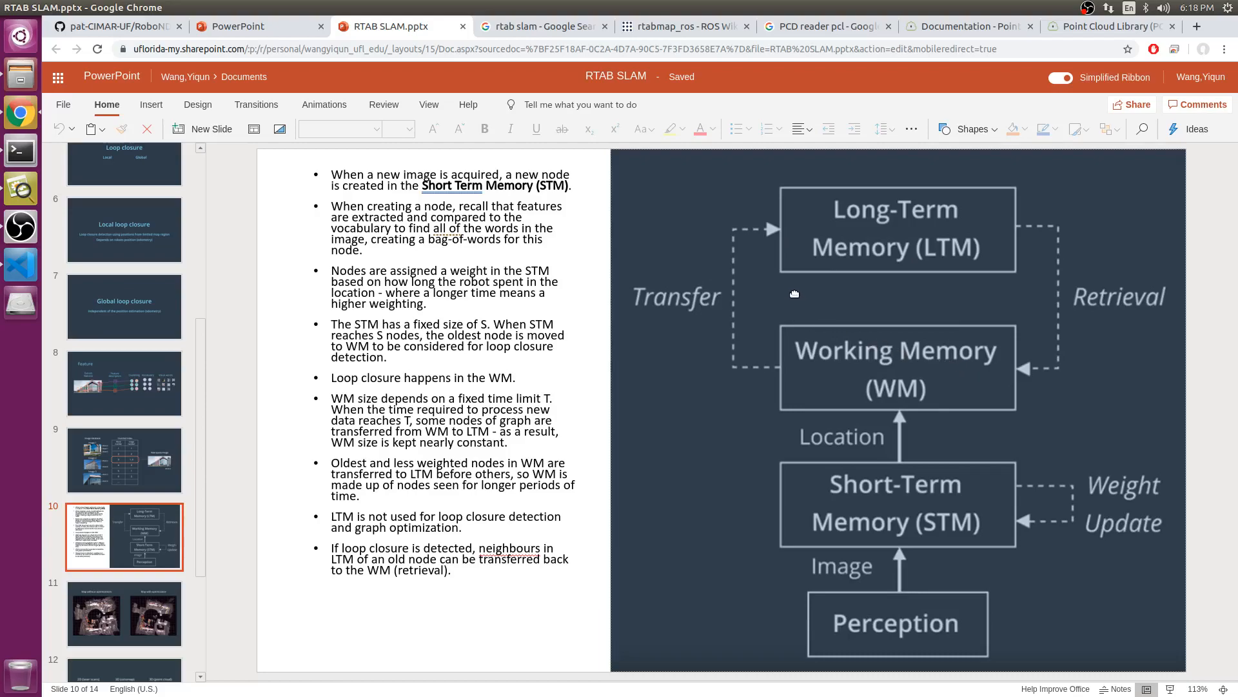
{"action": "mouse_move", "coordinate": [776, 258]}
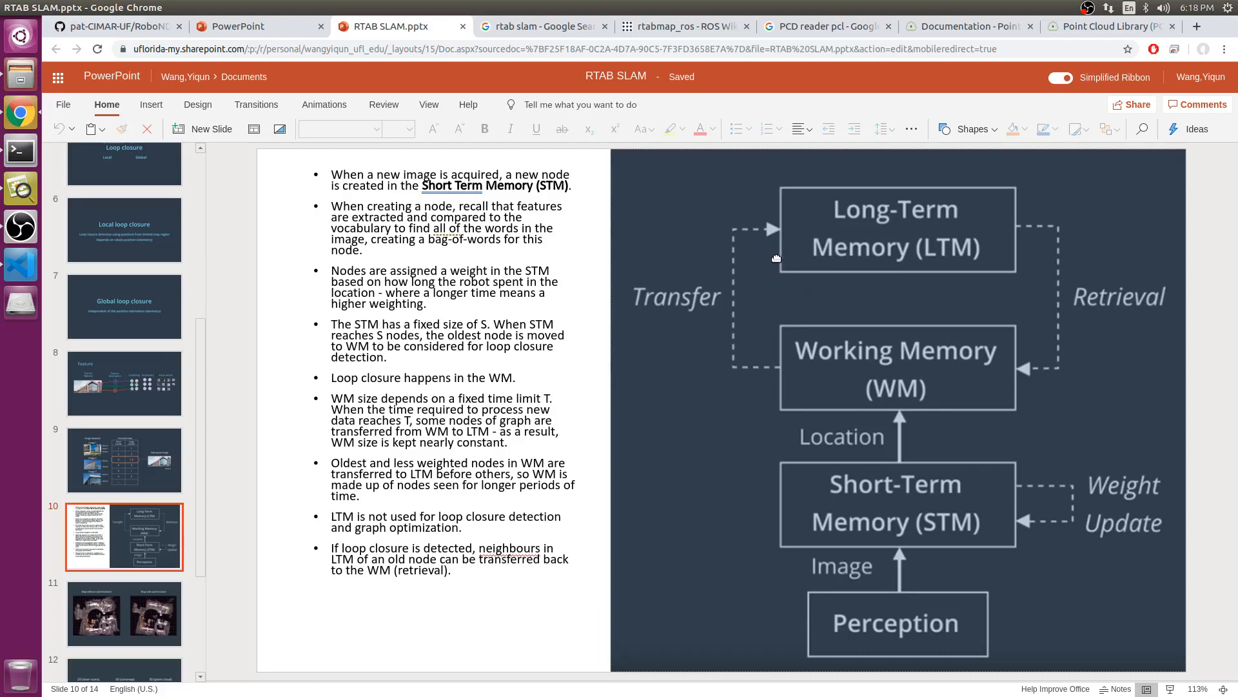
{"action": "mouse_move", "coordinate": [778, 262]}
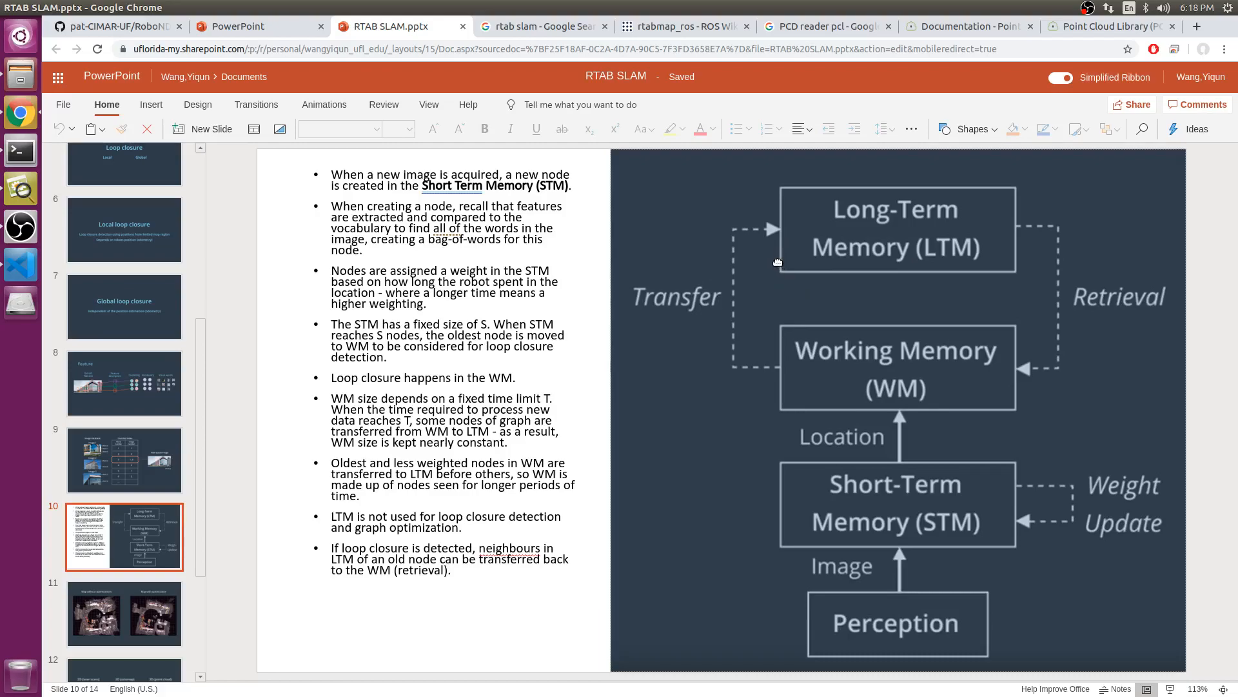
{"action": "mouse_move", "coordinate": [879, 244]}
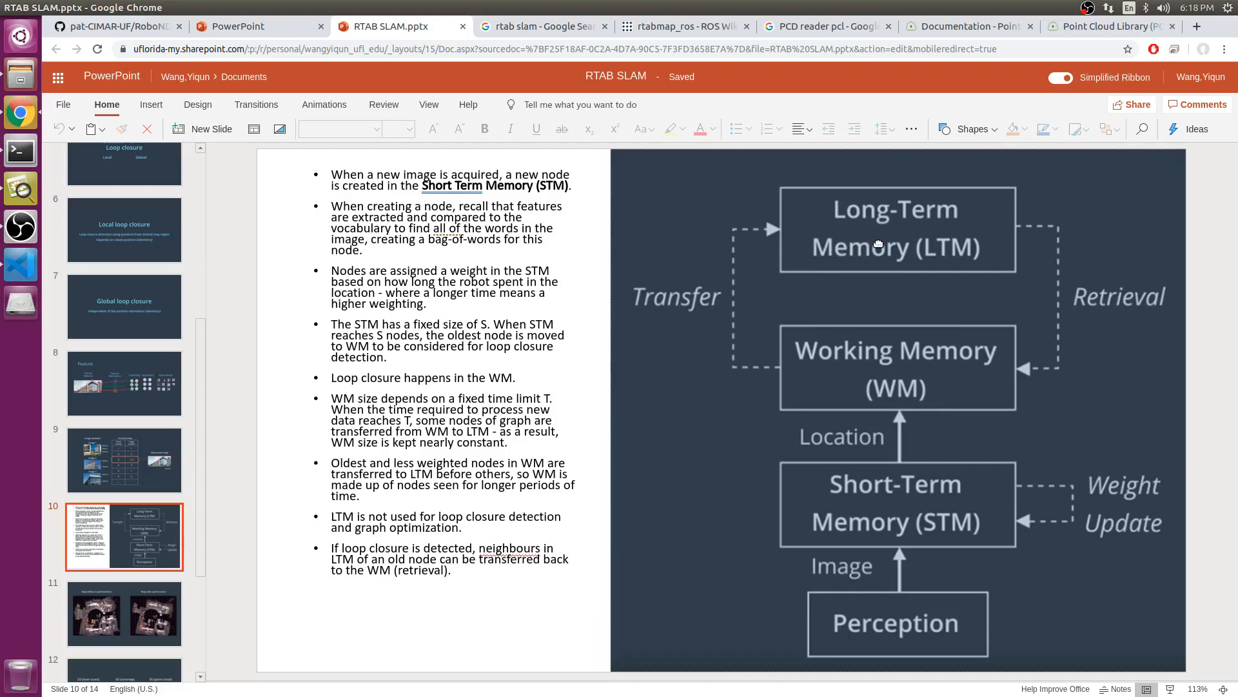
{"action": "mouse_move", "coordinate": [878, 250]}
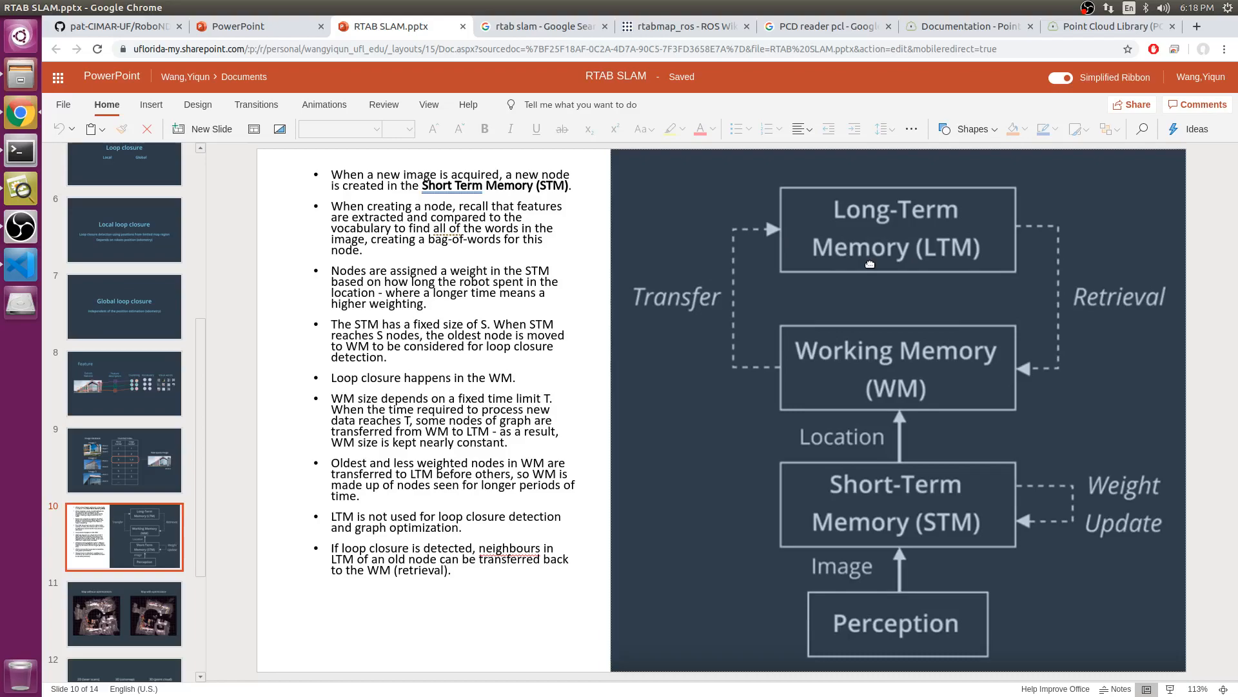
{"action": "mouse_move", "coordinate": [913, 326]}
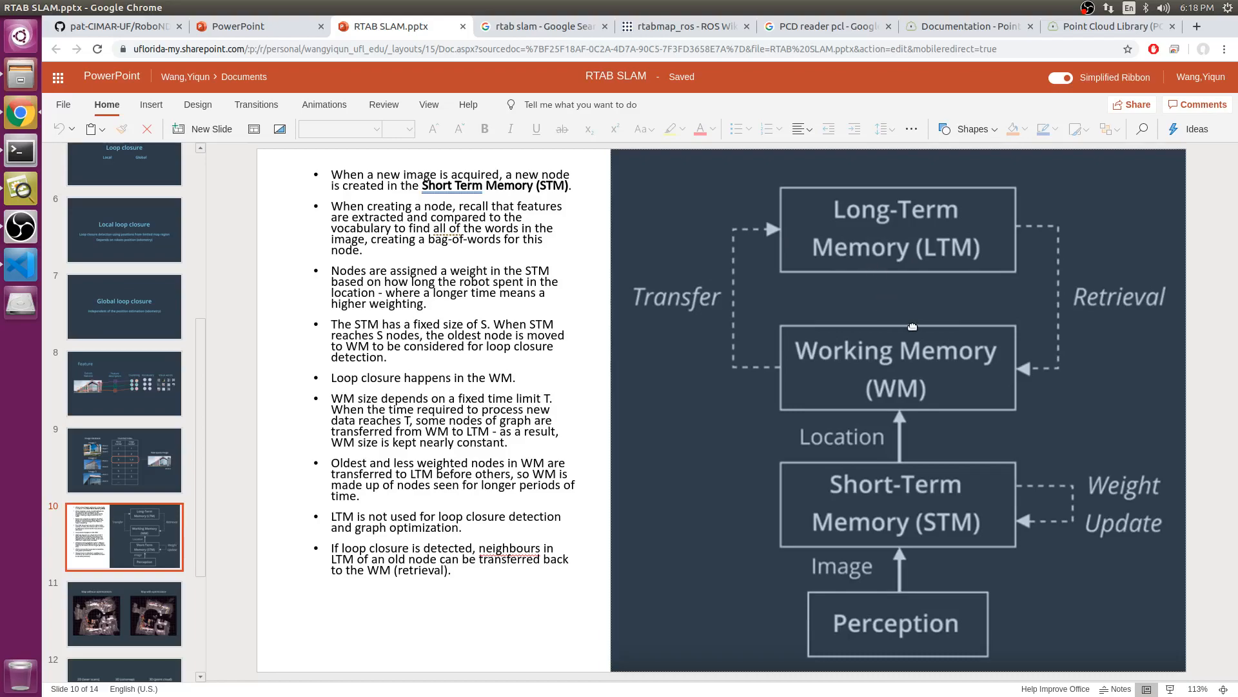
{"action": "mouse_move", "coordinate": [943, 329]}
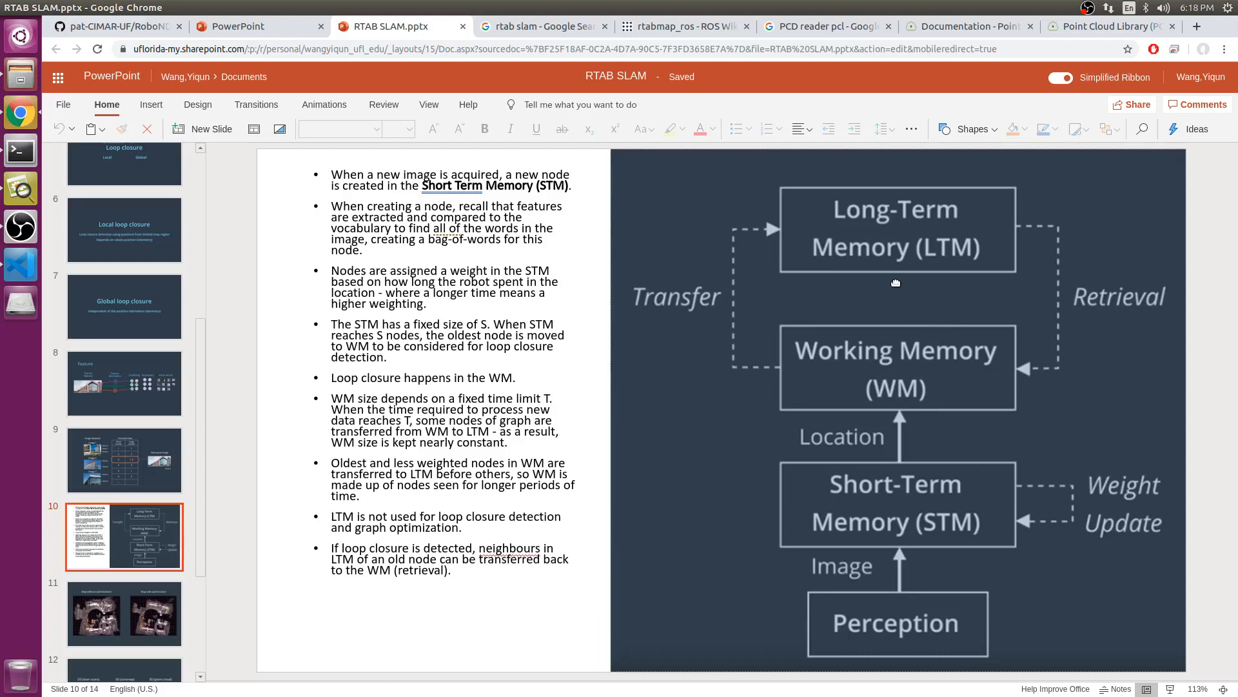
{"action": "mouse_move", "coordinate": [883, 212]}
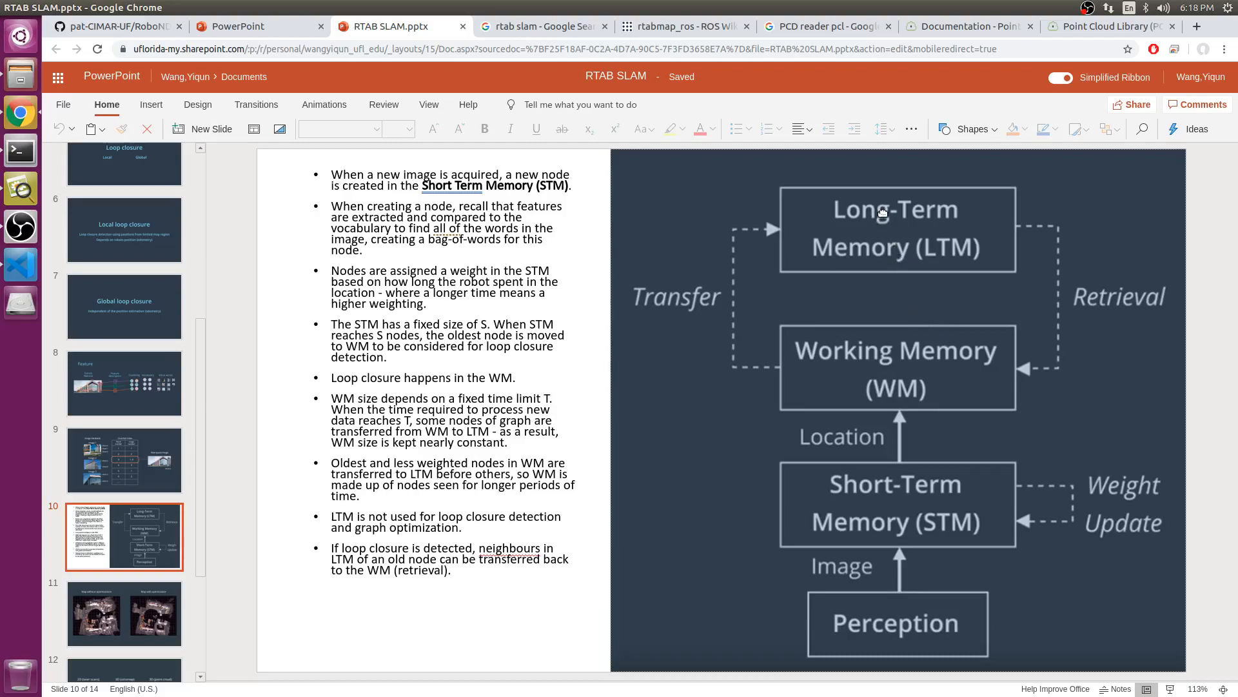
{"action": "mouse_move", "coordinate": [903, 217]}
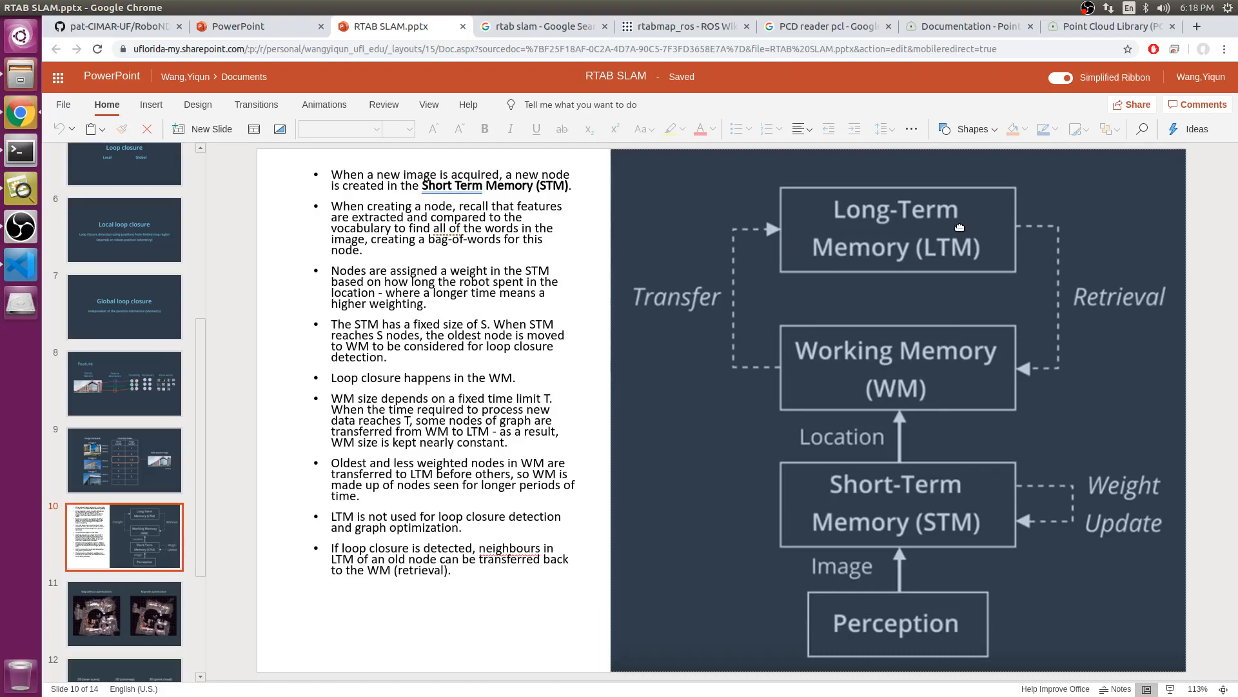
{"action": "mouse_move", "coordinate": [914, 288]}
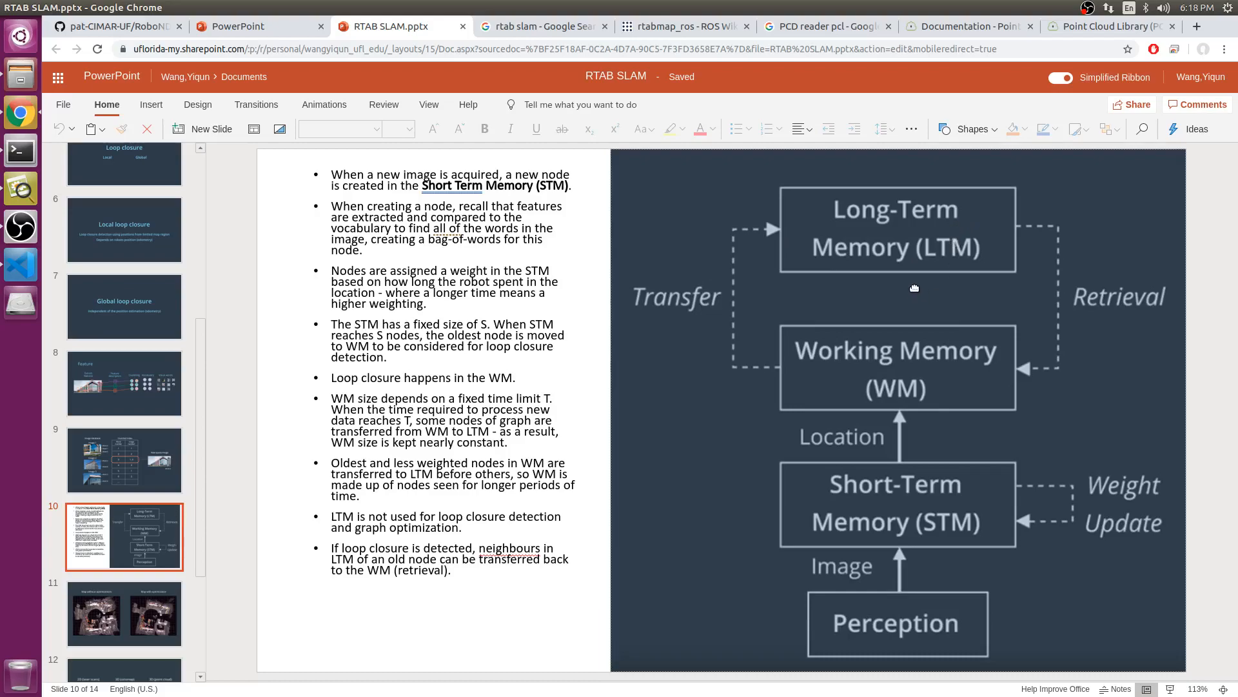
{"action": "mouse_move", "coordinate": [1040, 353]}
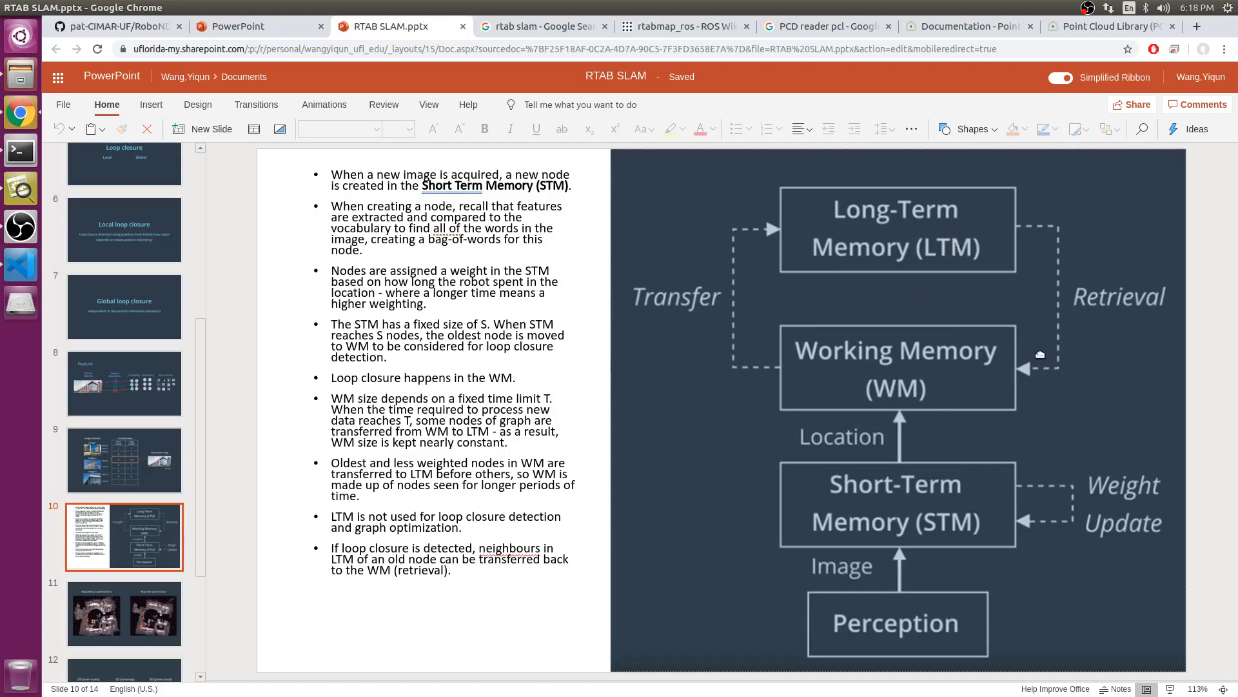
{"action": "mouse_move", "coordinate": [893, 376]}
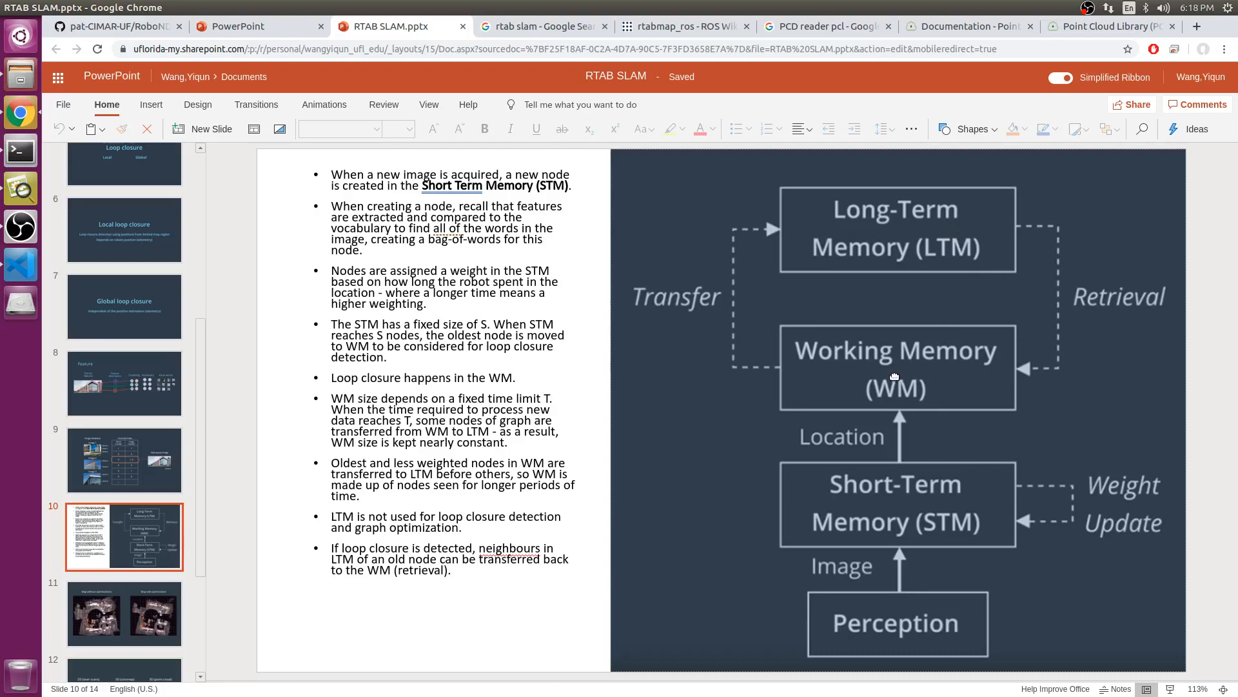
{"action": "mouse_move", "coordinate": [846, 389]}
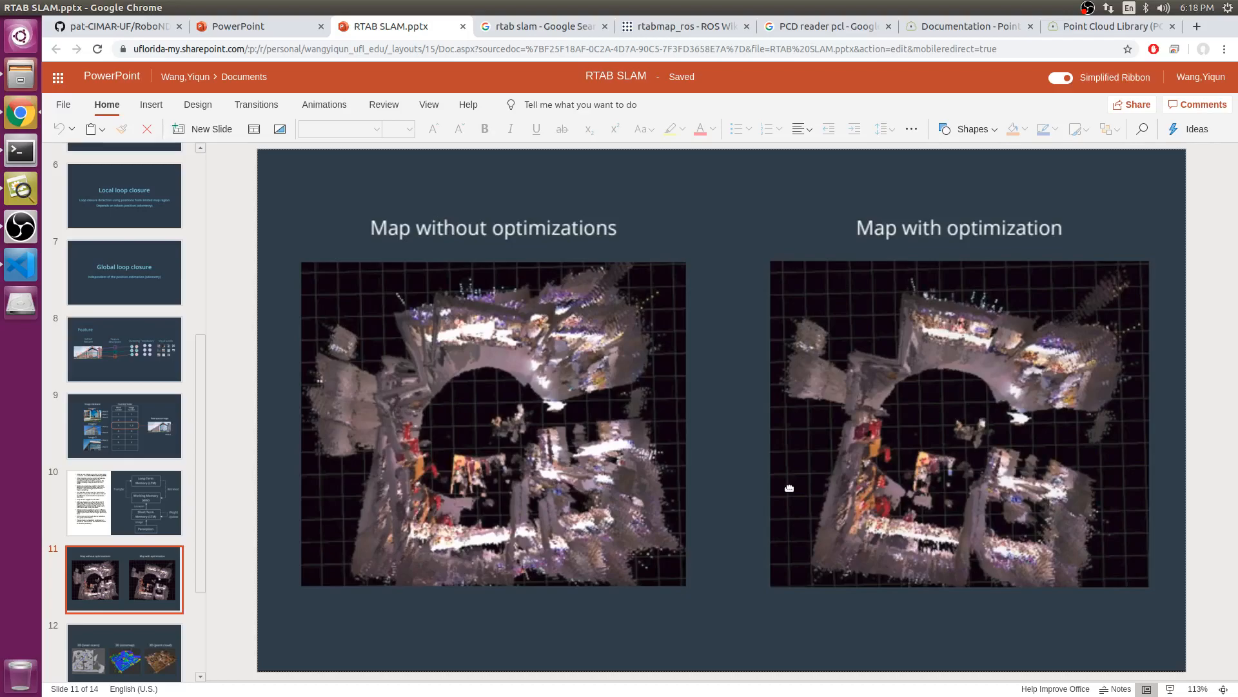
{"action": "mouse_move", "coordinate": [820, 351]}
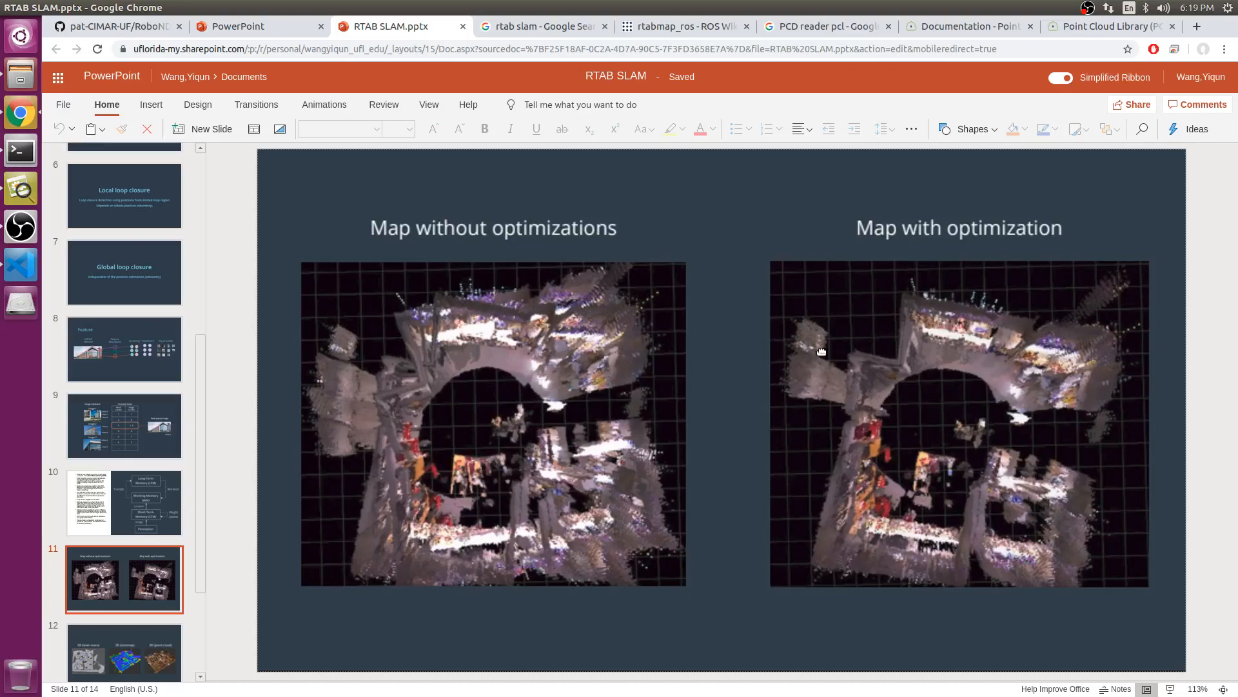
{"action": "mouse_move", "coordinate": [340, 547]}
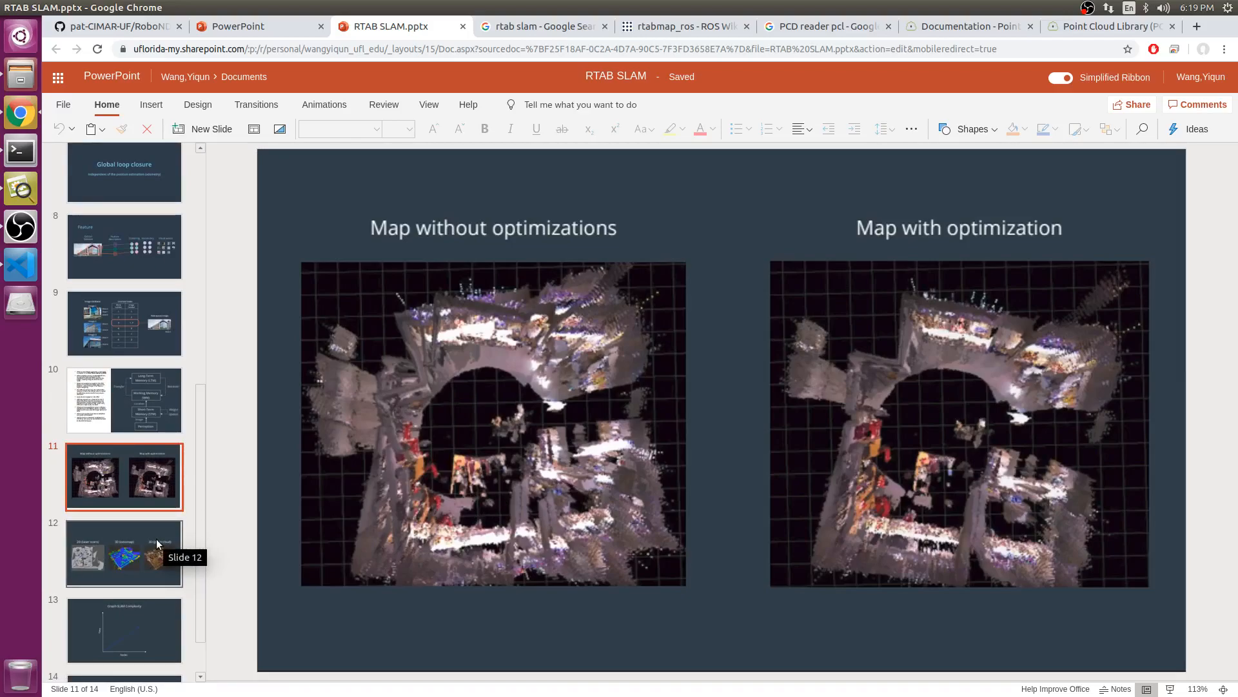
- Show slide 12 comparing 2D laser scan, 3D octomap and 3D point cloud maps
{"action": "left_click", "coordinate": [124, 553]}
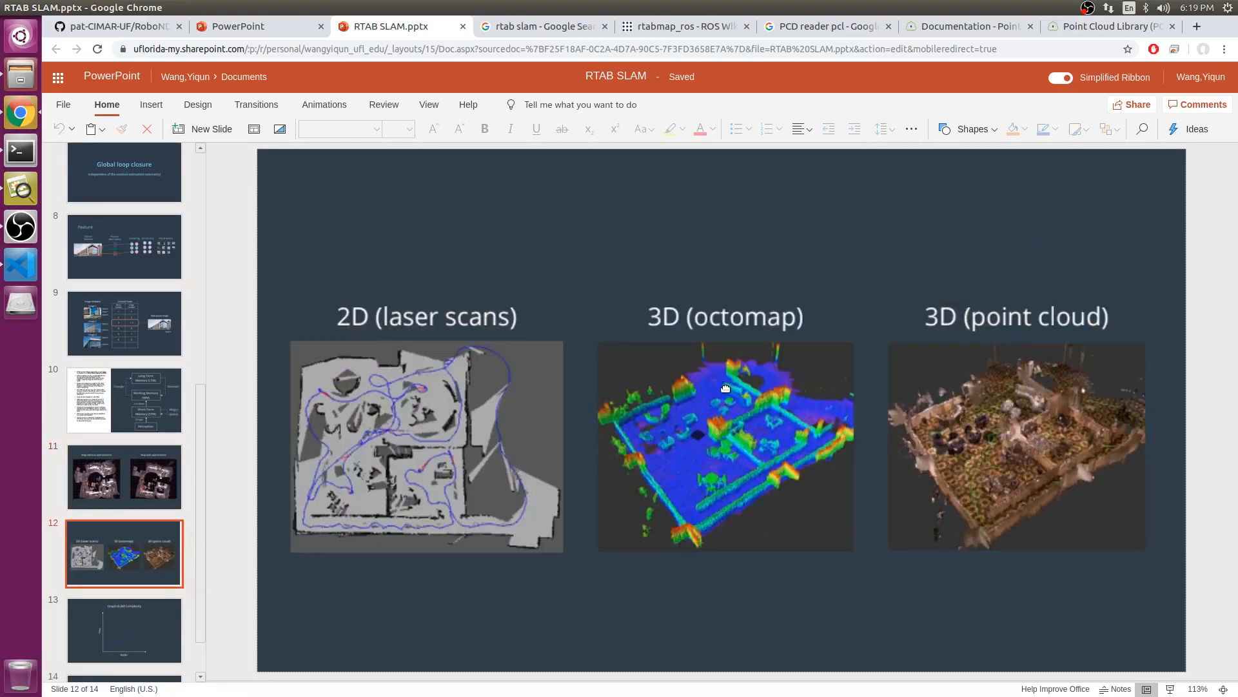
{"action": "mouse_move", "coordinate": [418, 338]}
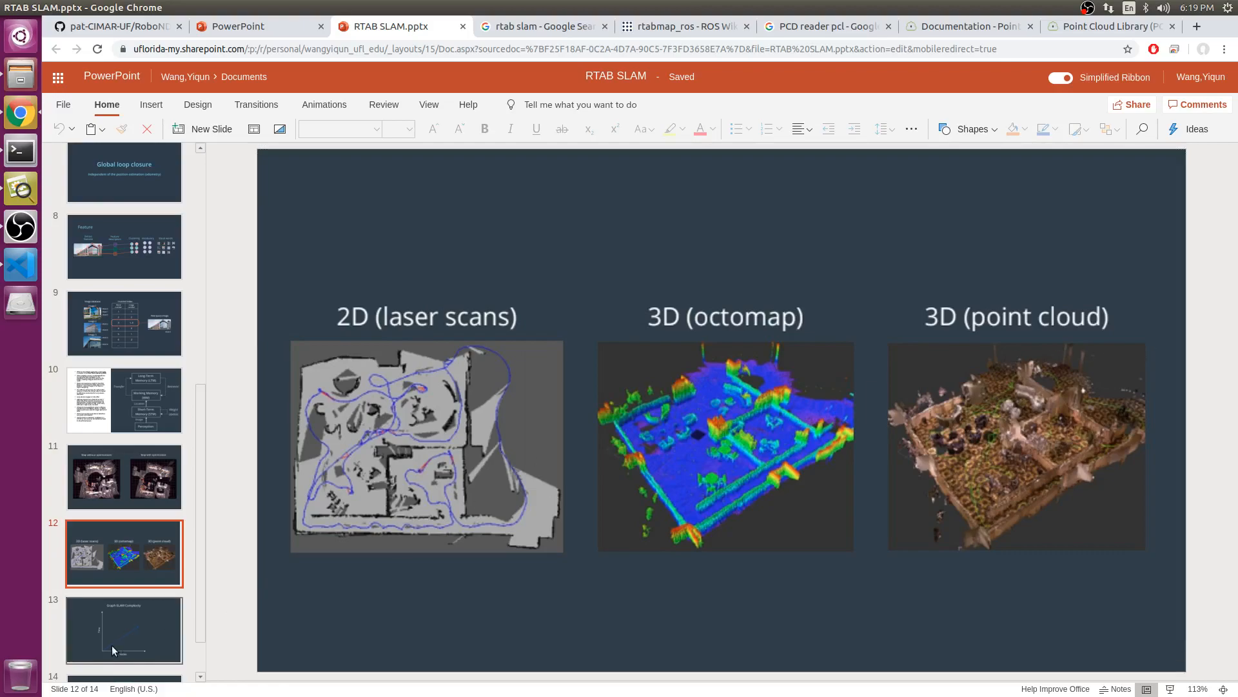
- Show slide 13, Graph-SLAM Complexity plotting time against number of nodes
{"action": "left_click", "coordinate": [124, 630]}
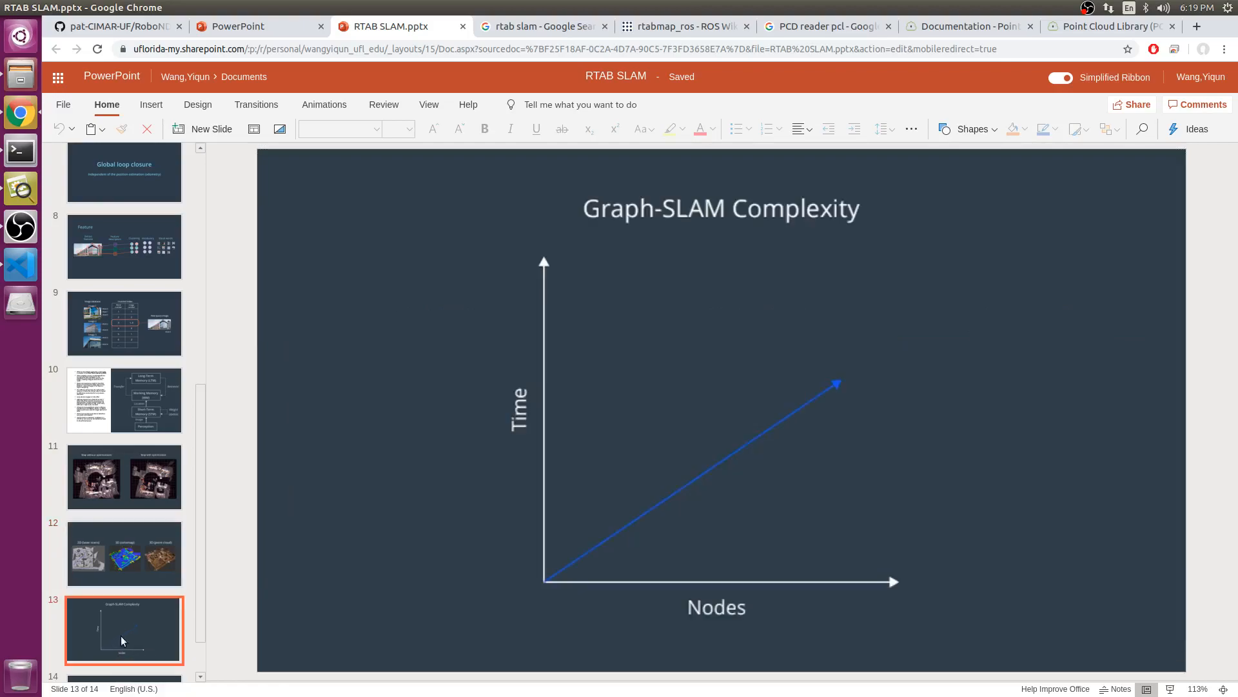
{"action": "mouse_move", "coordinate": [470, 547]}
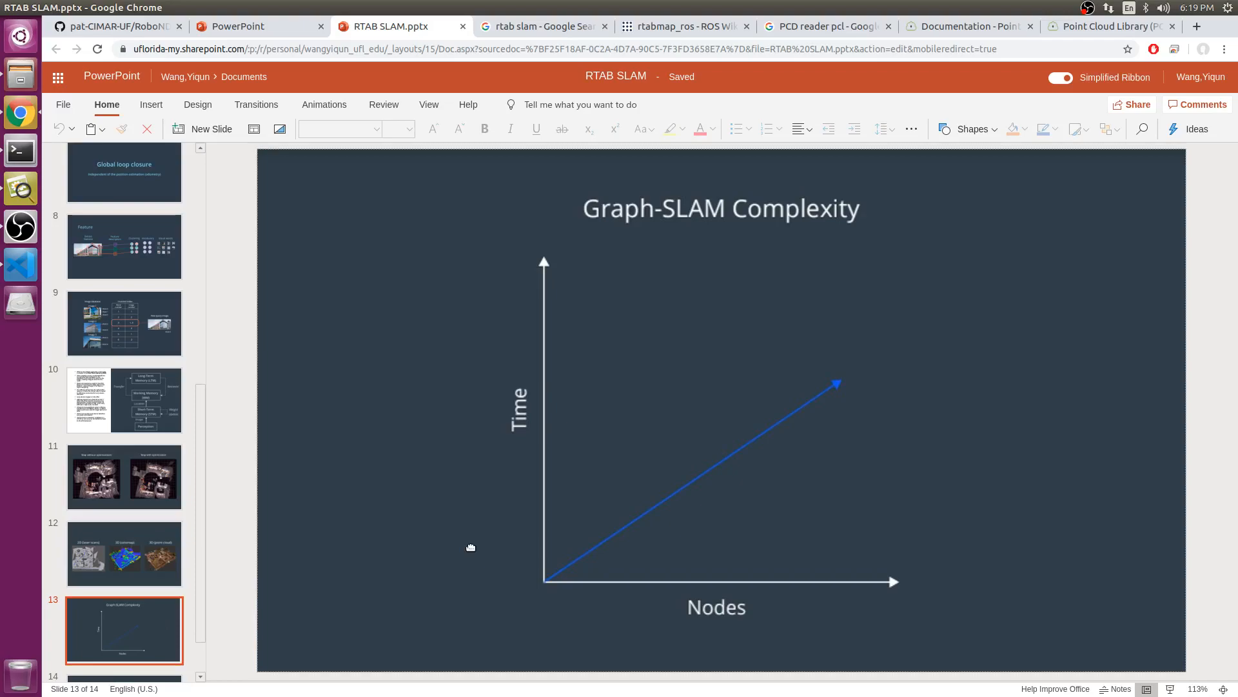
{"action": "mouse_move", "coordinate": [558, 544]}
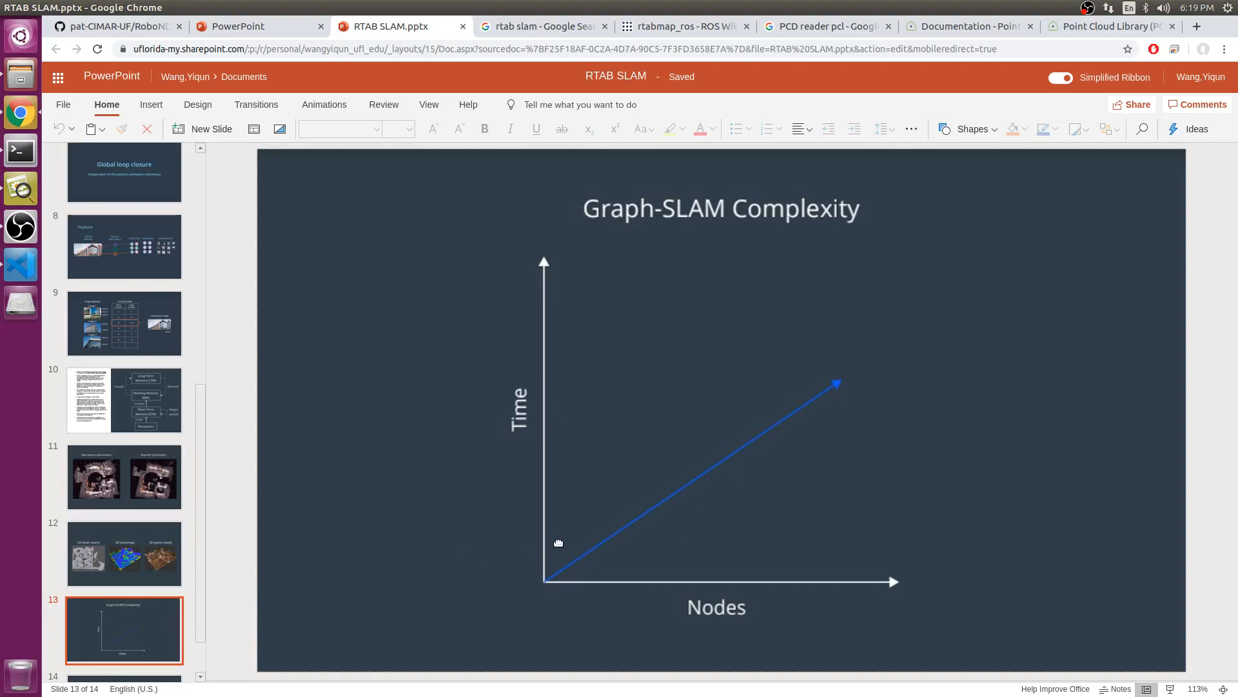
{"action": "mouse_move", "coordinate": [678, 525]}
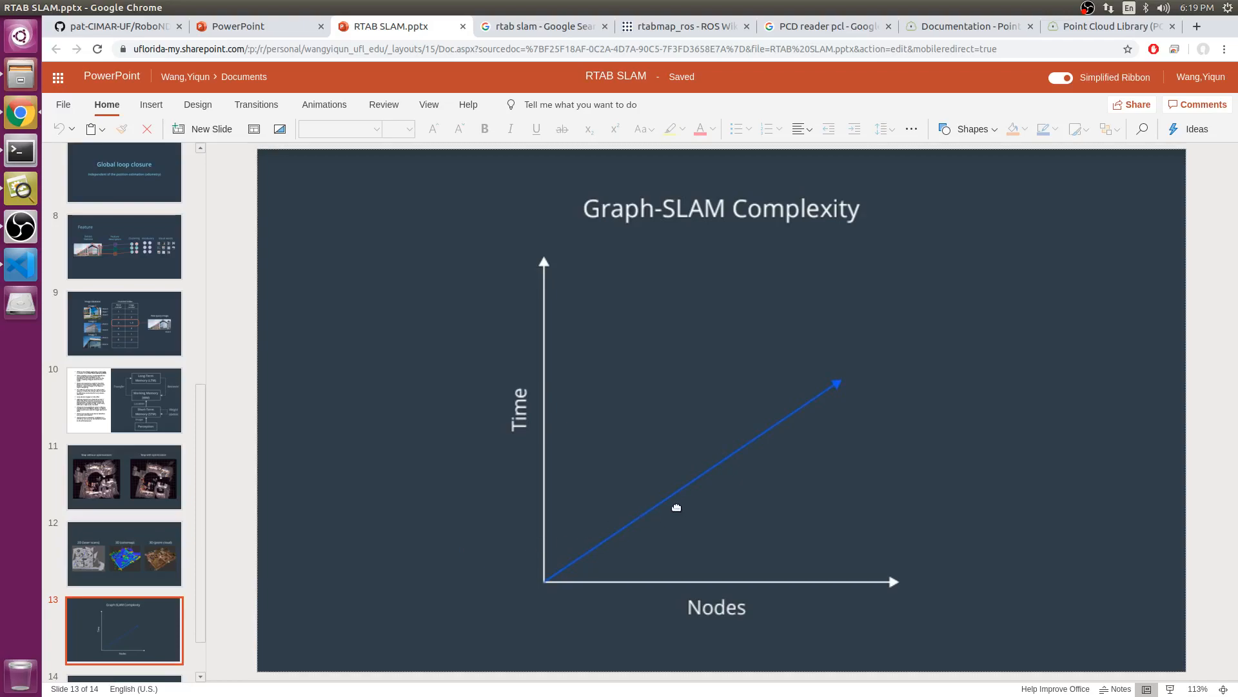
{"action": "mouse_move", "coordinate": [732, 485]}
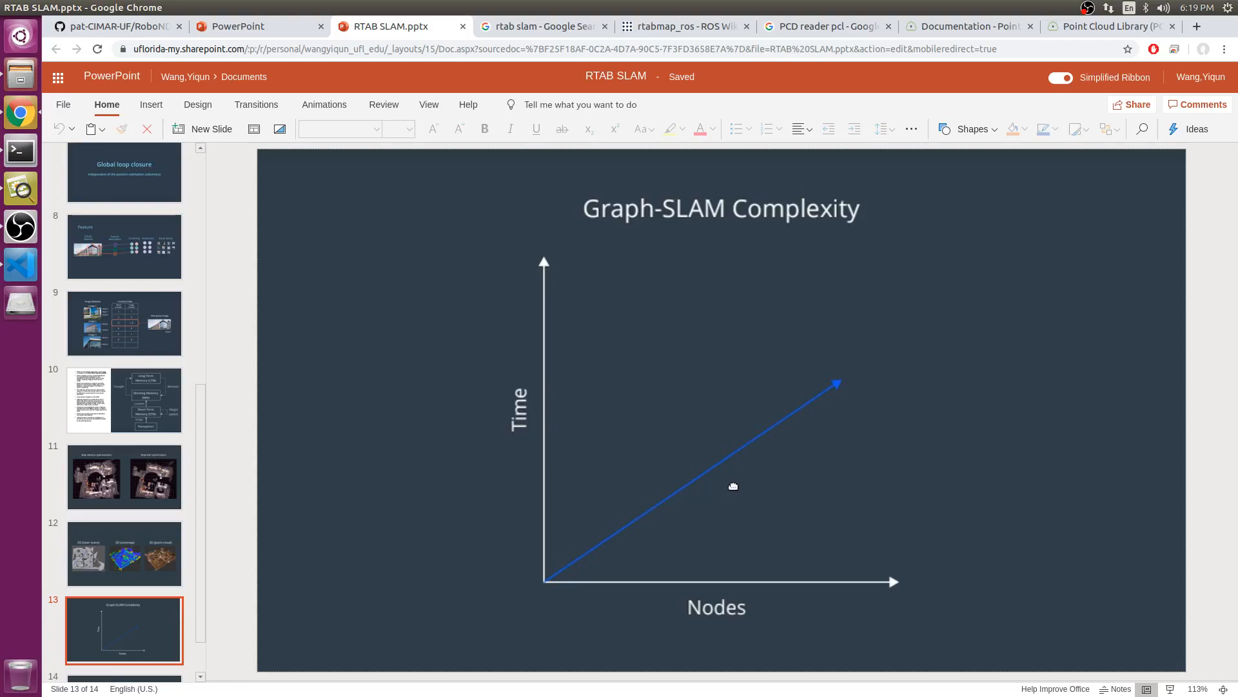
- Reach the final slide 14 Complexity diagram, then bring OBS Studio's recording window to the front
{"action": "scroll", "scroll_direction": "down", "scroll_amount": 3}
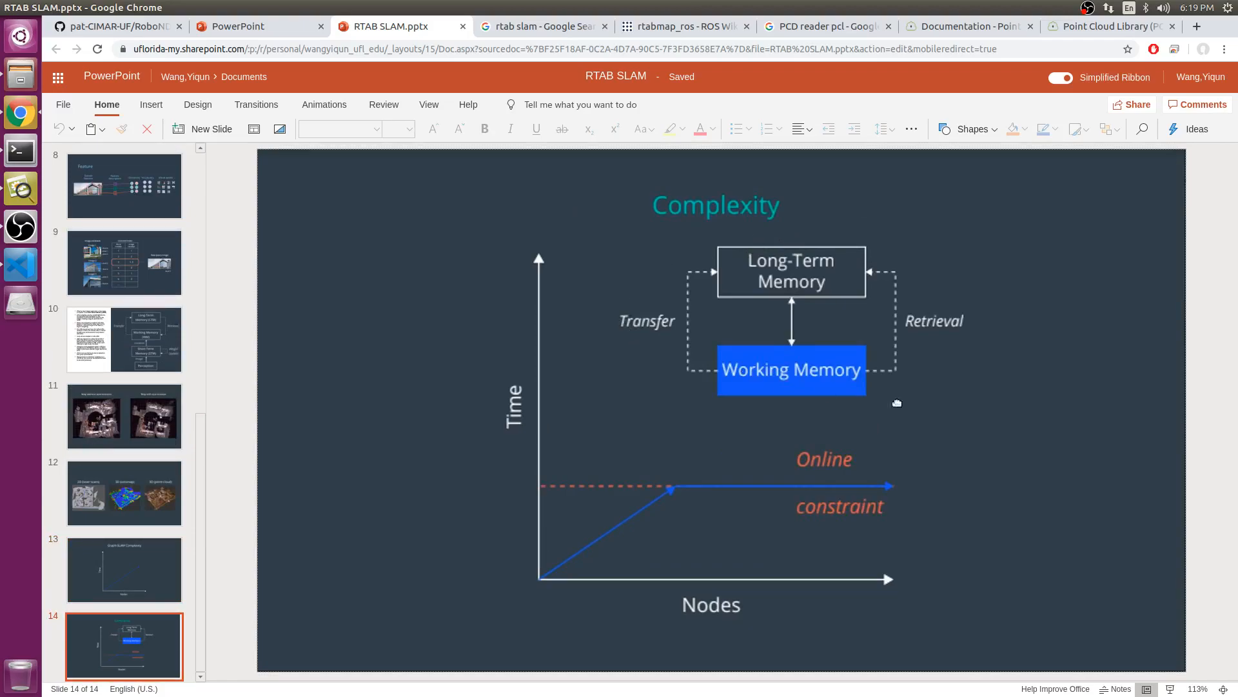
{"action": "mouse_move", "coordinate": [781, 501]}
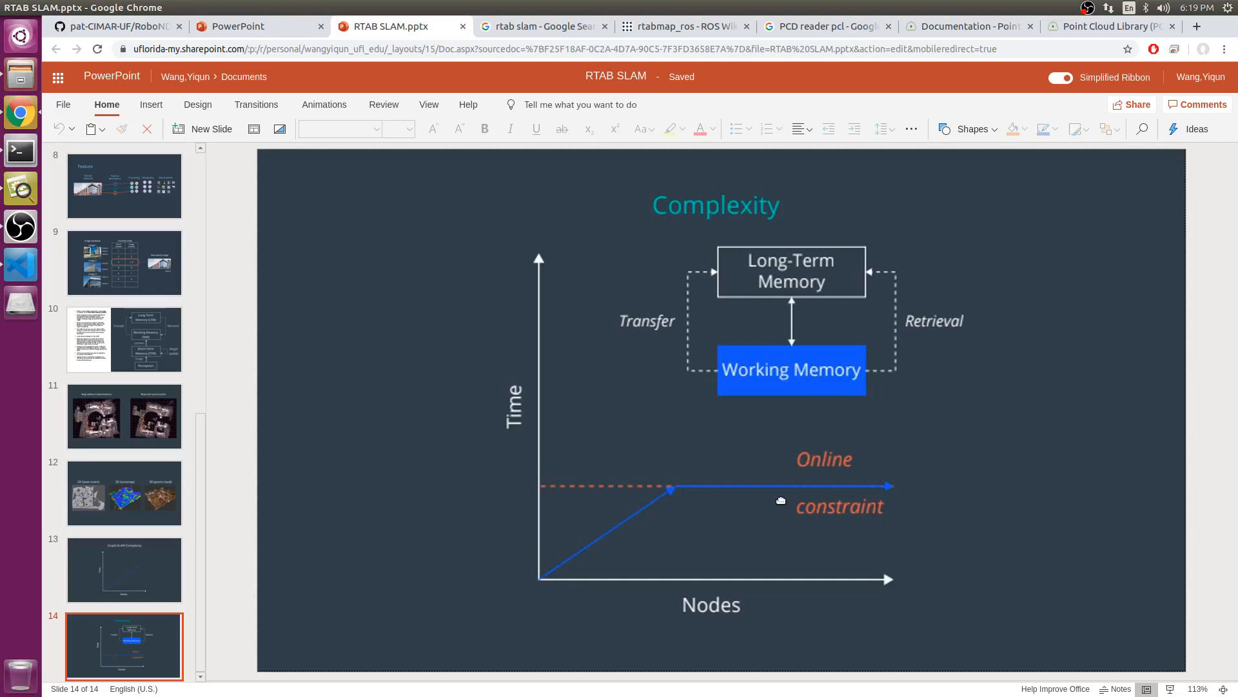
{"action": "mouse_move", "coordinate": [787, 496]}
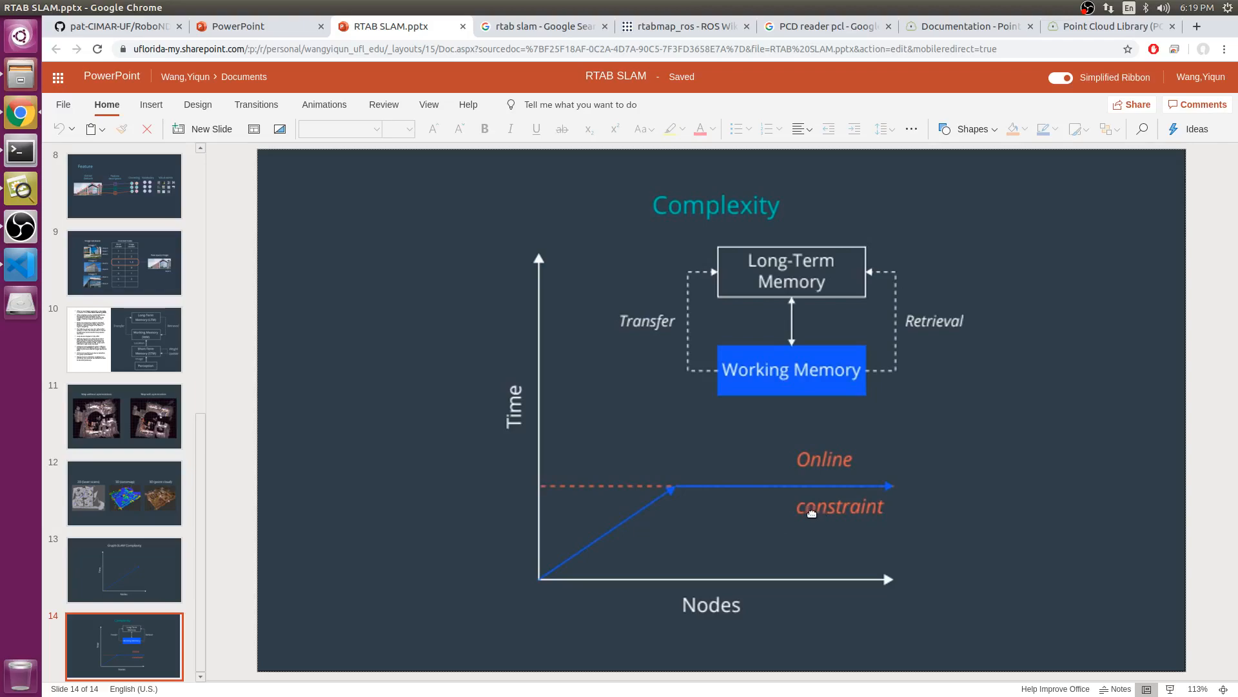
{"action": "mouse_move", "coordinate": [495, 503]}
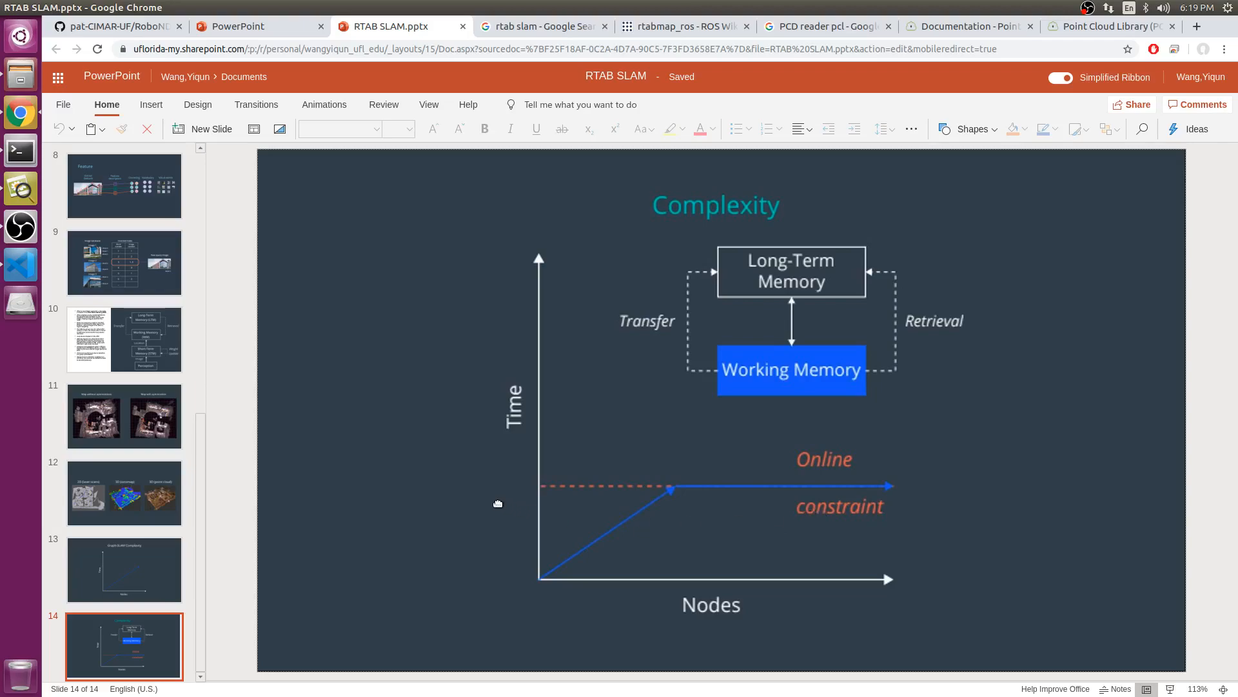
{"action": "mouse_move", "coordinate": [21, 225]}
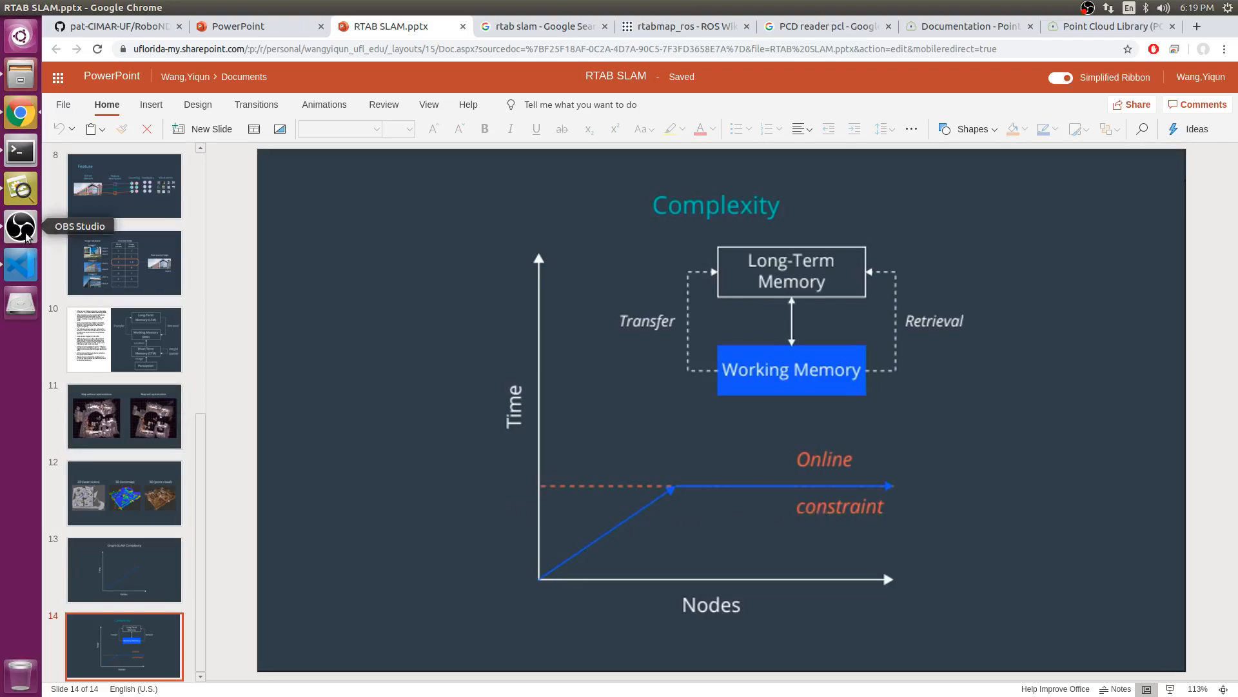
{"action": "left_click", "coordinate": [20, 225]}
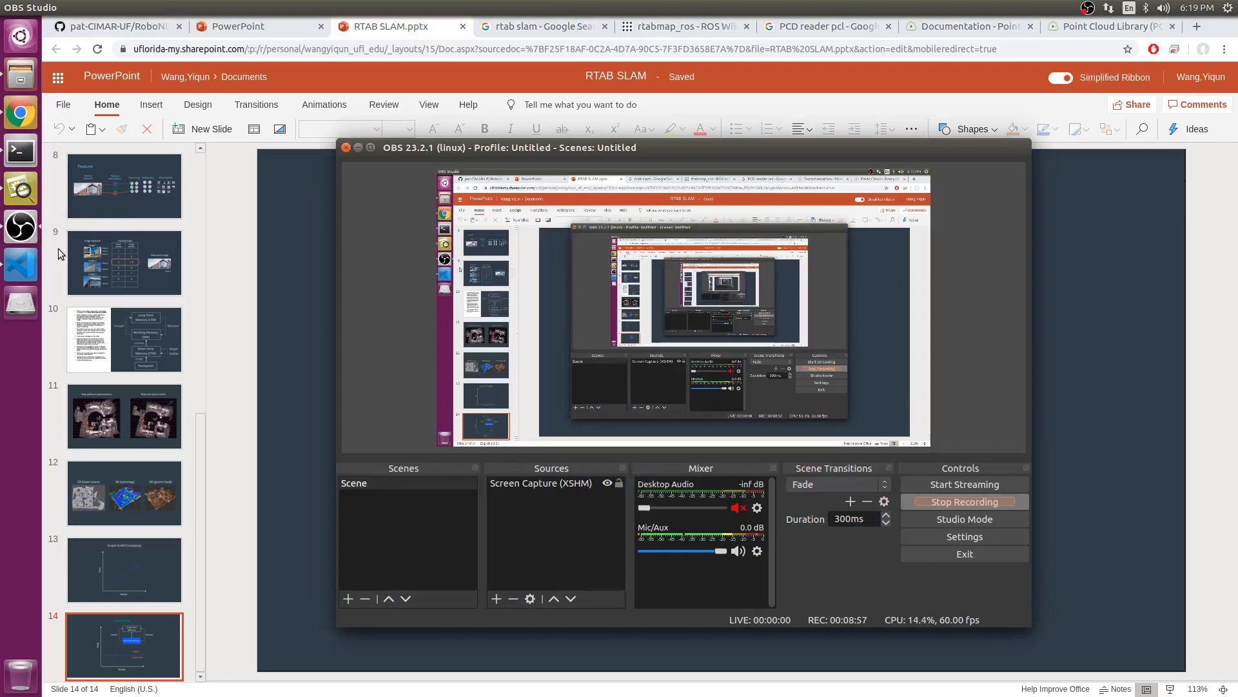